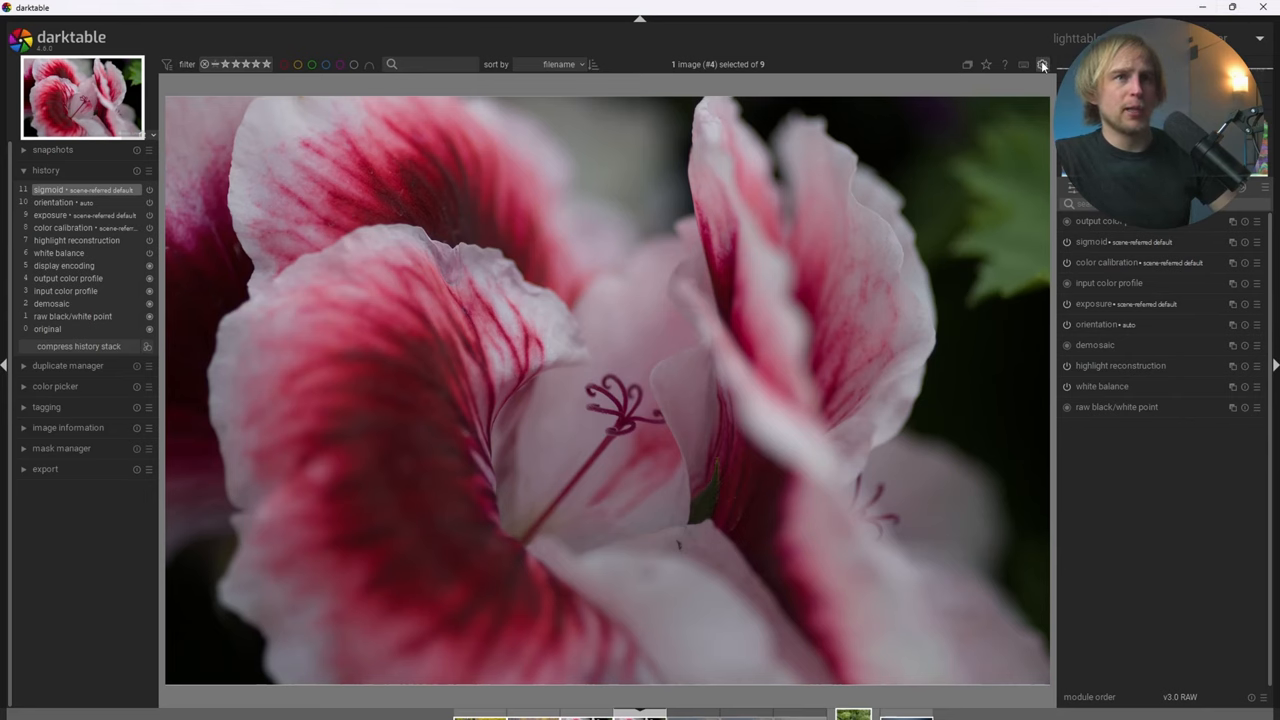
Review the processing preferences, then return to the flower photo's basic adjustments with color balance rgb added.
{"action": "left_click", "coordinate": [1042, 64]}
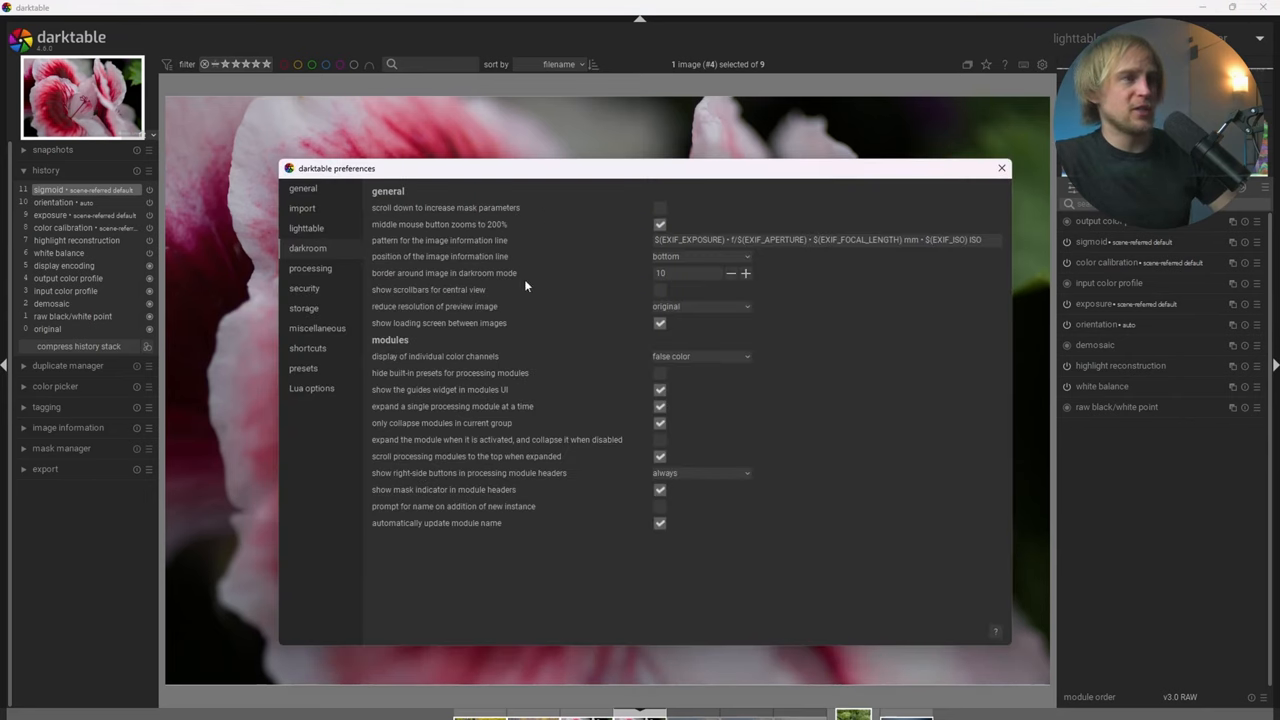
{"action": "left_click", "coordinate": [310, 268]}
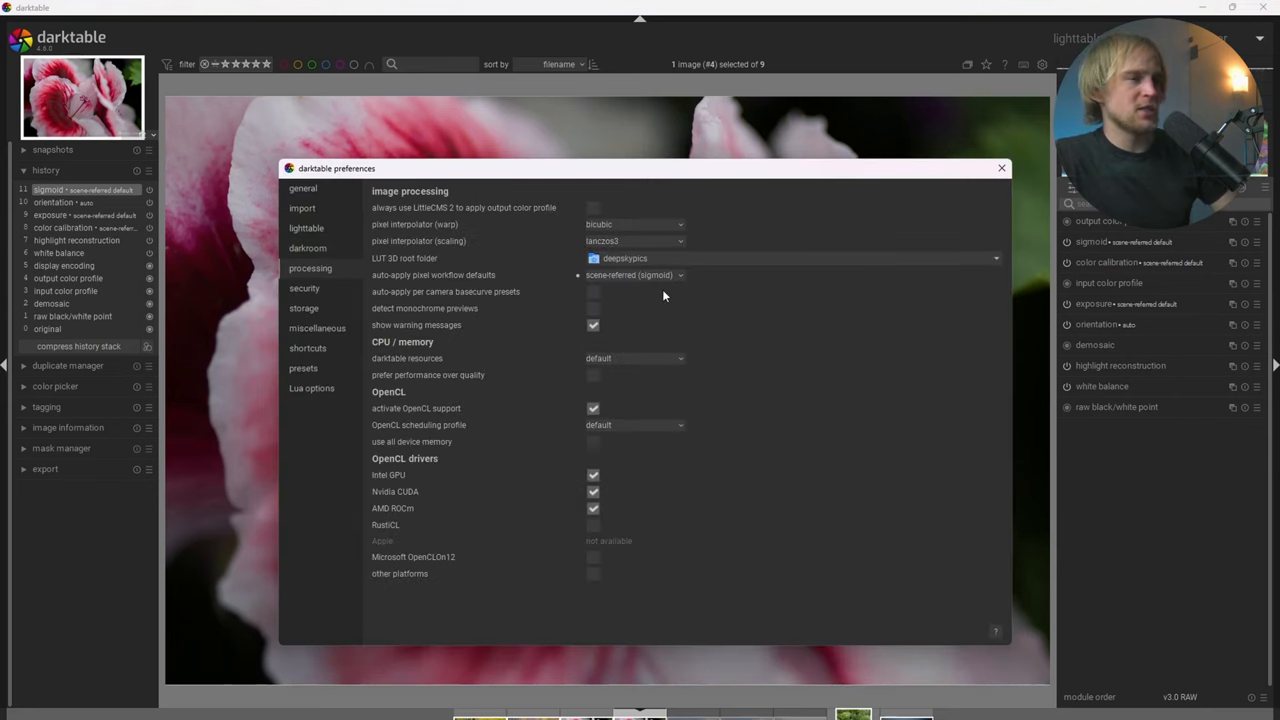
{"action": "mouse_move", "coordinate": [532, 284]}
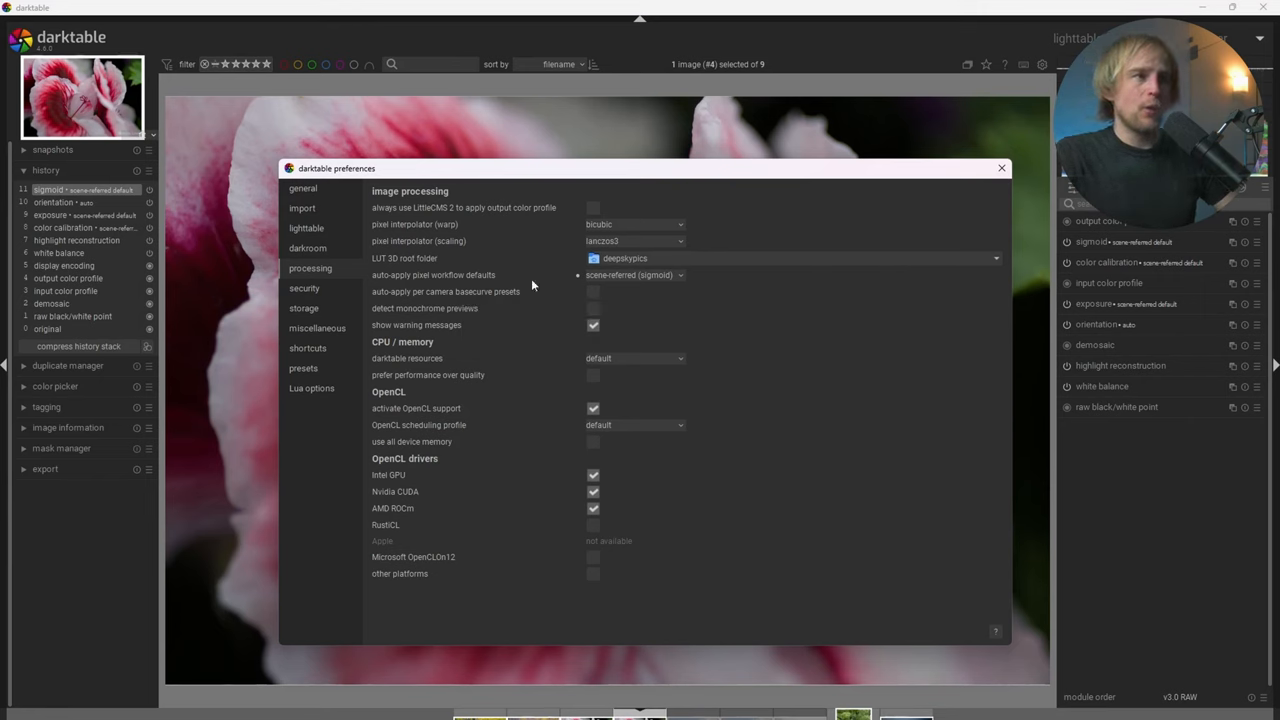
{"action": "mouse_move", "coordinate": [630, 276]}
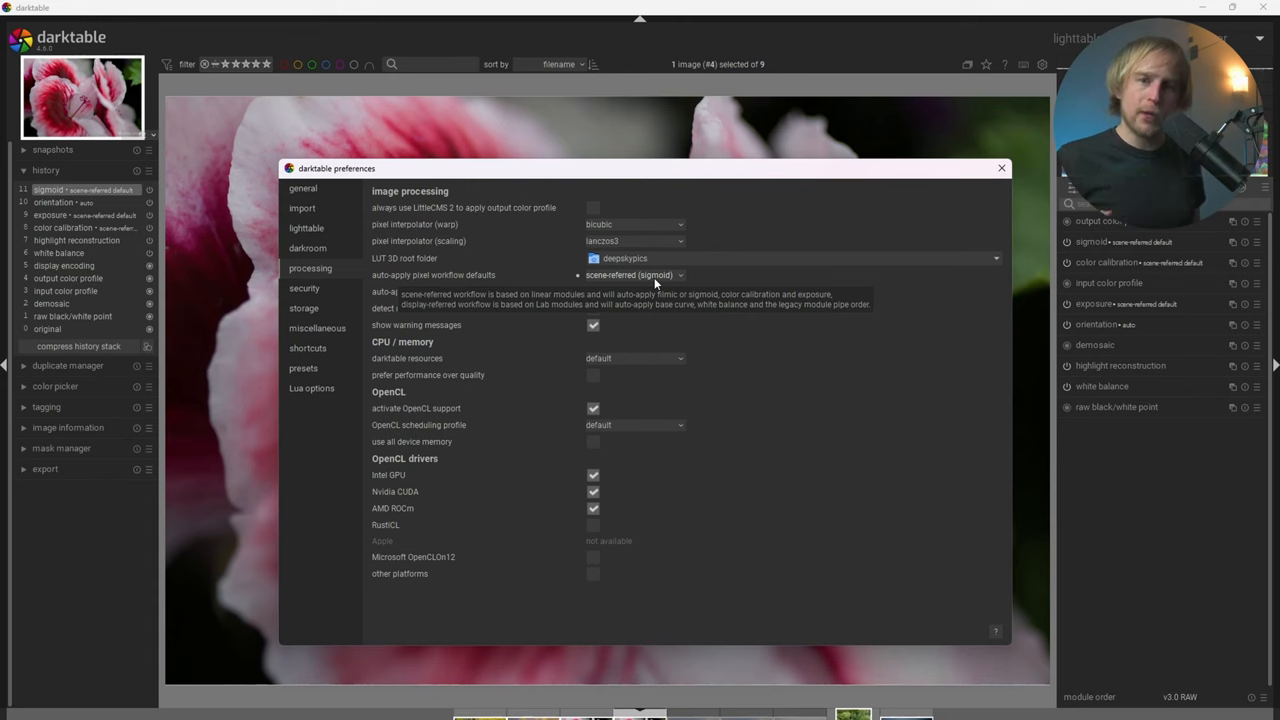
{"action": "left_click", "coordinate": [1000, 168]}
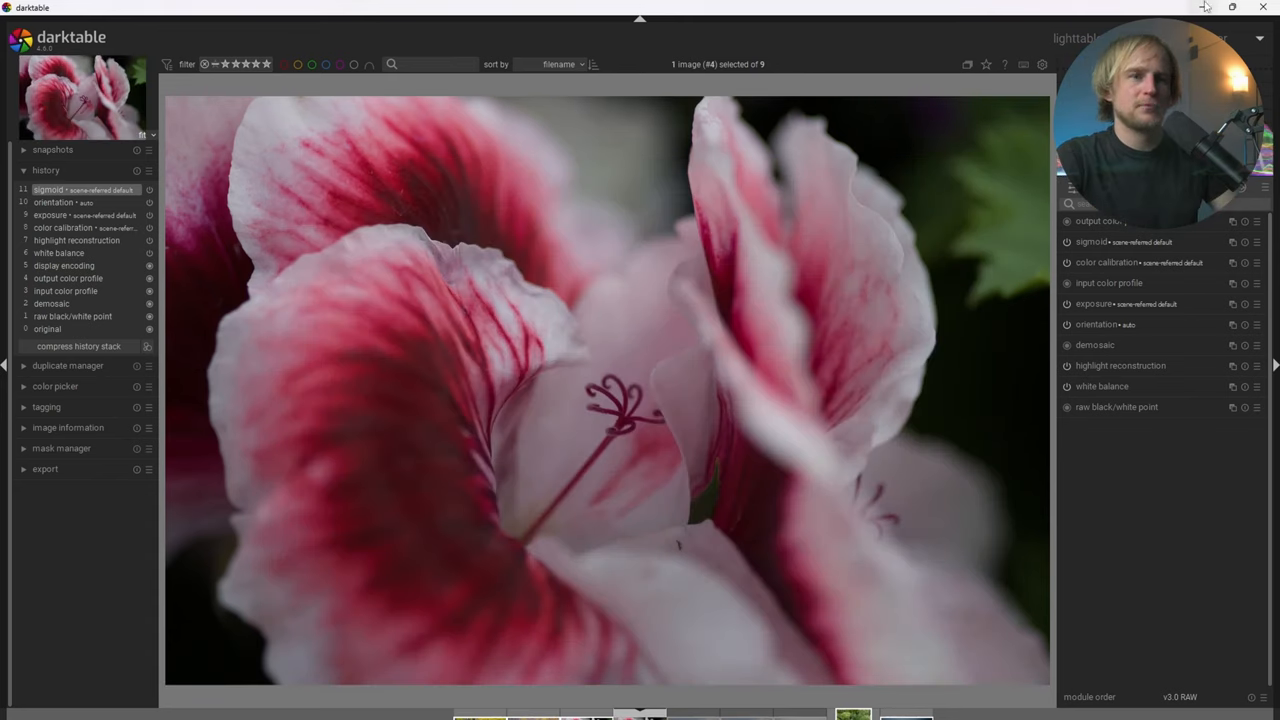
{"action": "mouse_move", "coordinate": [1204, 10]}
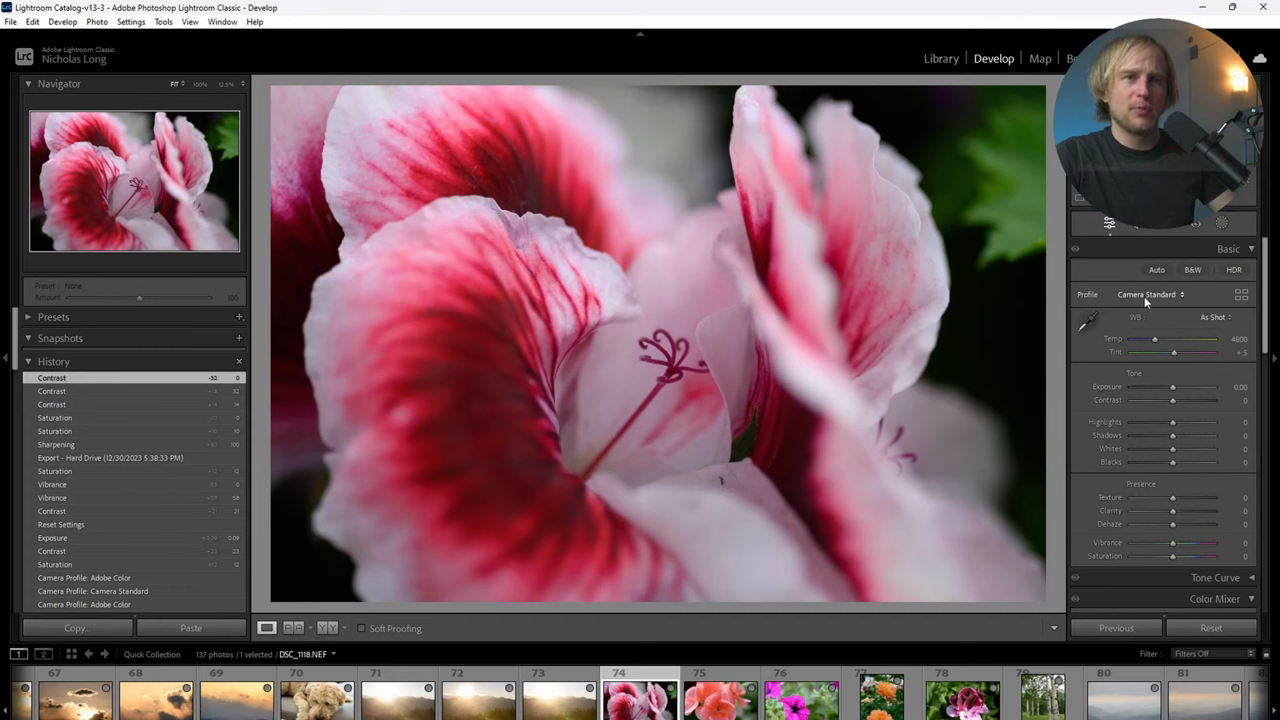
{"action": "scroll", "scroll_direction": "down", "scroll_amount": 3}
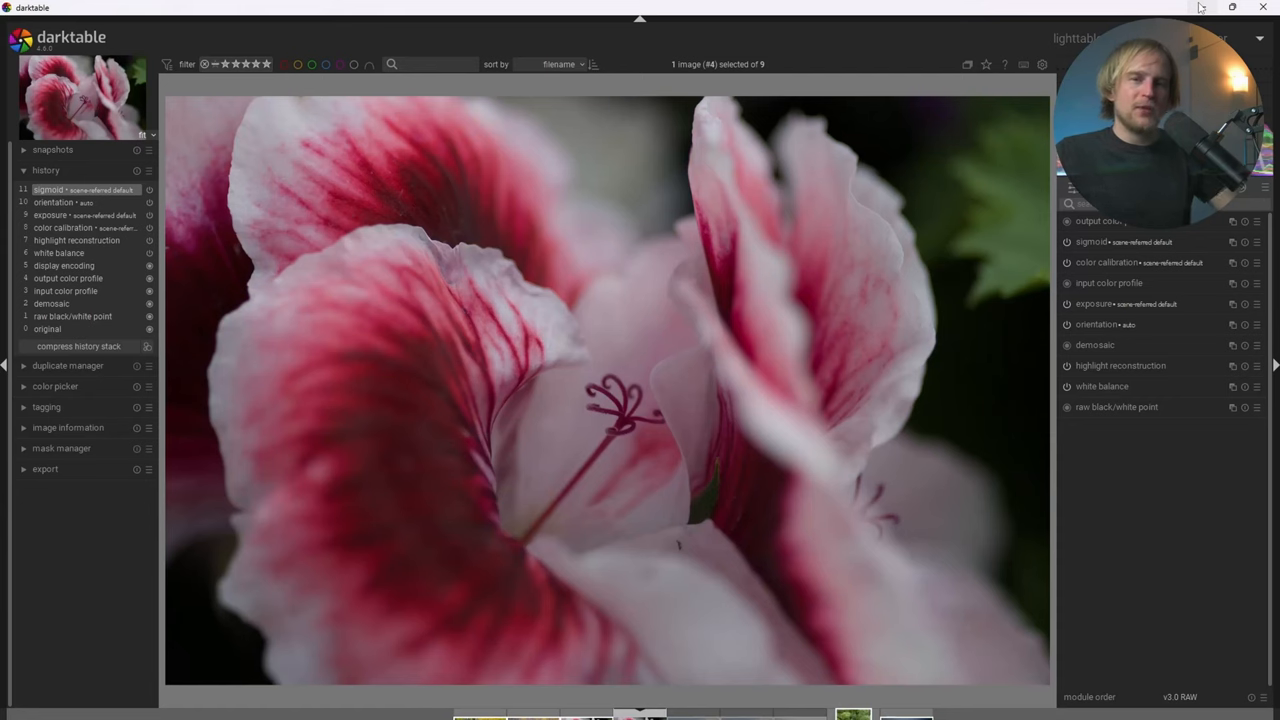
{"action": "mouse_move", "coordinate": [1200, 8]}
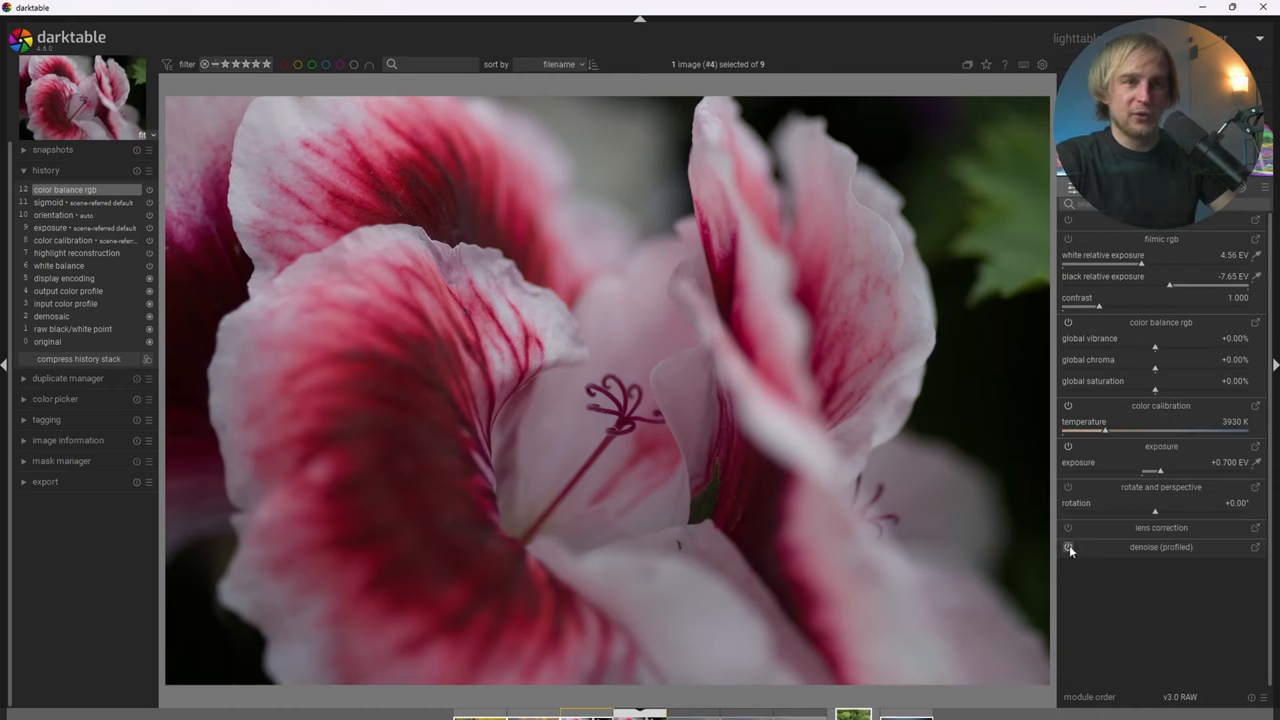
Enable denoise (profiled) on the flower photo from the quick access panel.
{"action": "left_click", "coordinate": [1068, 548]}
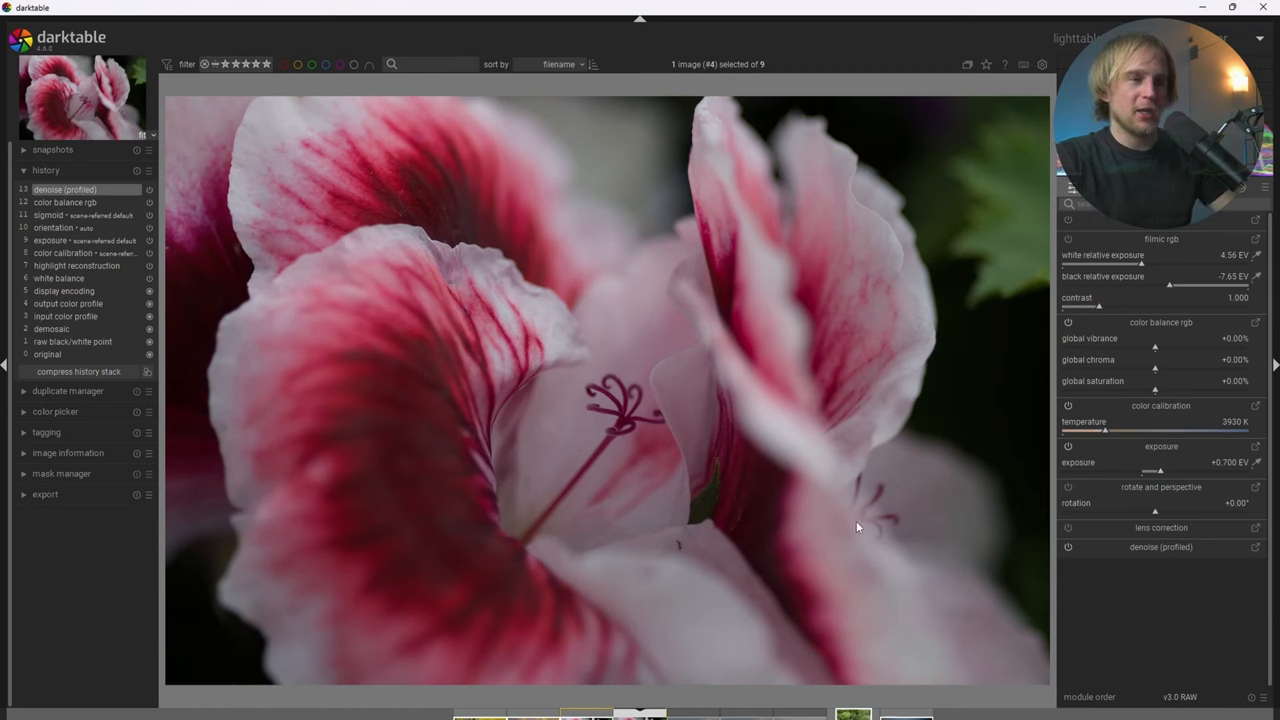
{"action": "mouse_move", "coordinate": [1036, 444]}
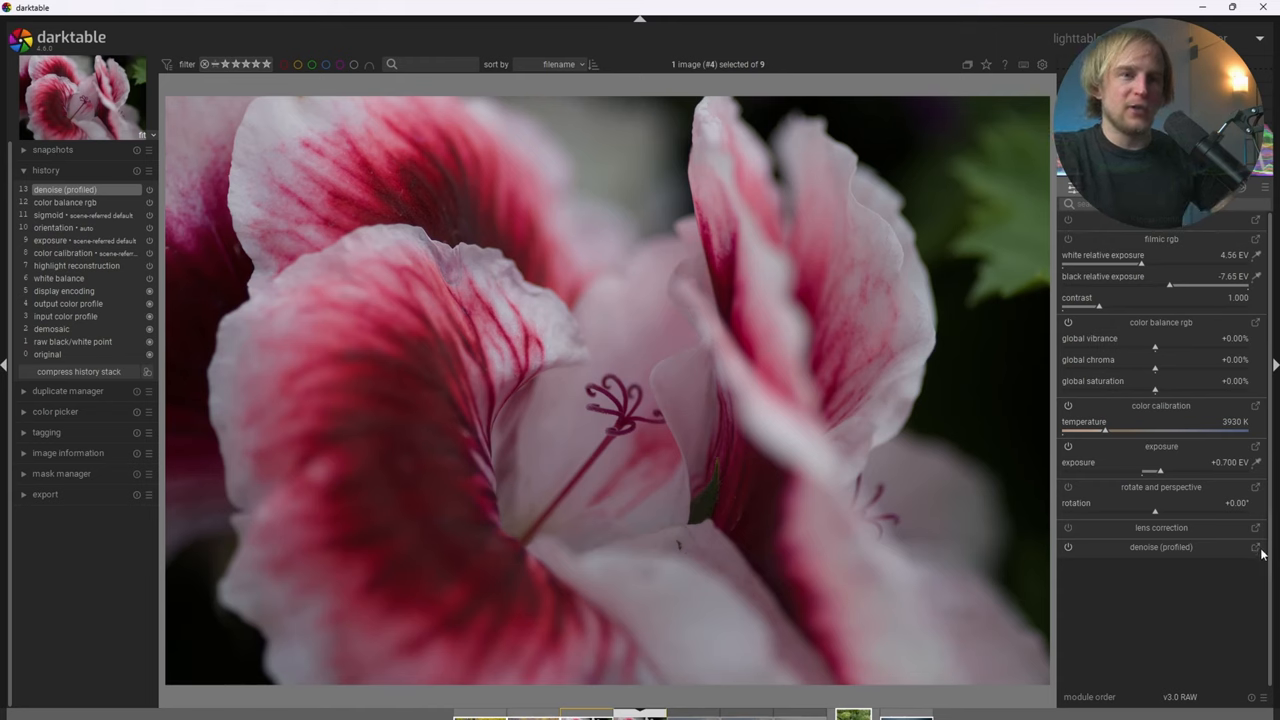
{"action": "left_click", "coordinate": [1160, 548]}
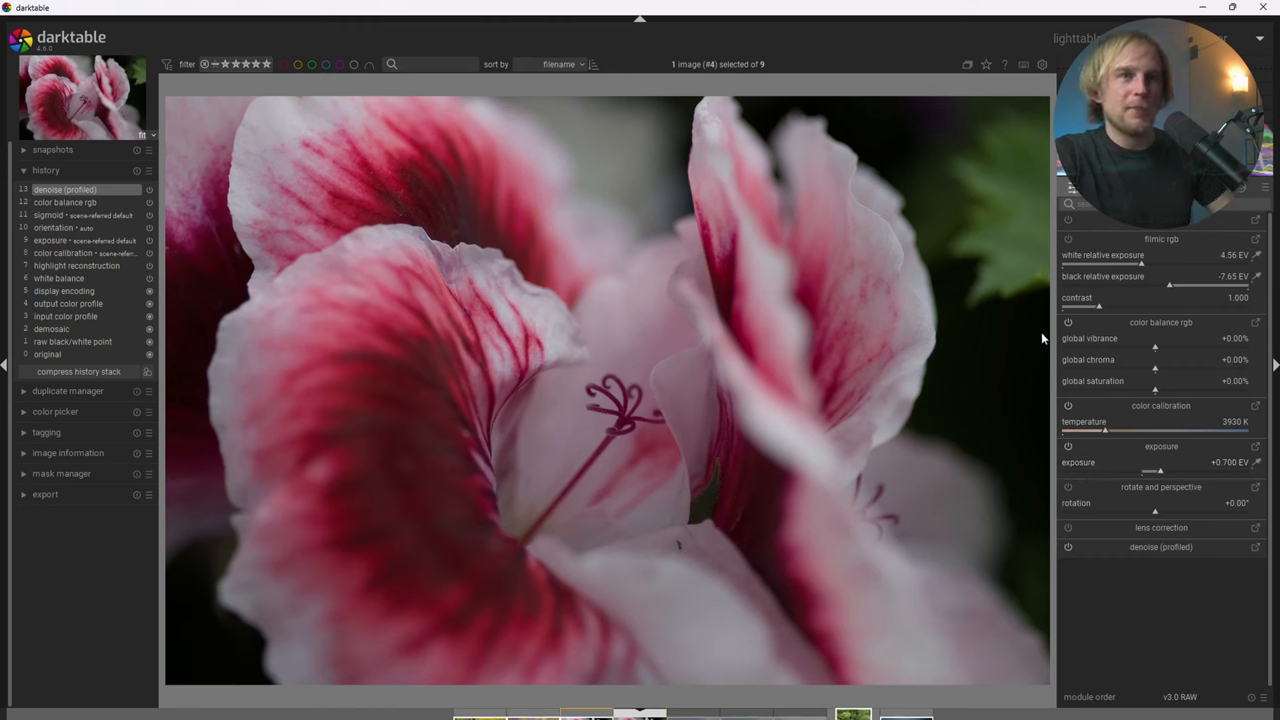
{"action": "mouse_move", "coordinate": [1176, 520]}
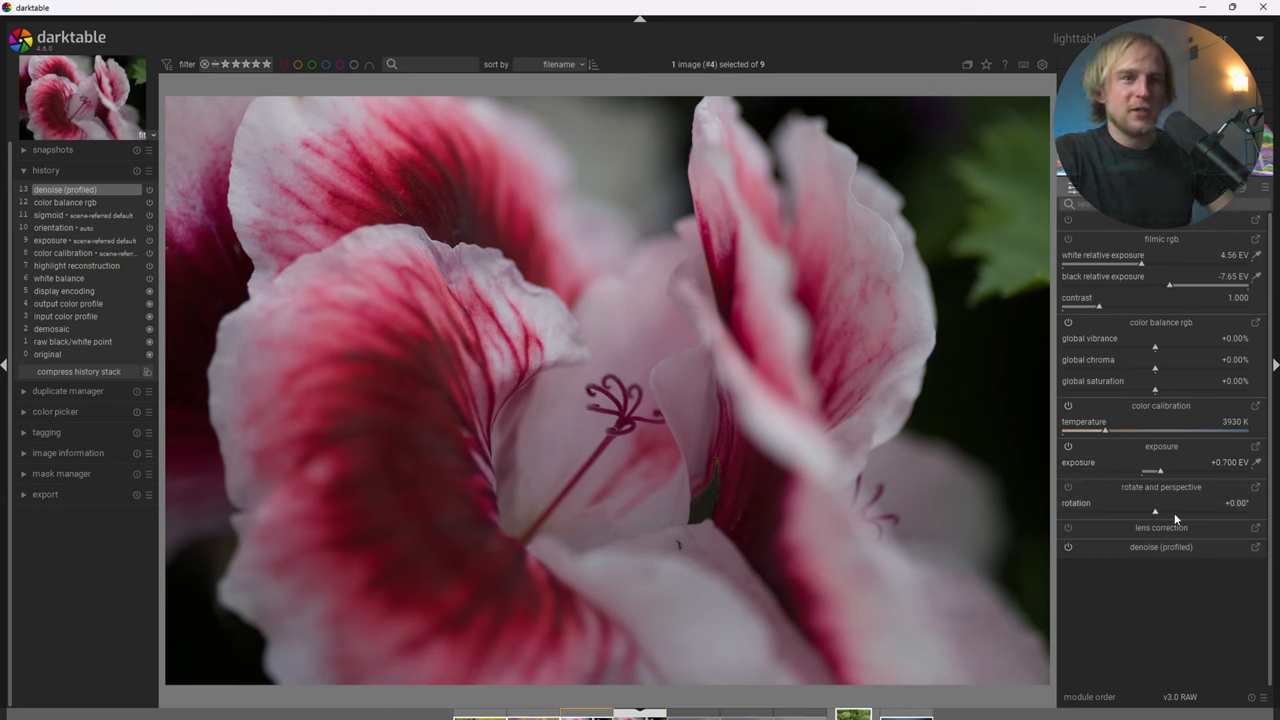
{"action": "mouse_move", "coordinate": [1160, 476]}
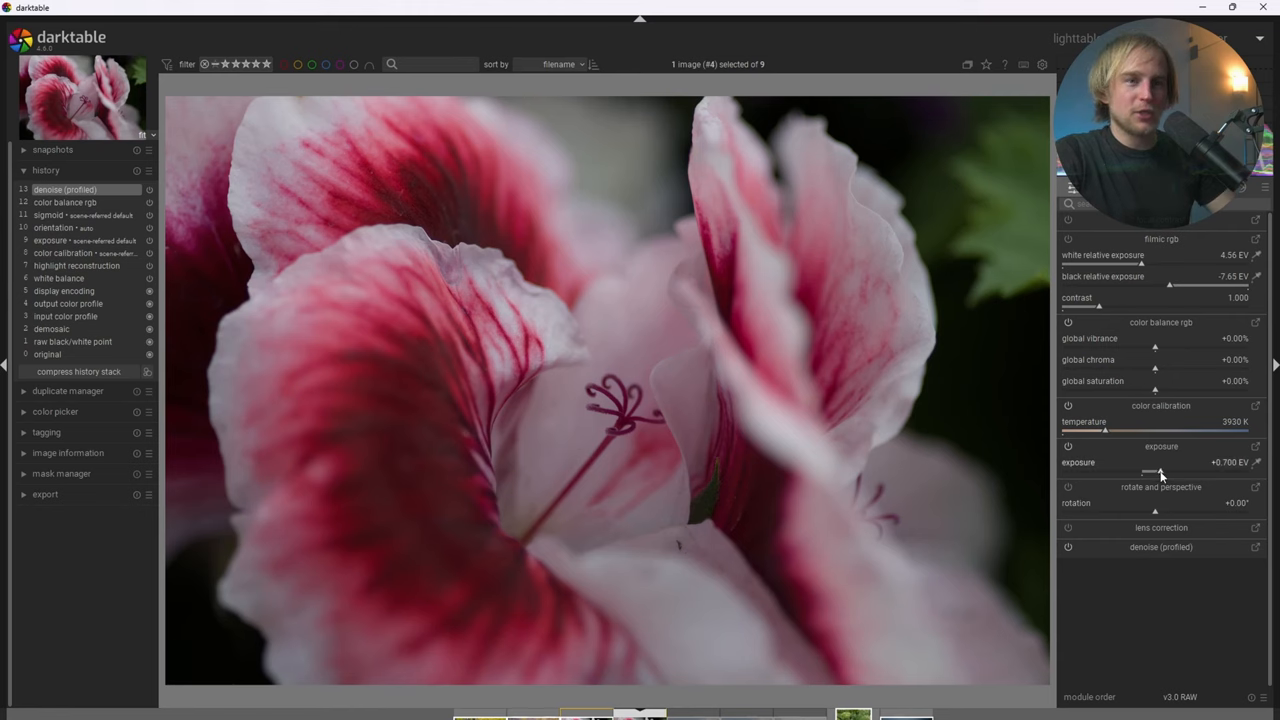
Raise exposure up to about +1.4 EV, then settle it at about +1.13 EV.
{"action": "left_click_drag", "start_coordinate": [1150, 472], "coordinate": [1168, 472]}
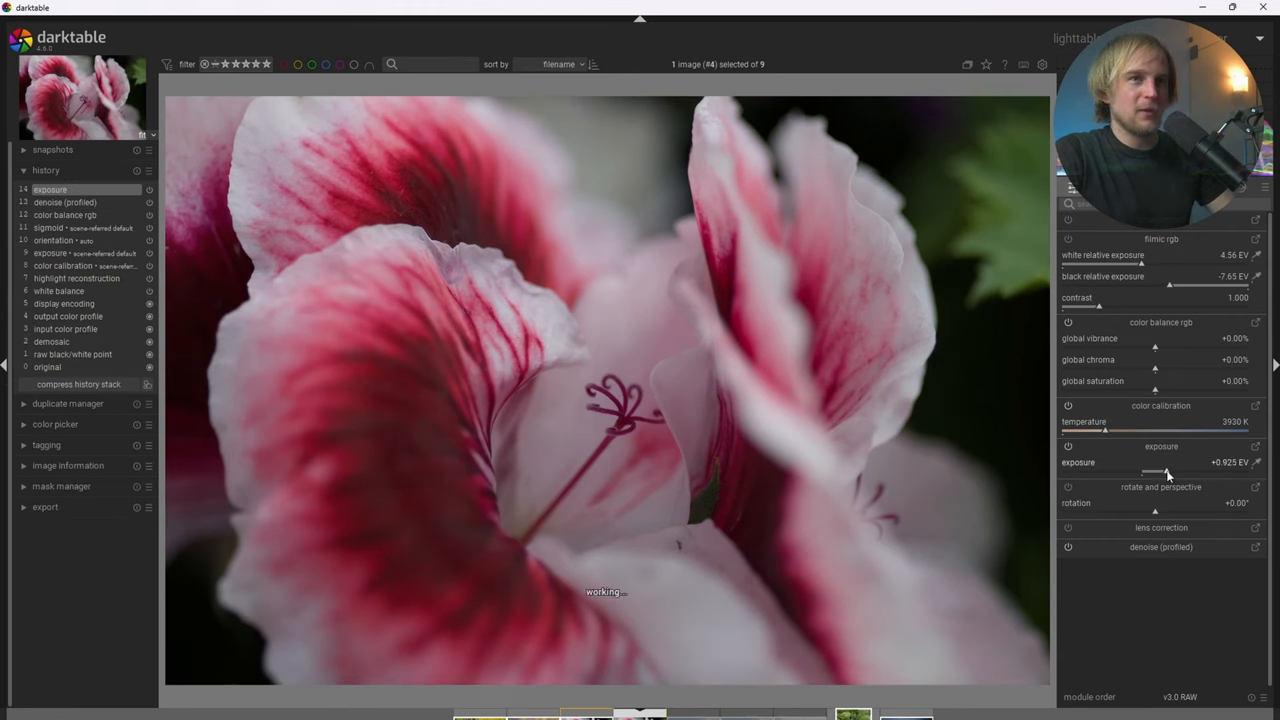
{"action": "left_click_drag", "start_coordinate": [1156, 472], "coordinate": [1172, 472]}
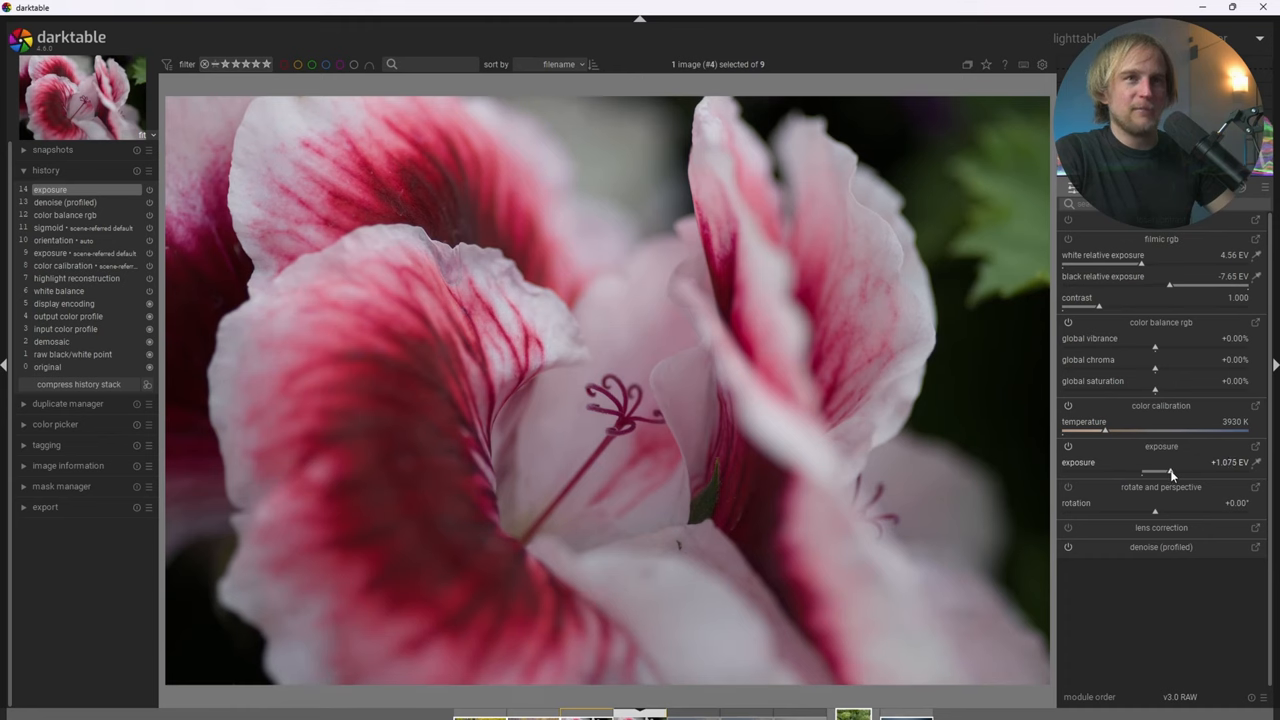
{"action": "left_click_drag", "start_coordinate": [1160, 470], "coordinate": [1176, 470]}
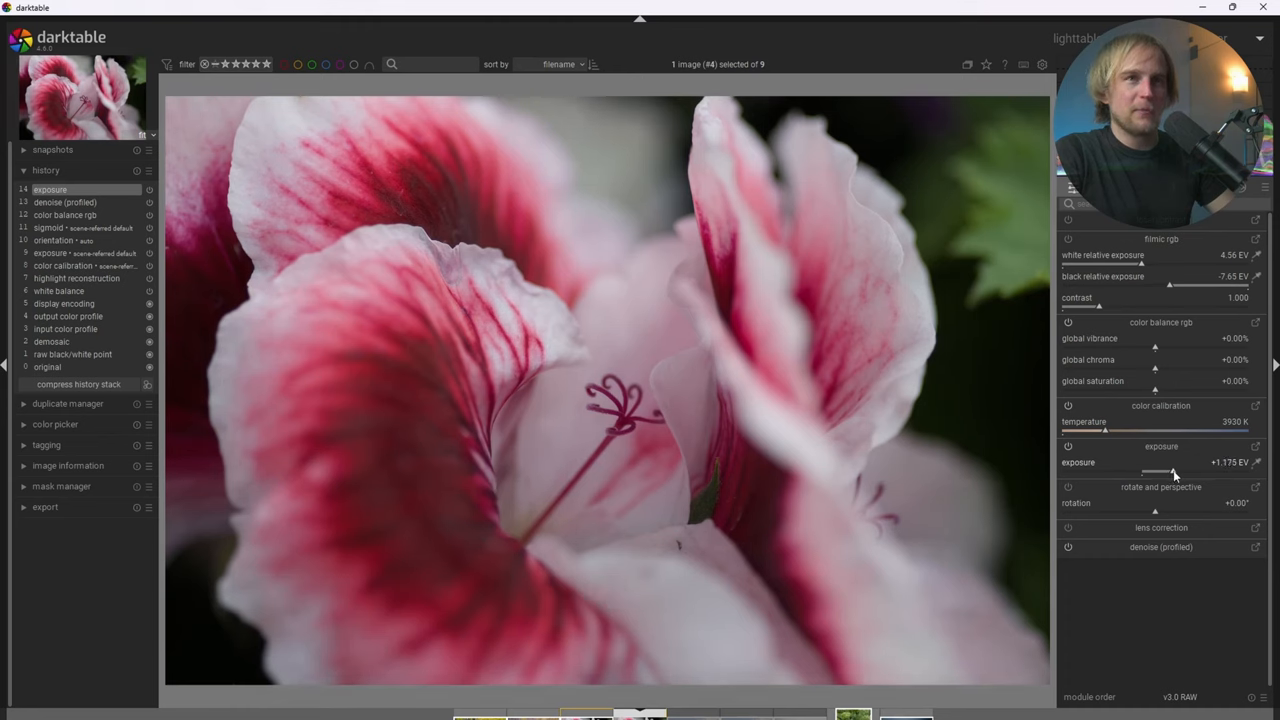
{"action": "left_click_drag", "start_coordinate": [1168, 470], "coordinate": [1178, 470]}
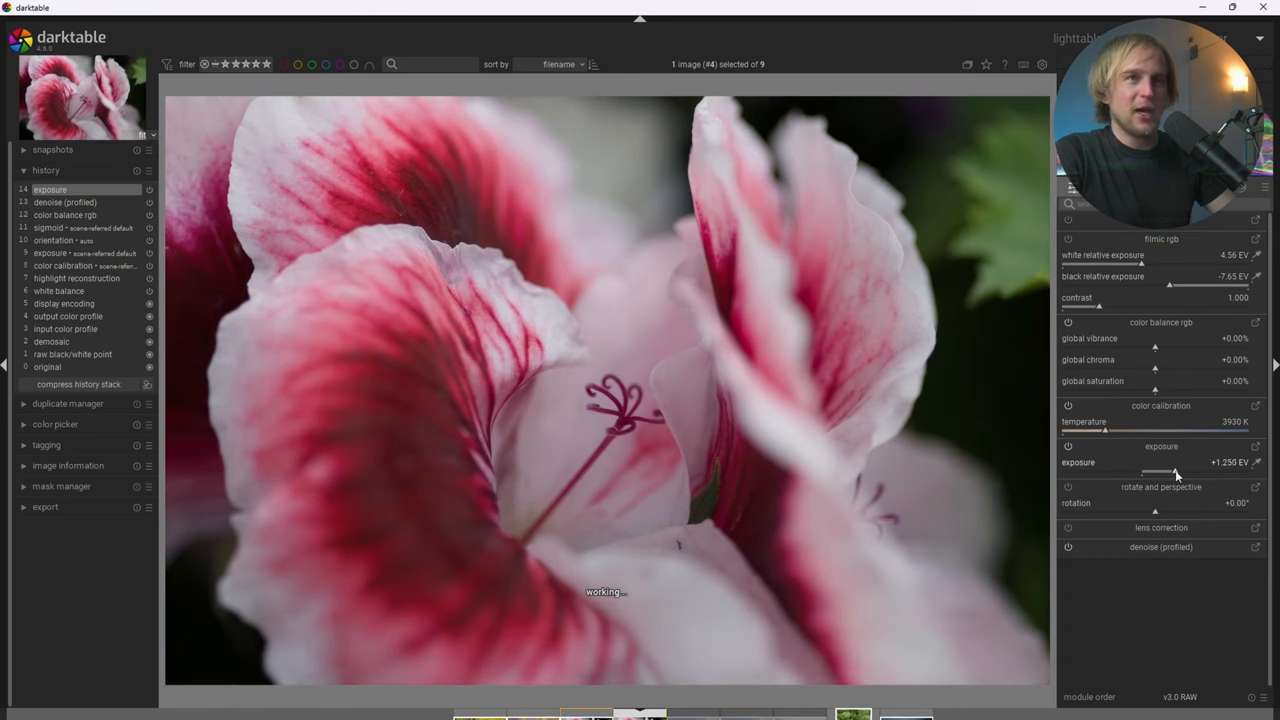
{"action": "left_click_drag", "start_coordinate": [1160, 470], "coordinate": [1180, 470]}
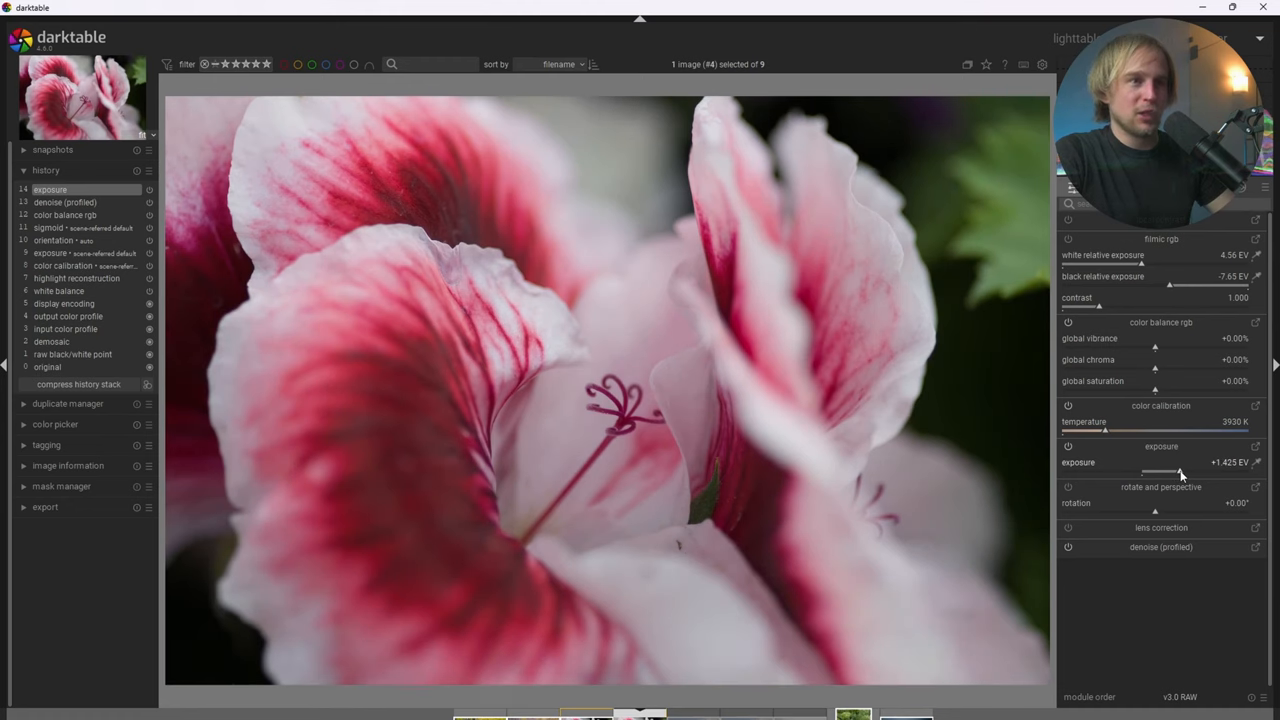
{"action": "left_click_drag", "start_coordinate": [1180, 472], "coordinate": [1172, 472]}
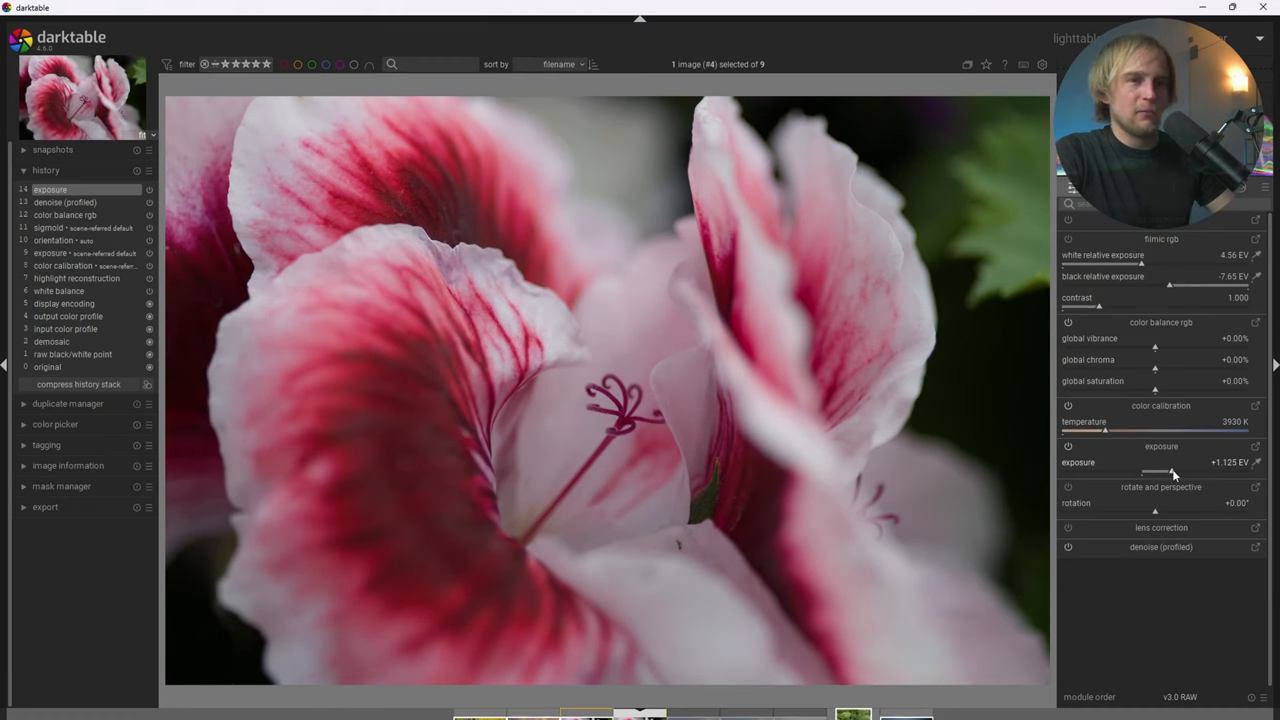
{"action": "left_click_drag", "start_coordinate": [1164, 472], "coordinate": [1172, 472]}
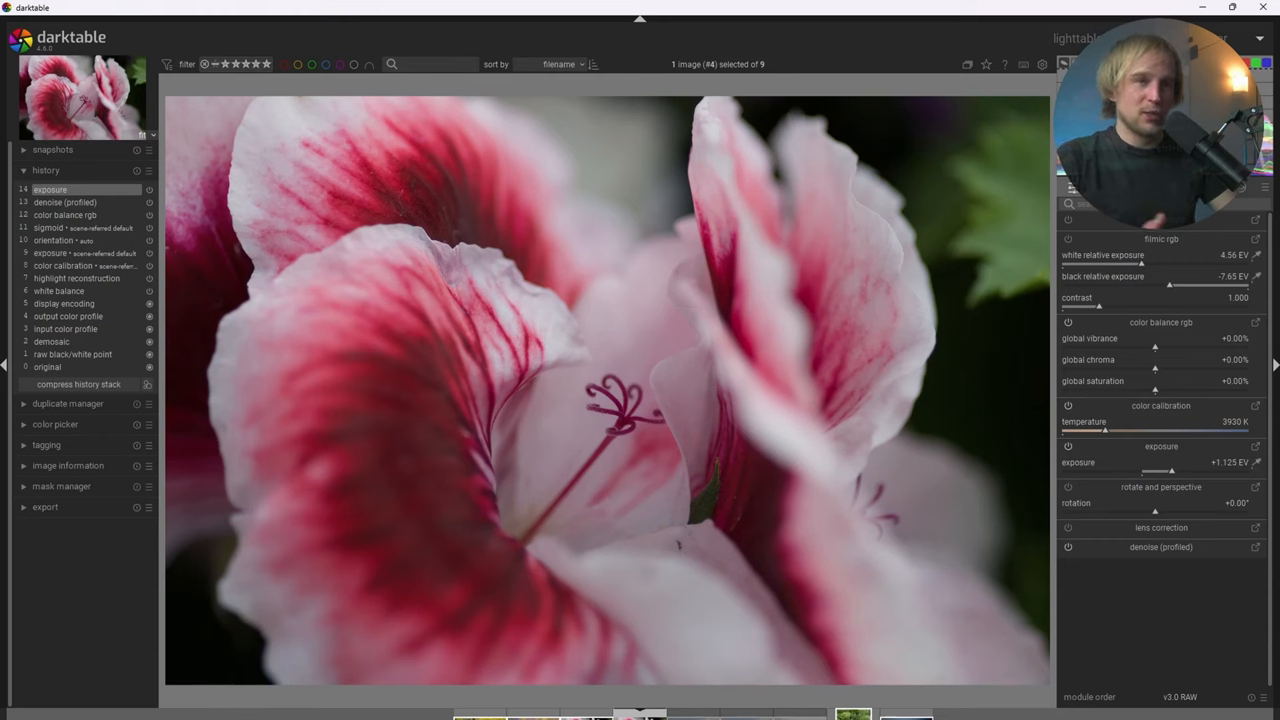
In color balance rgb, raise shadow and midtone saturation and lower highlight saturation.
{"action": "left_click", "coordinate": [1108, 240]}
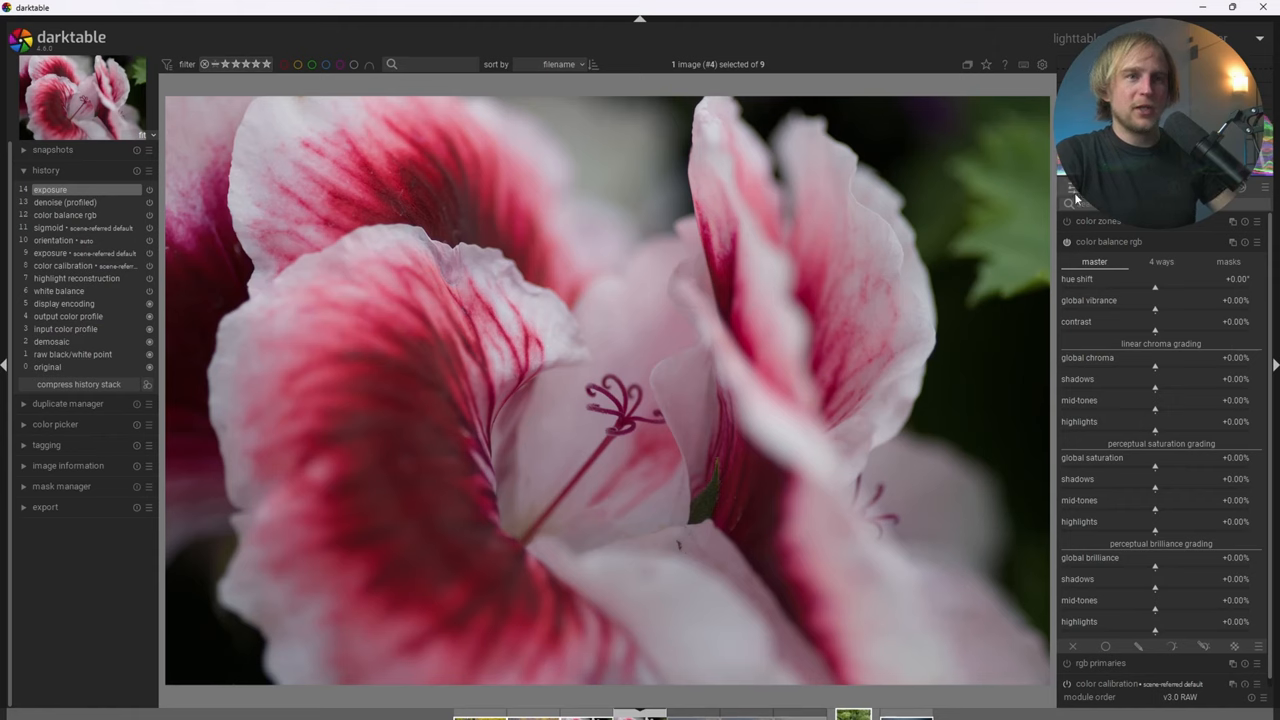
{"action": "mouse_move", "coordinate": [1172, 328]}
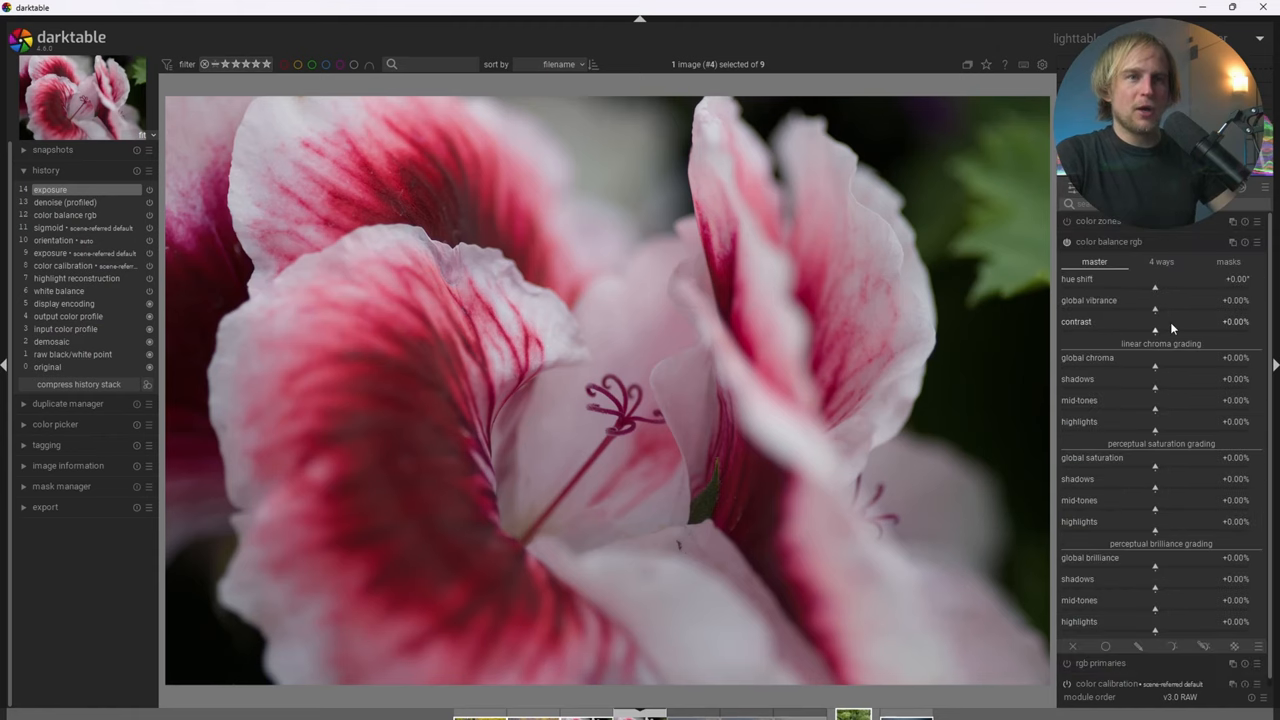
{"action": "mouse_move", "coordinate": [1162, 494]}
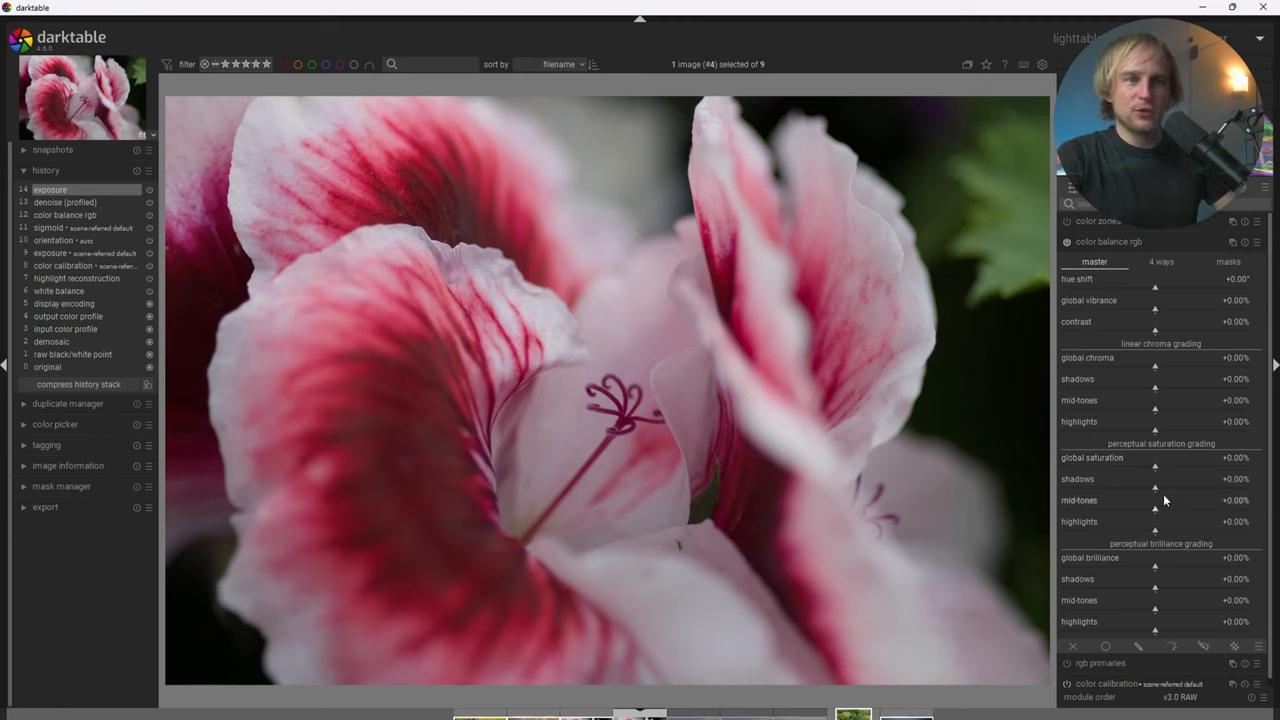
{"action": "left_click_drag", "start_coordinate": [1156, 488], "coordinate": [1190, 488]}
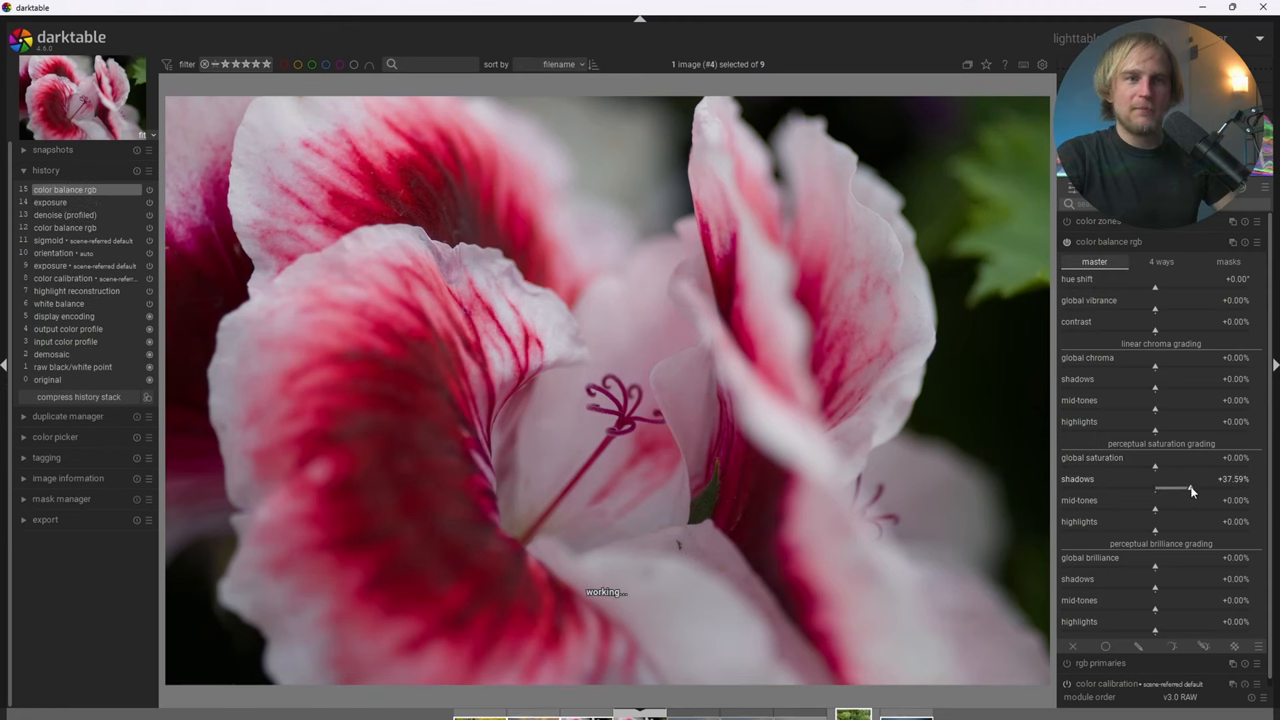
{"action": "left_click_drag", "start_coordinate": [1156, 500], "coordinate": [1180, 500]}
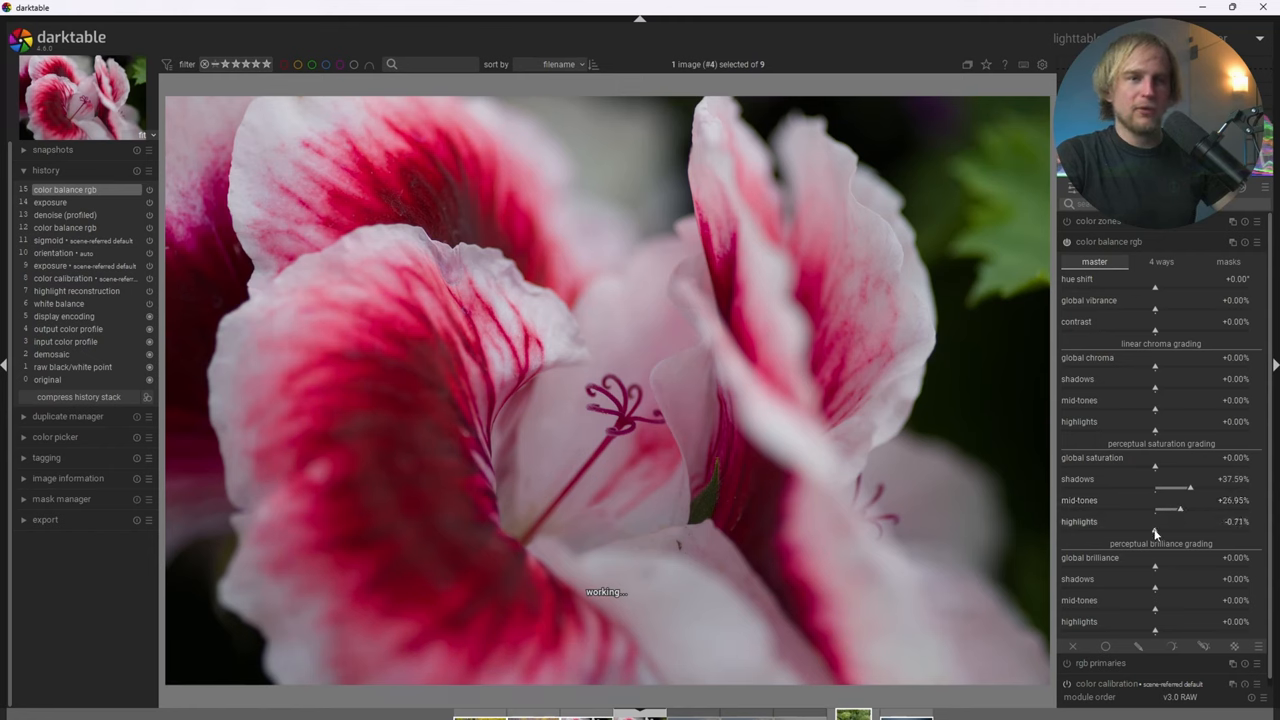
{"action": "left_click_drag", "start_coordinate": [1156, 532], "coordinate": [1142, 532]}
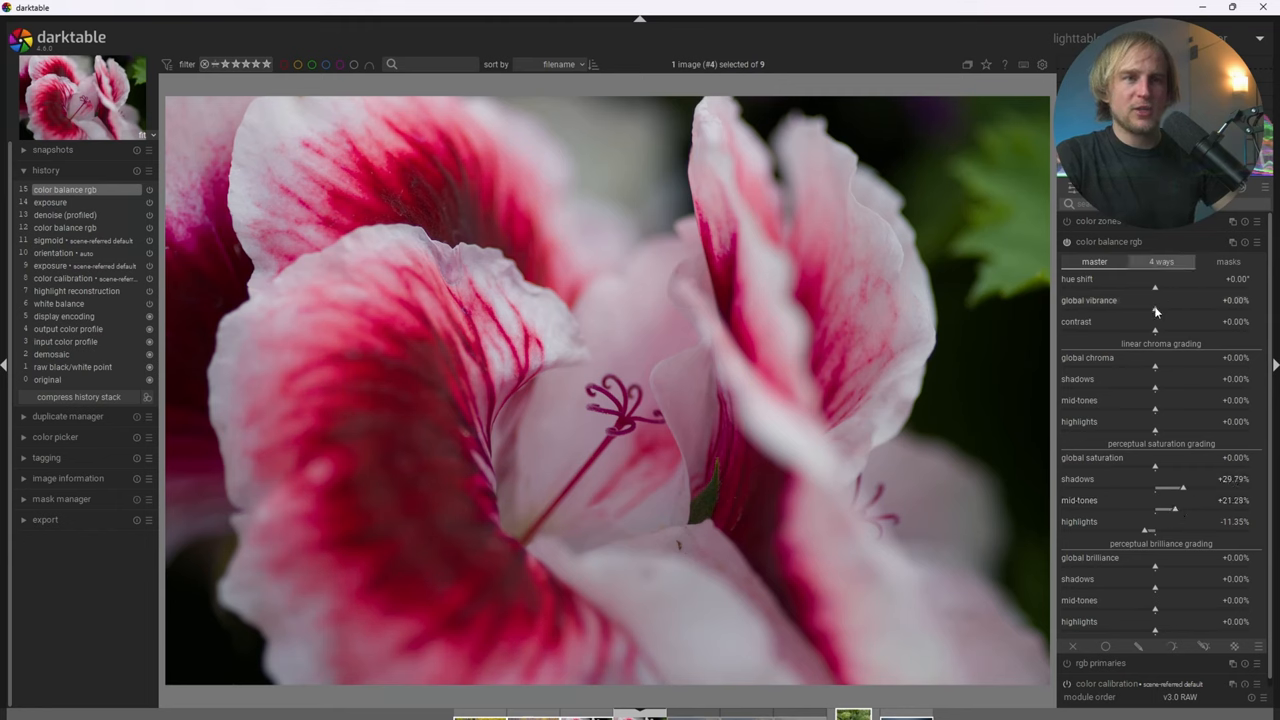
Boost global vibrance and chroma, then ease the midtone saturation back down.
{"action": "left_click_drag", "start_coordinate": [1154, 288], "coordinate": [1168, 288]}
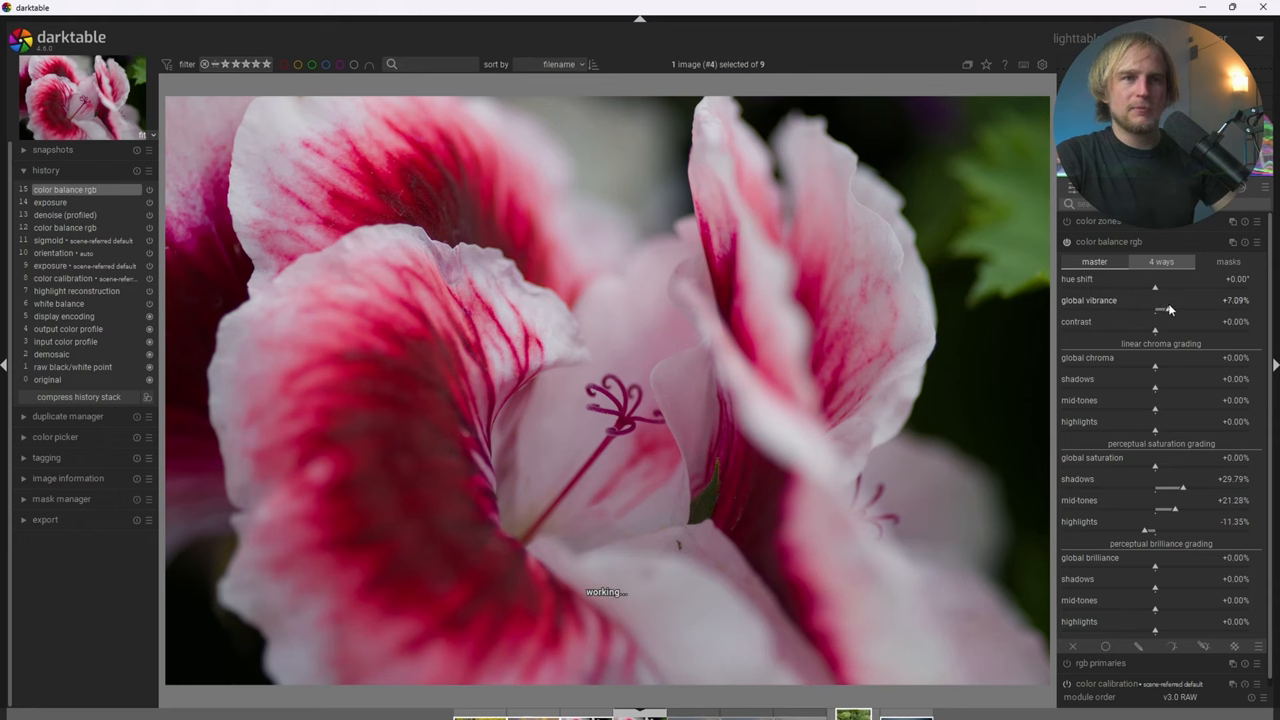
{"action": "left_click_drag", "start_coordinate": [1156, 368], "coordinate": [1160, 368]}
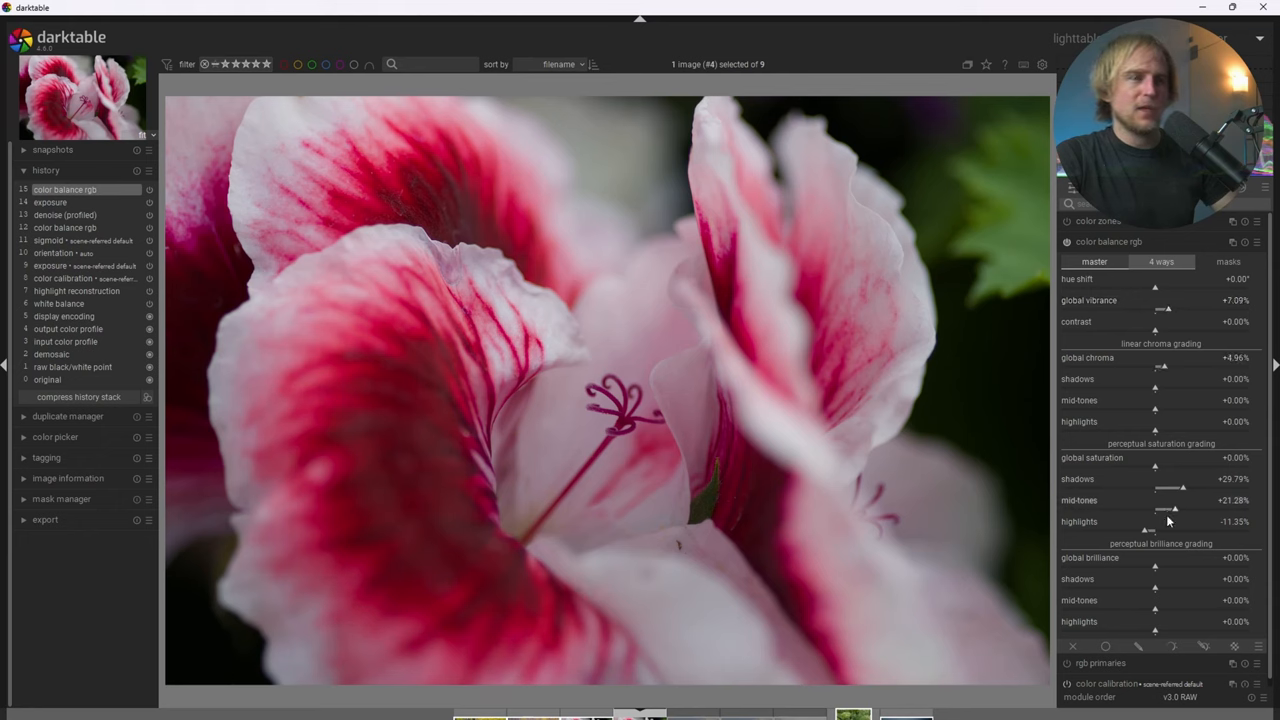
{"action": "left_click_drag", "start_coordinate": [1184, 500], "coordinate": [1168, 500]}
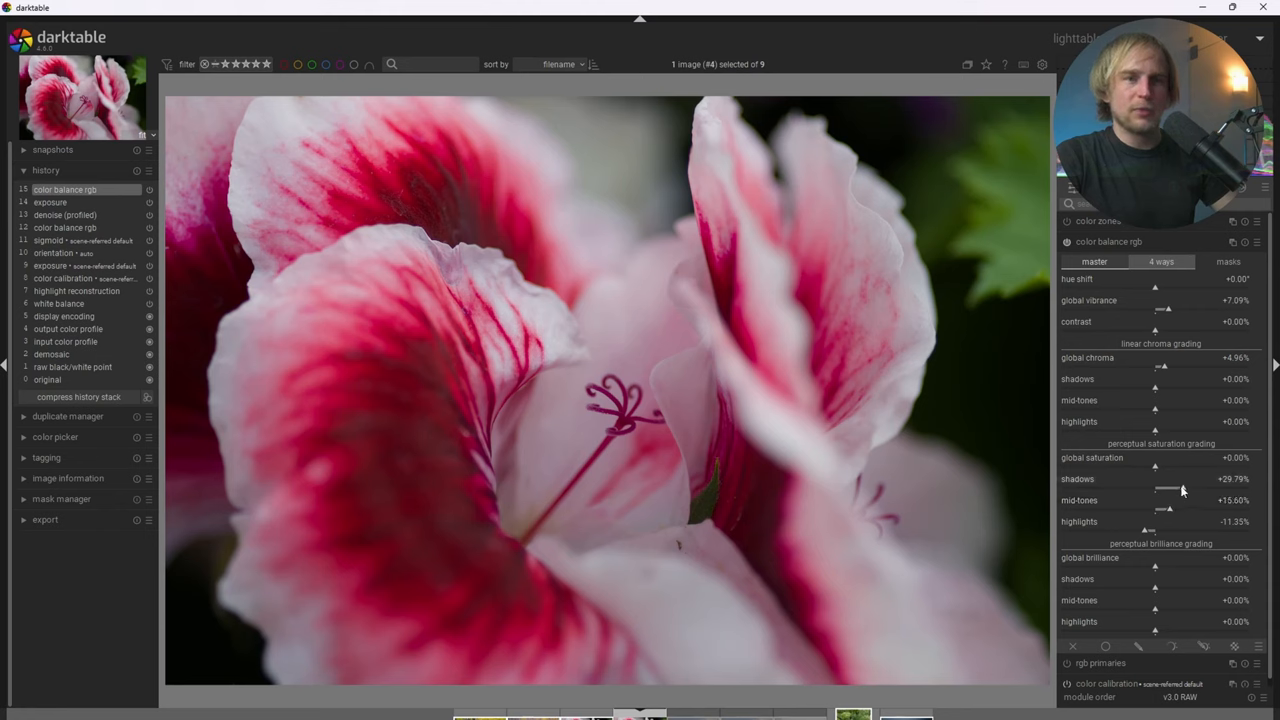
{"action": "left_click_drag", "start_coordinate": [1180, 488], "coordinate": [1168, 488]}
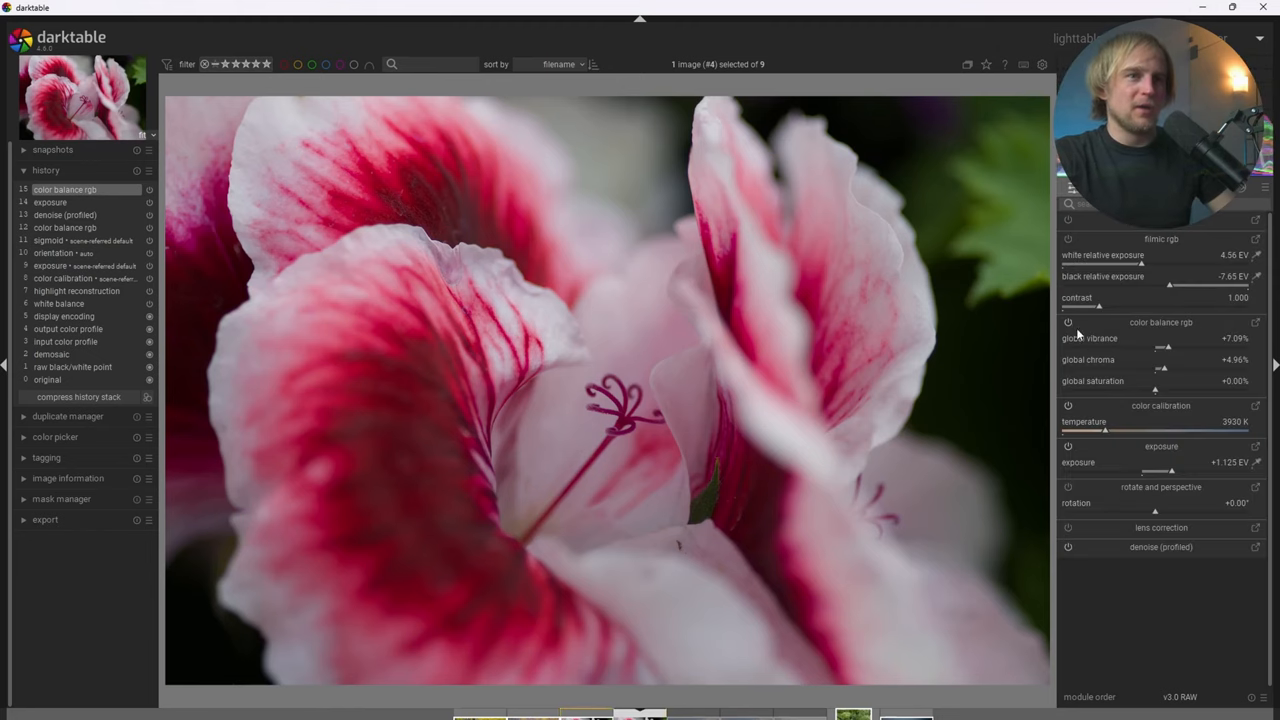
{"action": "mouse_move", "coordinate": [1090, 338]}
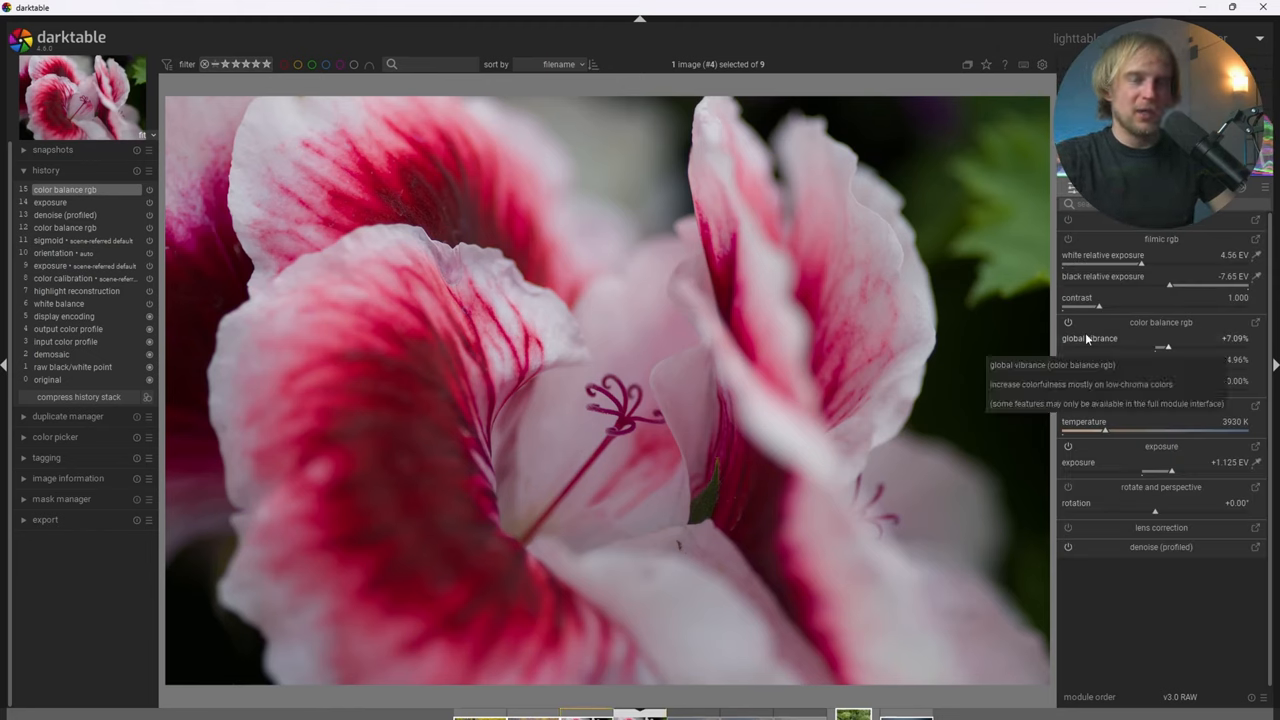
{"action": "mouse_move", "coordinate": [1128, 256]}
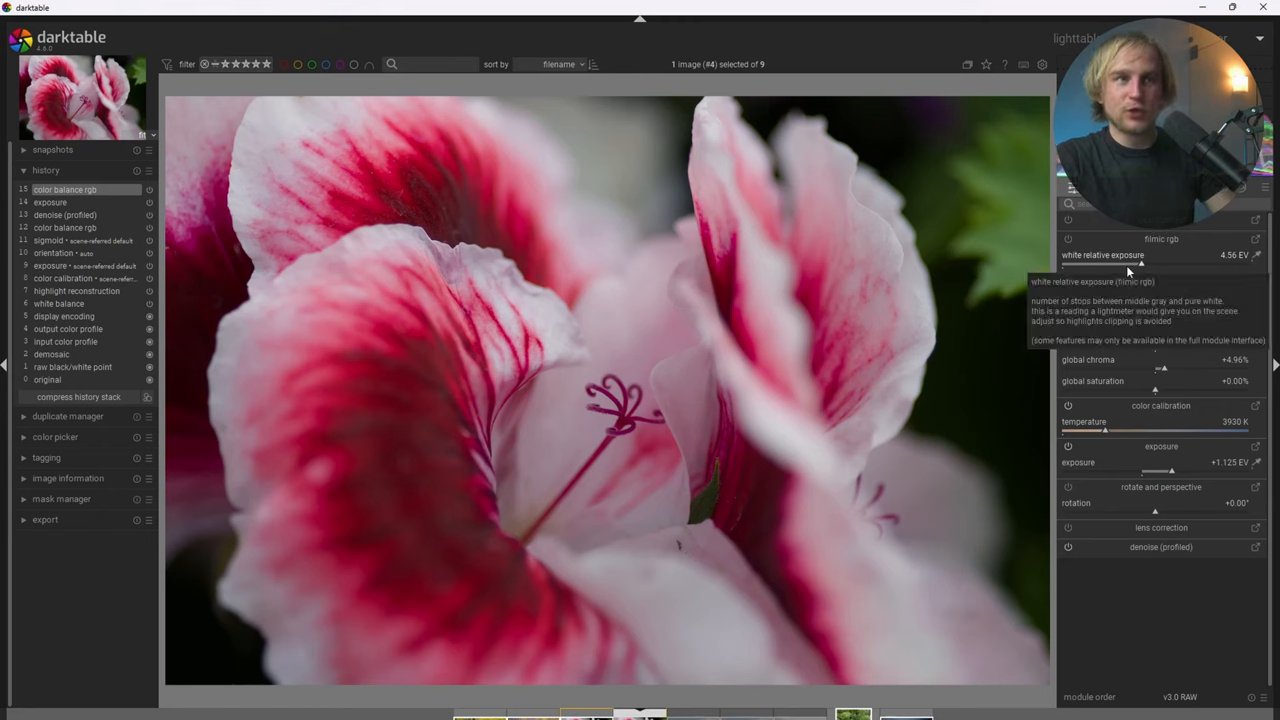
{"action": "mouse_move", "coordinate": [1094, 248]}
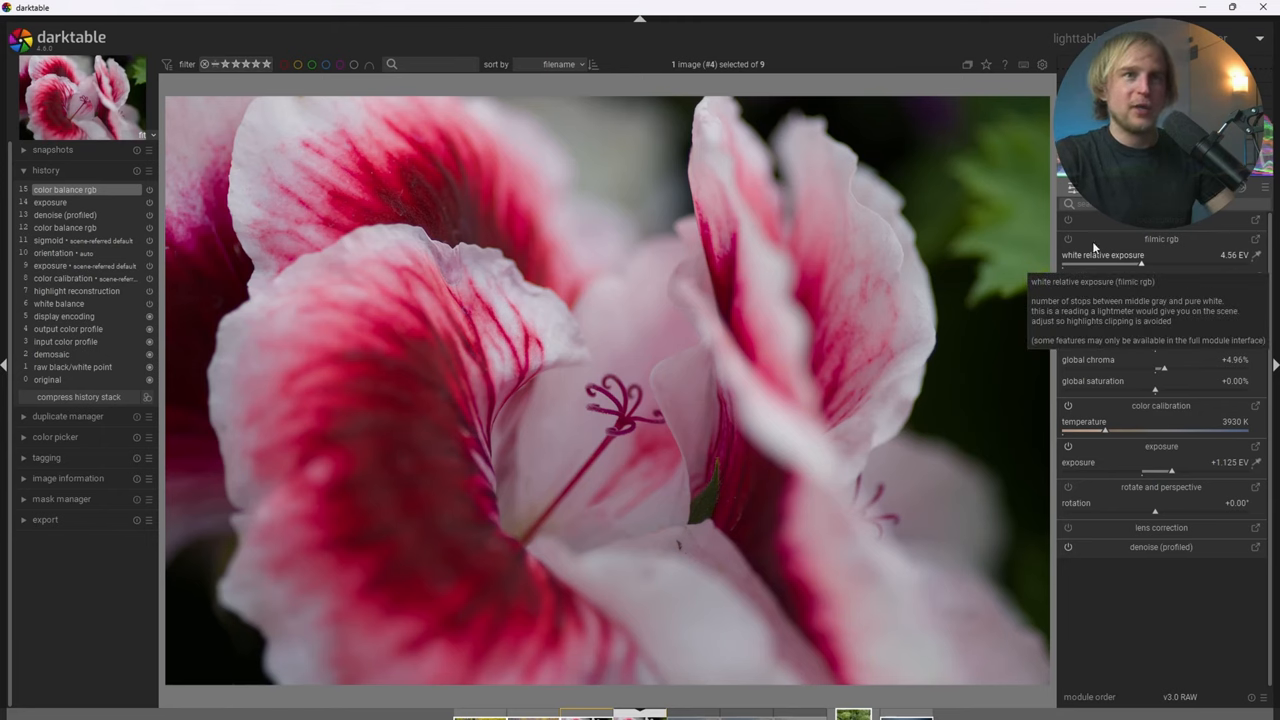
Enable the local contrast module on the flower photo.
{"action": "left_click", "coordinate": [1068, 220]}
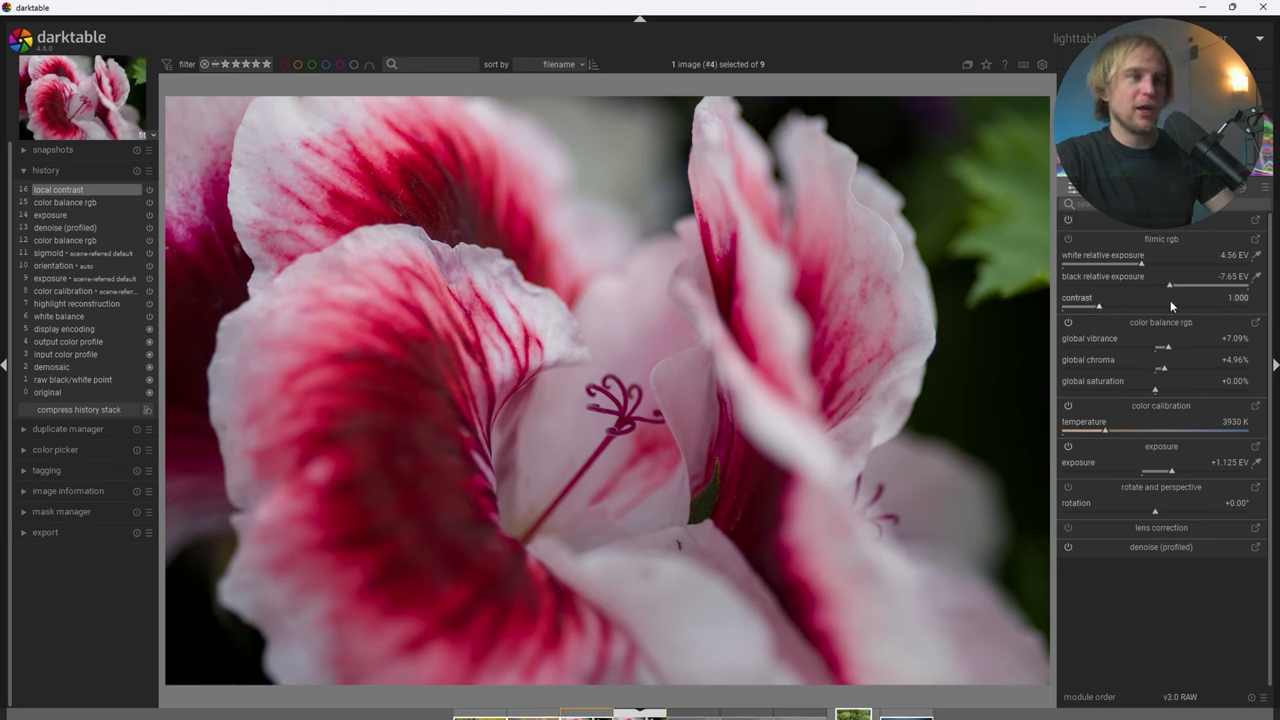
{"action": "mouse_move", "coordinate": [1068, 292]}
{"action": "type", "text": "dif"}
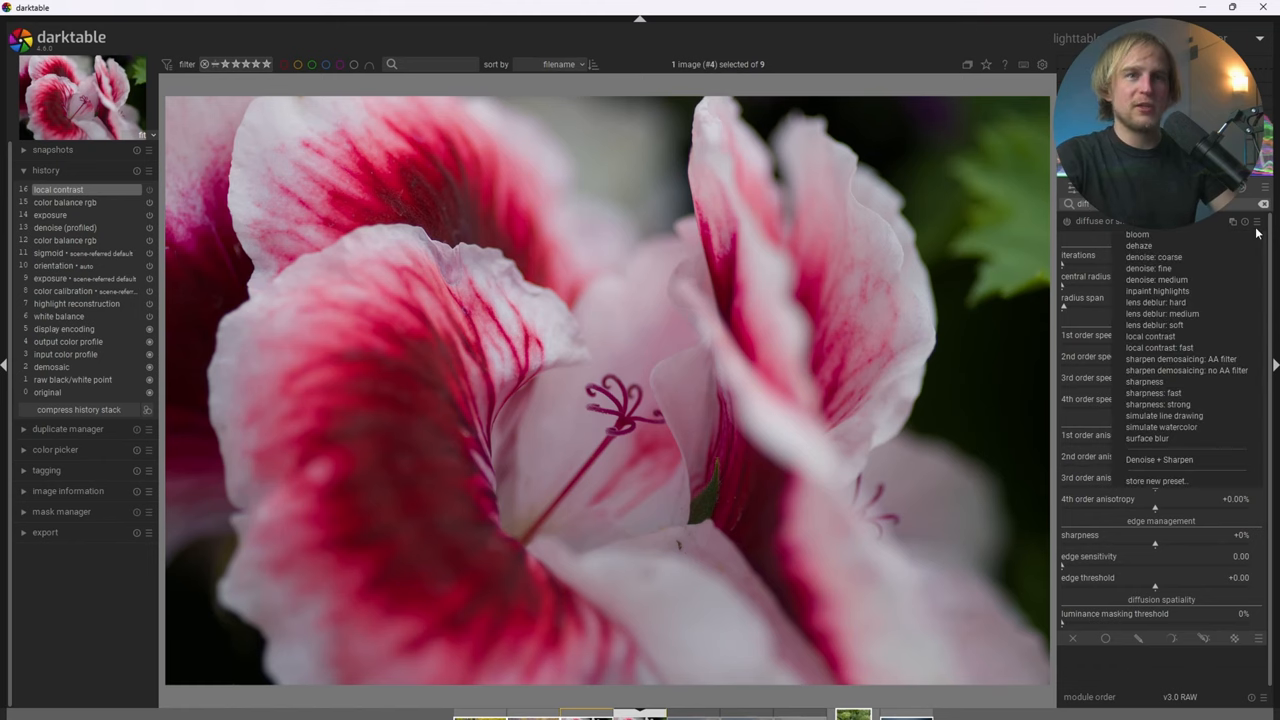
{"action": "mouse_move", "coordinate": [1176, 382]}
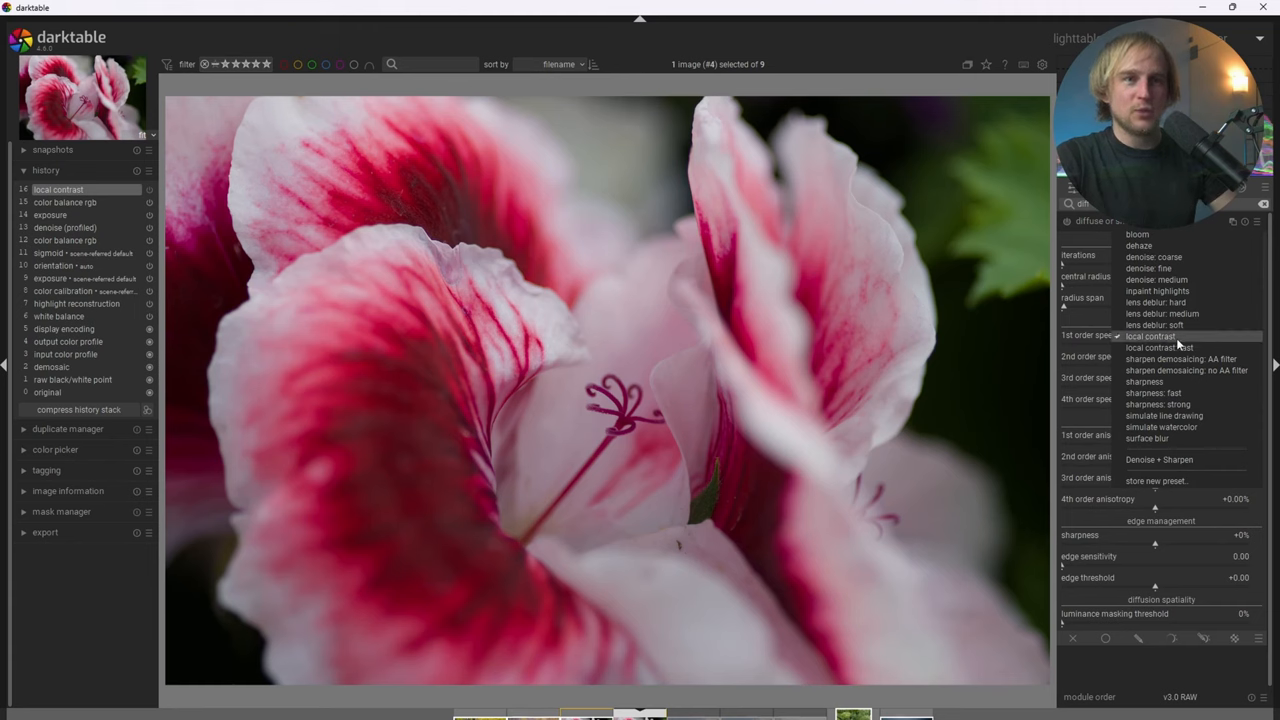
Apply the 'local contrast' preset of diffuse or sharpen.
{"action": "left_click", "coordinate": [1152, 336]}
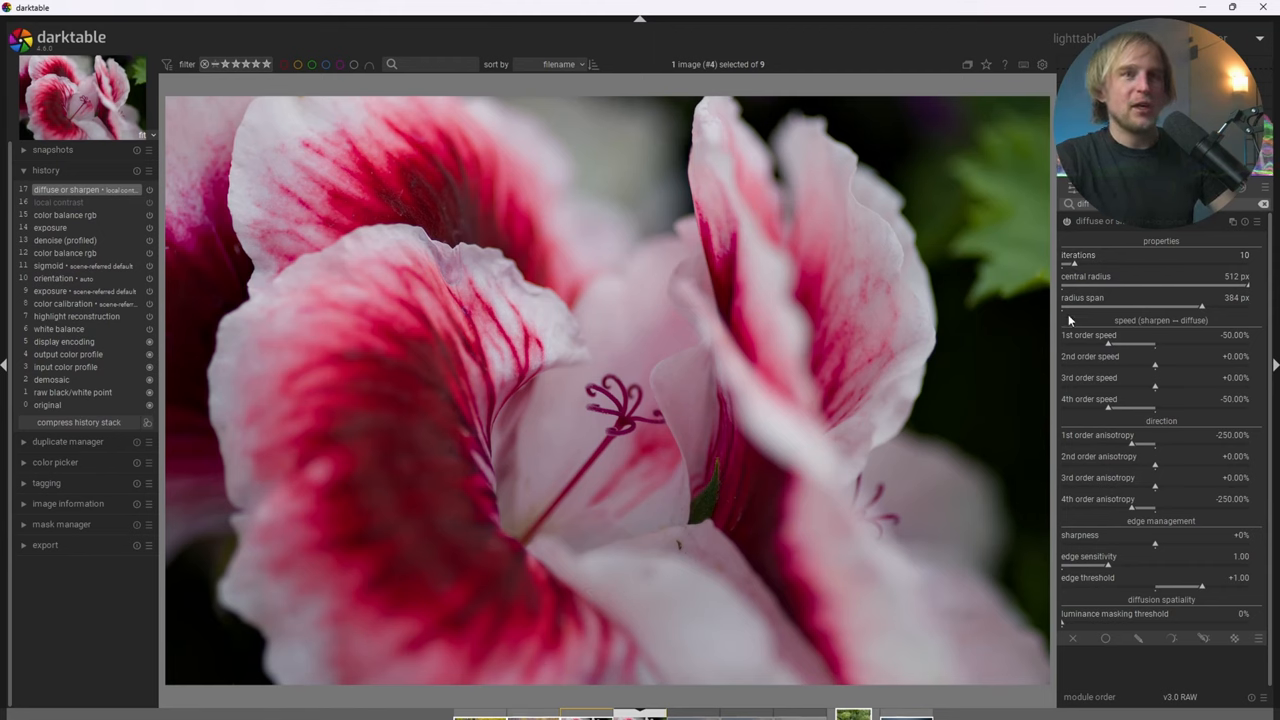
{"action": "mouse_move", "coordinate": [788, 432]}
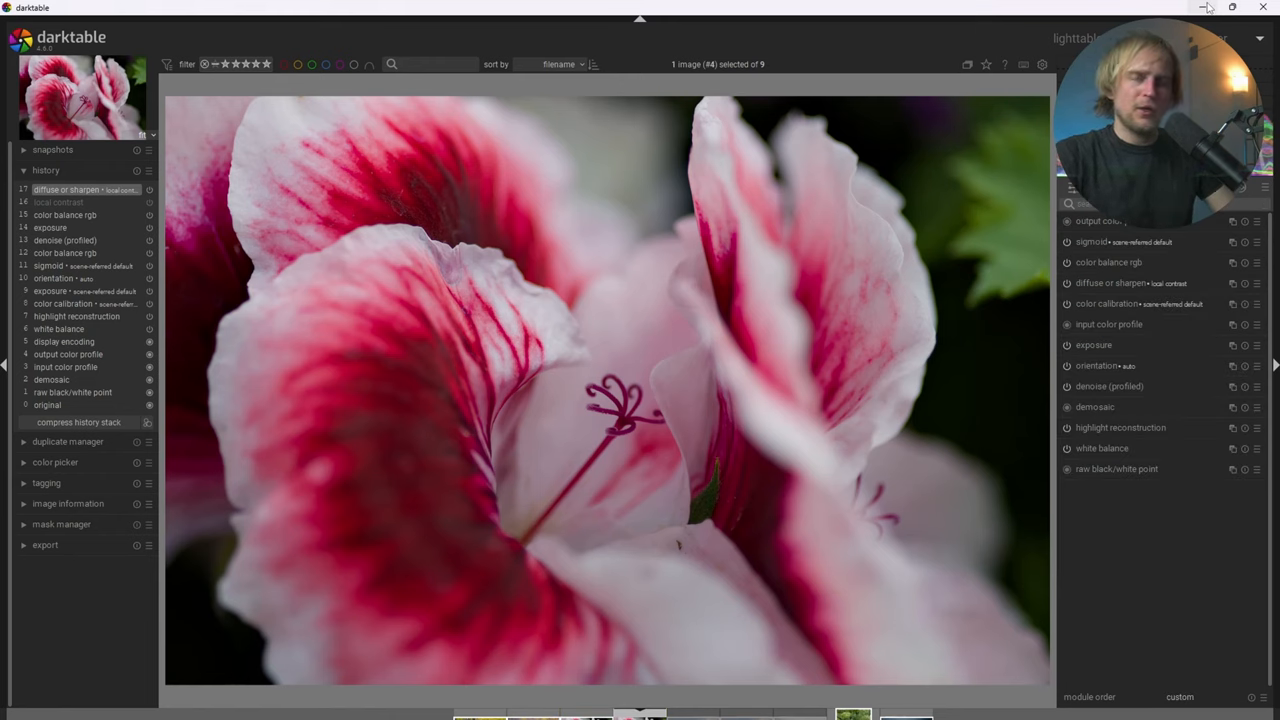
{"action": "mouse_move", "coordinate": [1204, 8]}
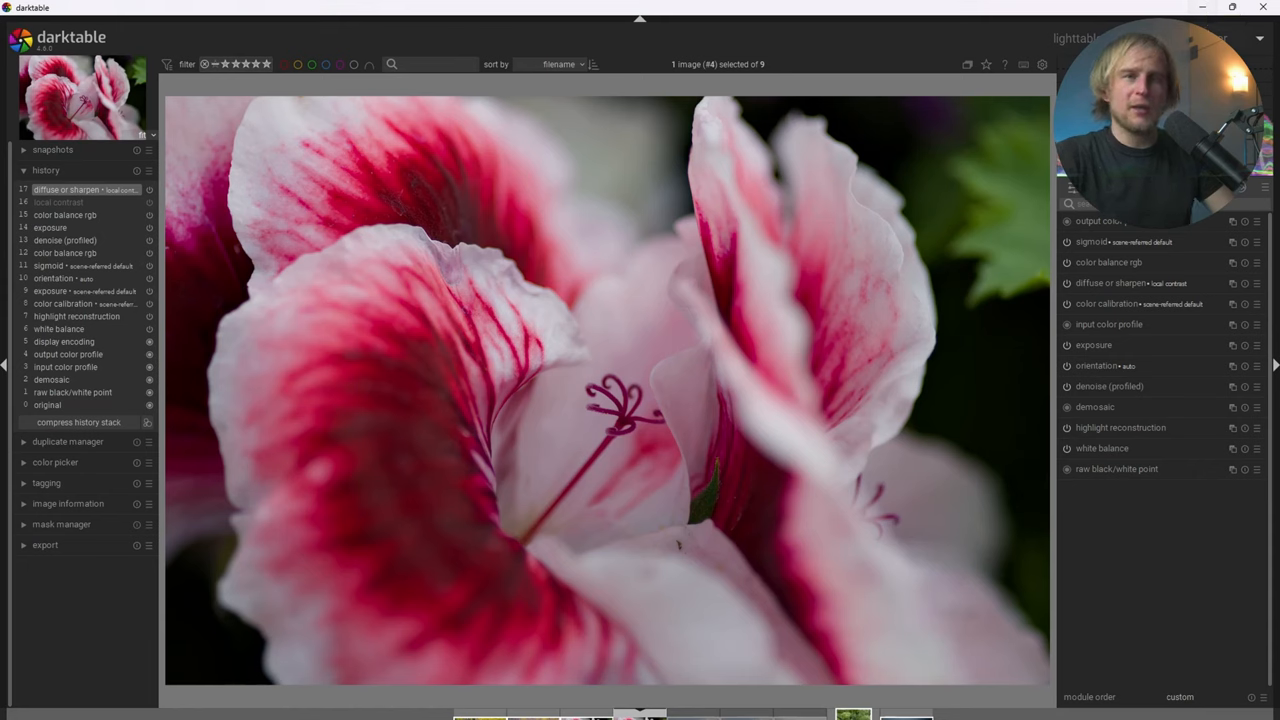
{"action": "mouse_move", "coordinate": [1130, 284]}
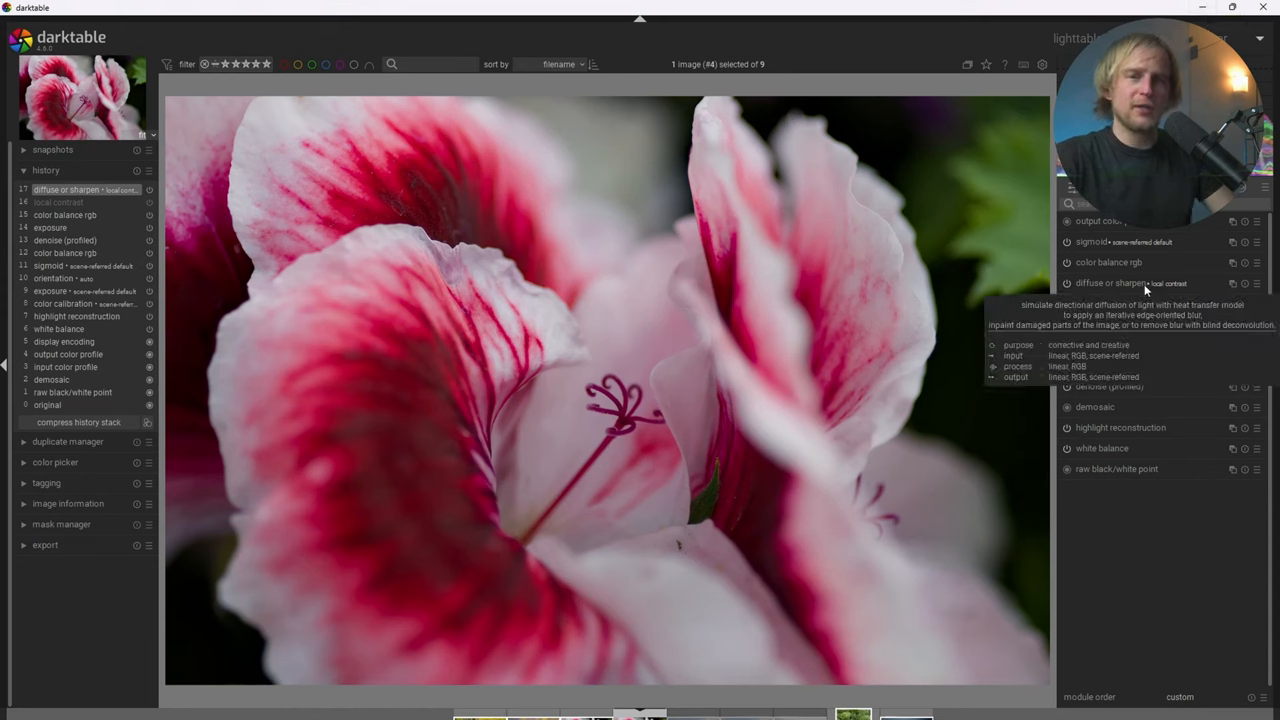
{"action": "mouse_move", "coordinate": [1130, 288]}
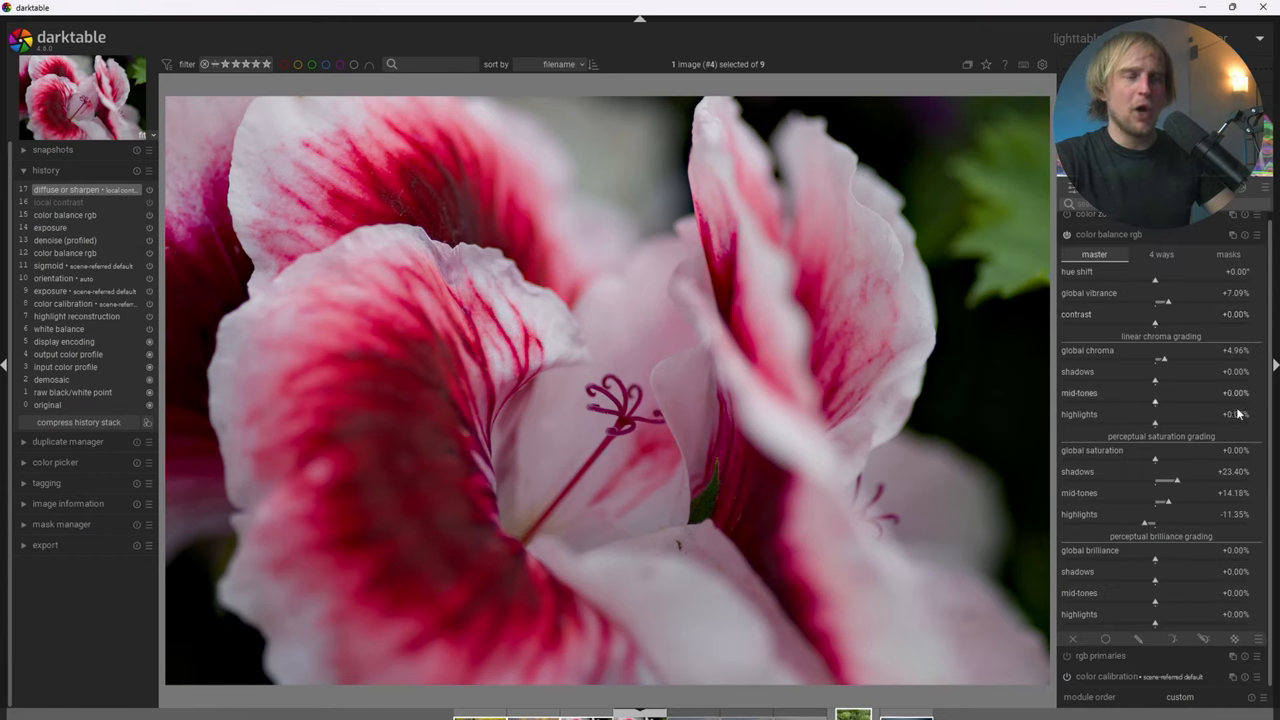
{"action": "mouse_move", "coordinate": [1174, 502]}
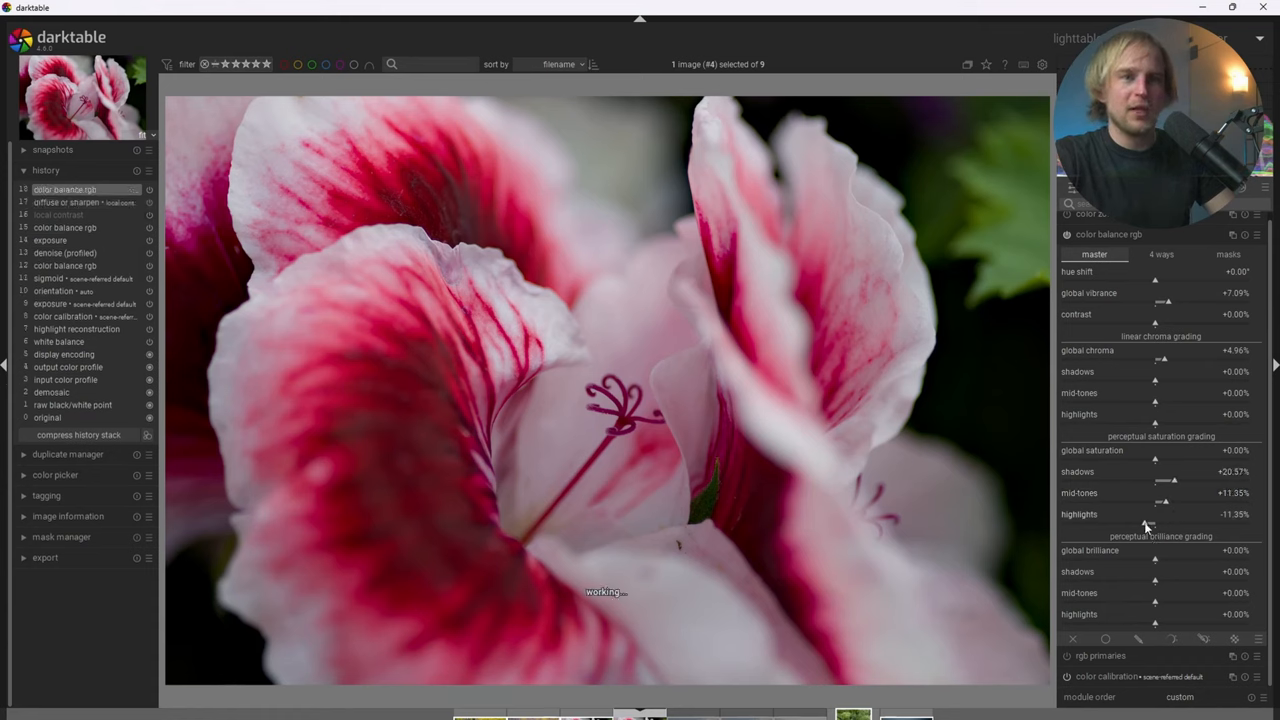
Lower highlight saturation to about -22.6% and trim global chroma in color balance rgb.
{"action": "left_click_drag", "start_coordinate": [1156, 524], "coordinate": [1140, 524]}
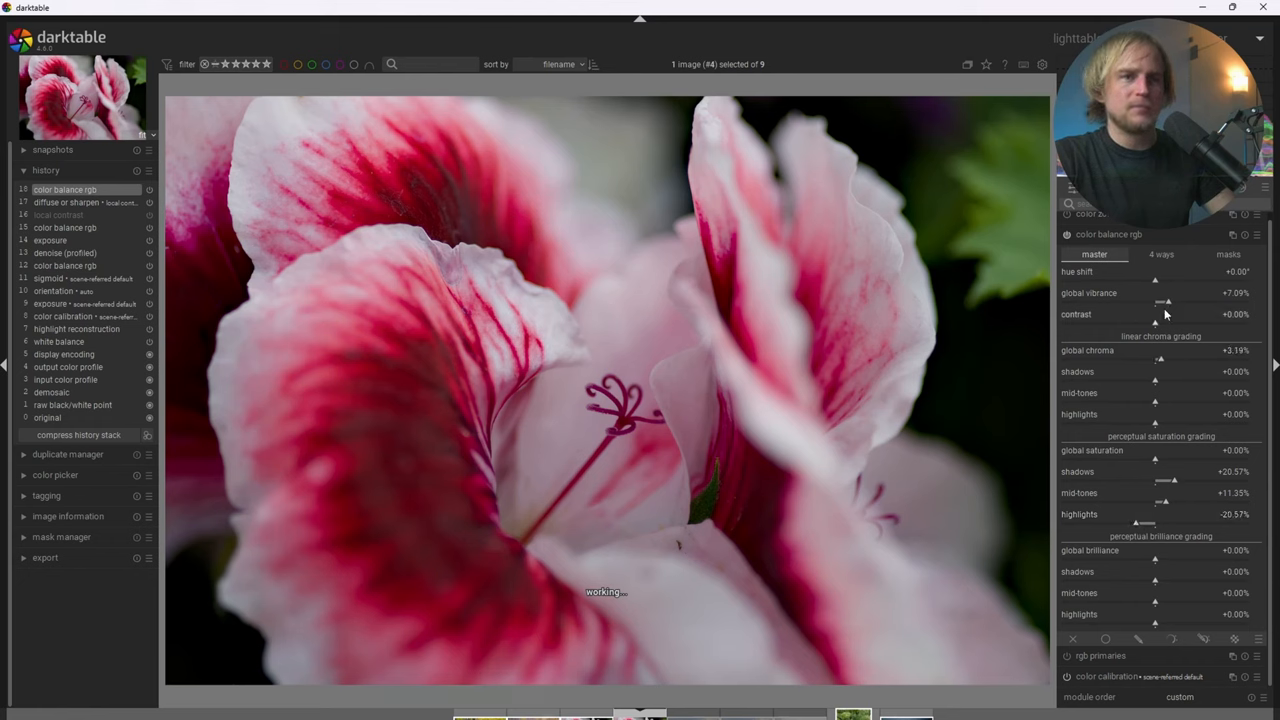
{"action": "left_click_drag", "start_coordinate": [1176, 300], "coordinate": [1162, 300]}
{"action": "type", "text": "shar"}
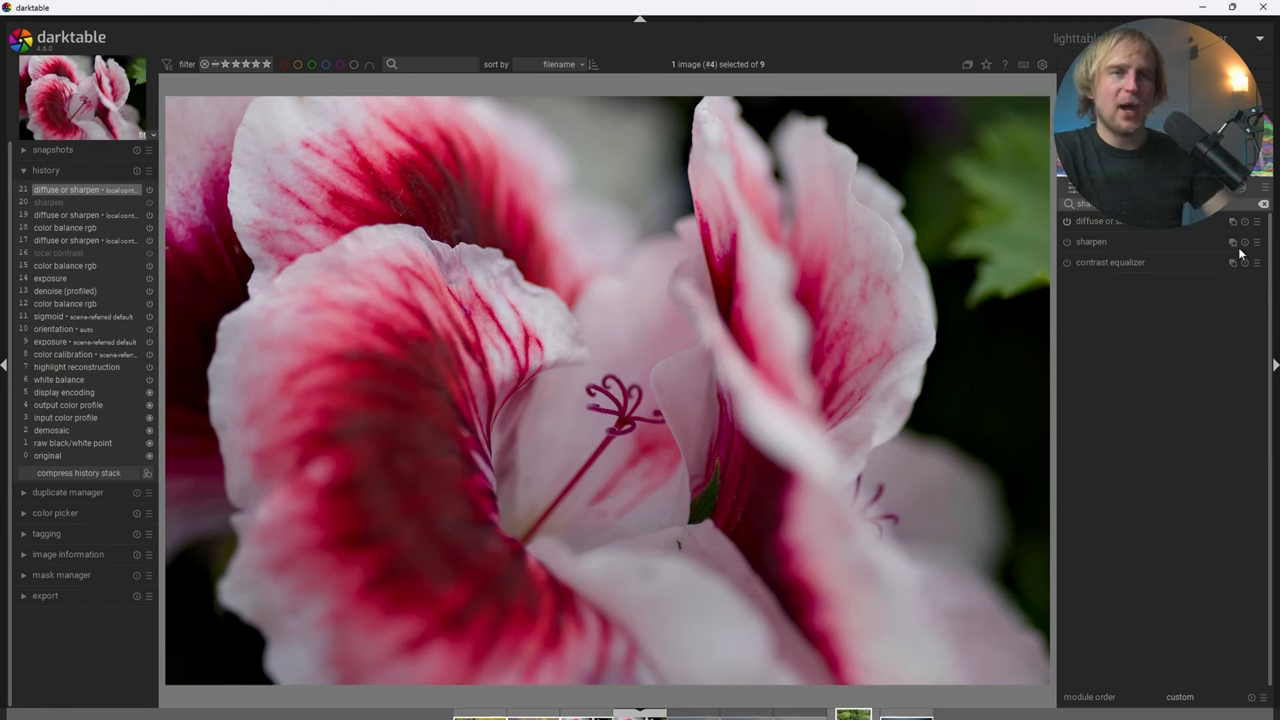
{"action": "mouse_move", "coordinate": [1232, 222]}
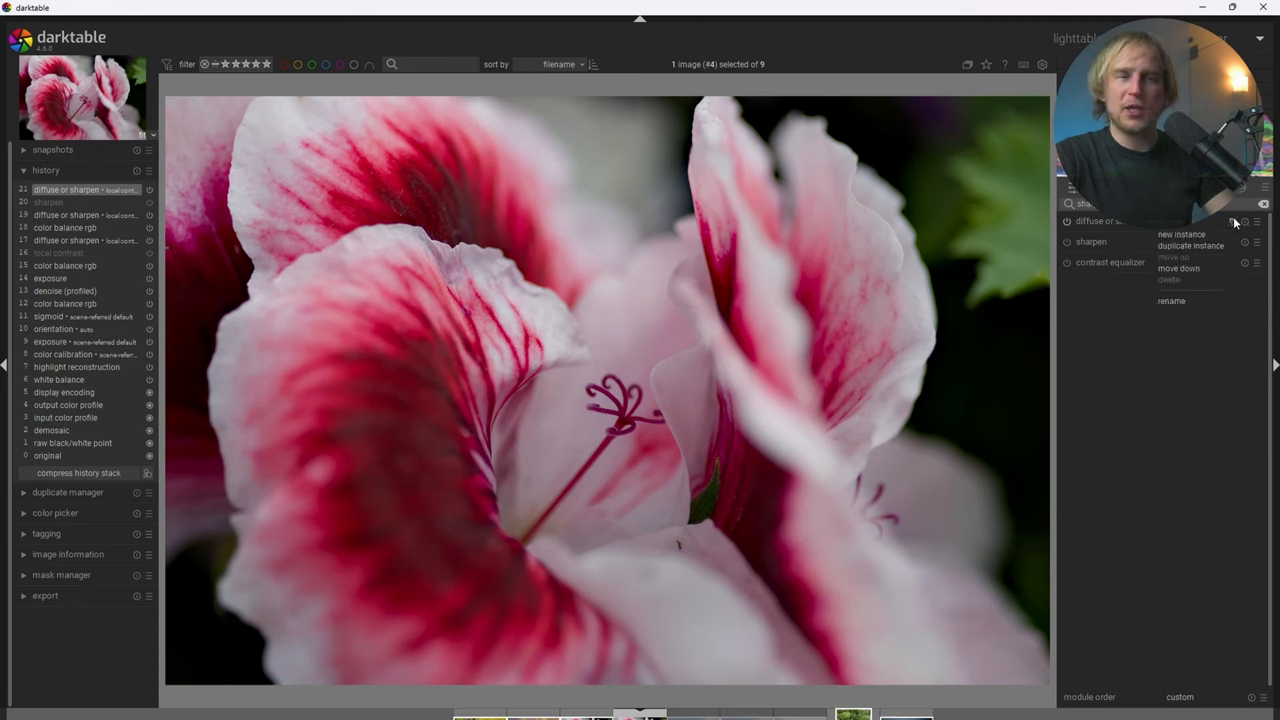
Create a new diffuse or sharpen instance with the 'lens deblur: hard' preset.
{"action": "left_click", "coordinate": [1180, 234]}
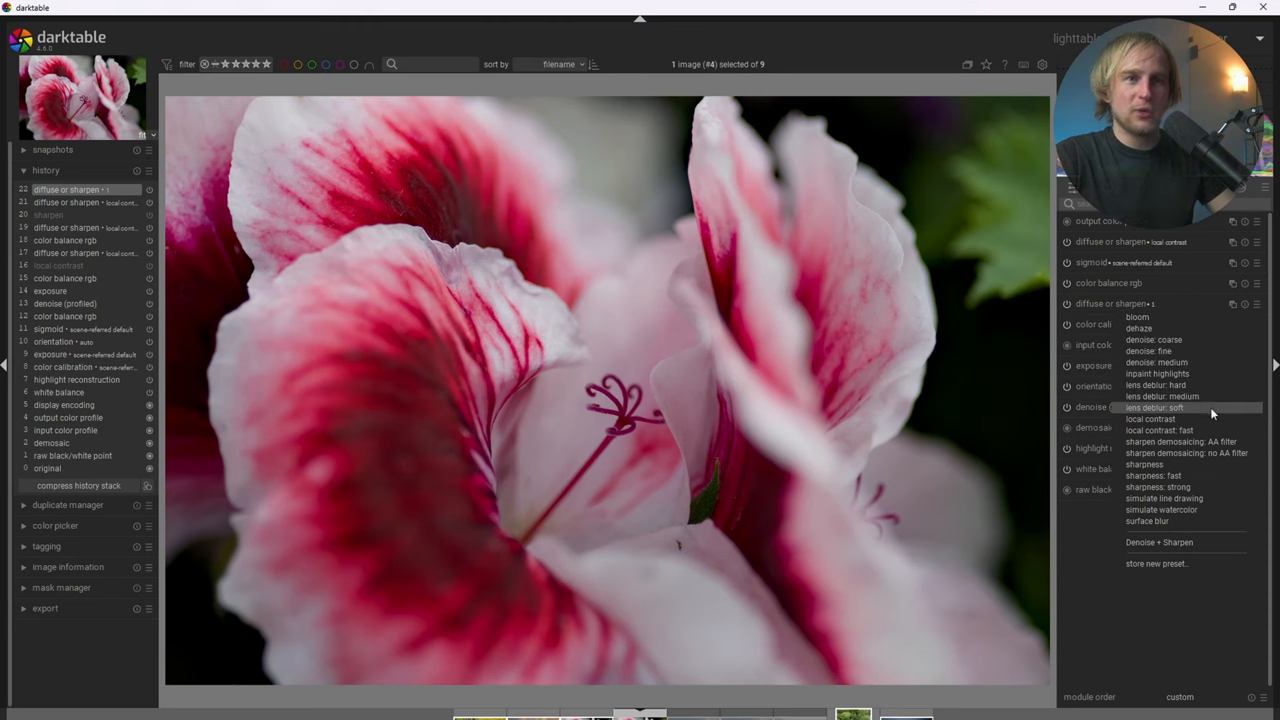
{"action": "mouse_move", "coordinate": [1160, 384]}
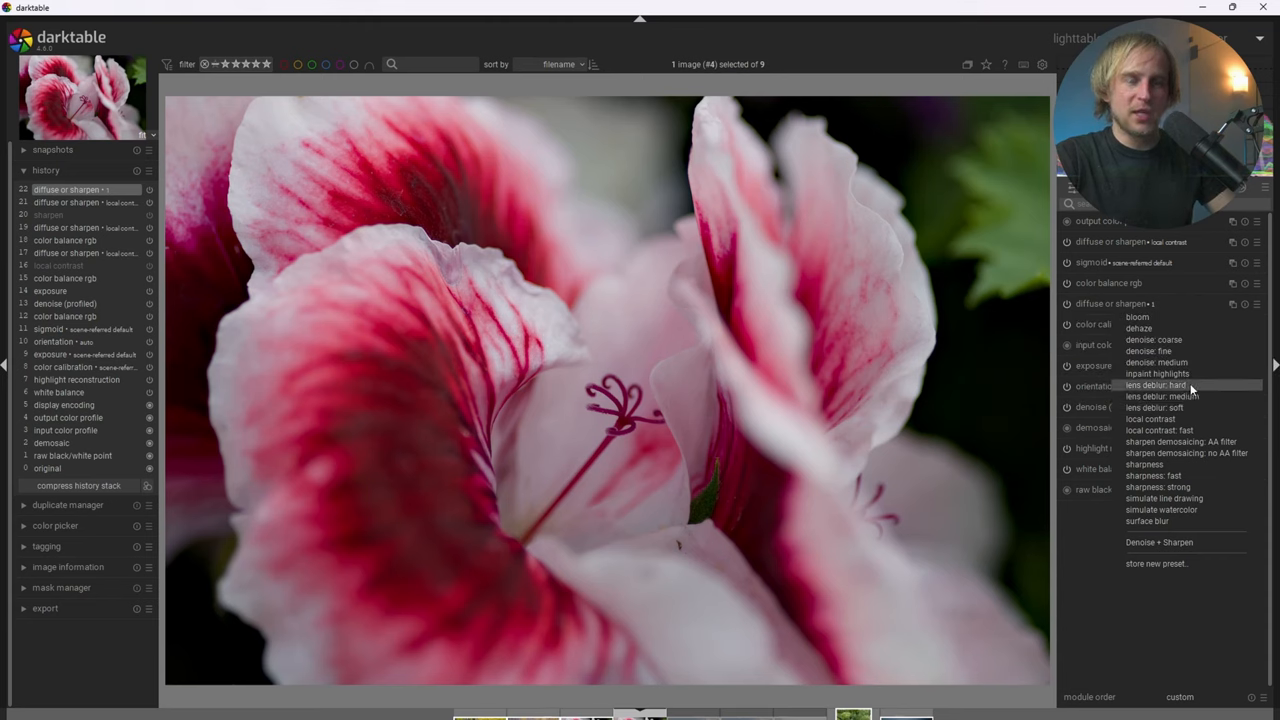
{"action": "left_click", "coordinate": [1156, 384]}
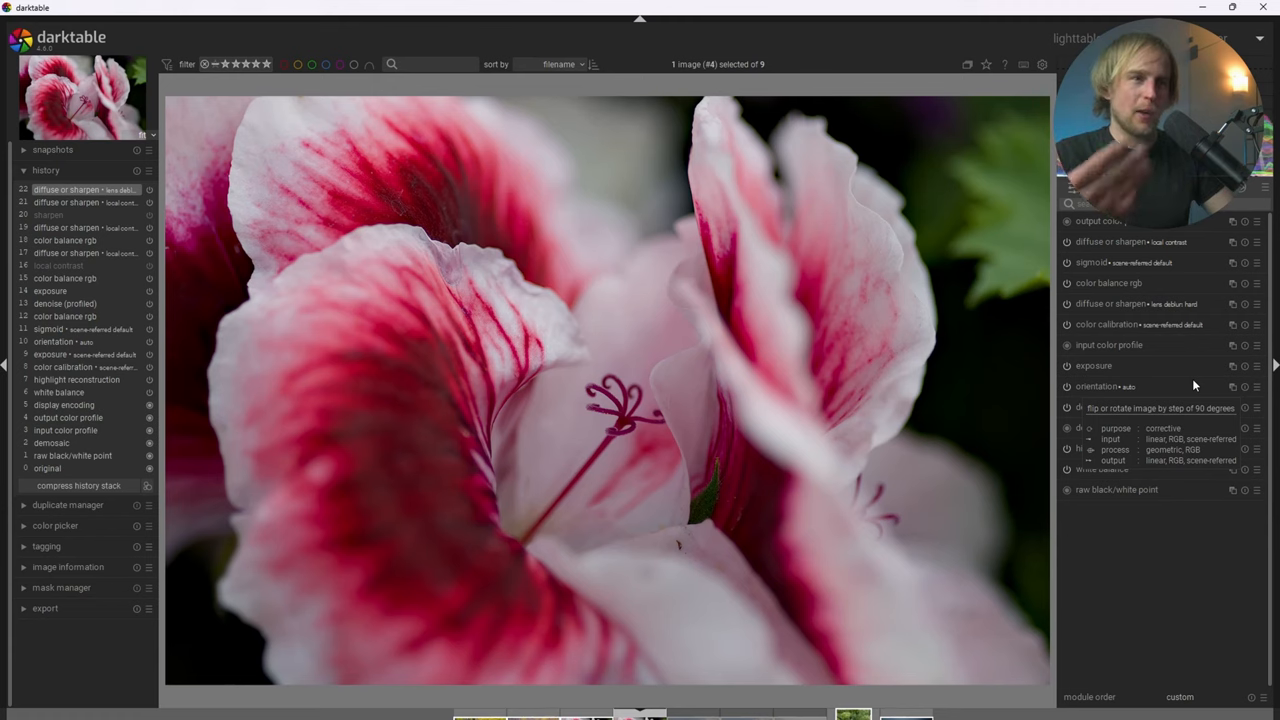
{"action": "mouse_move", "coordinate": [1194, 370]}
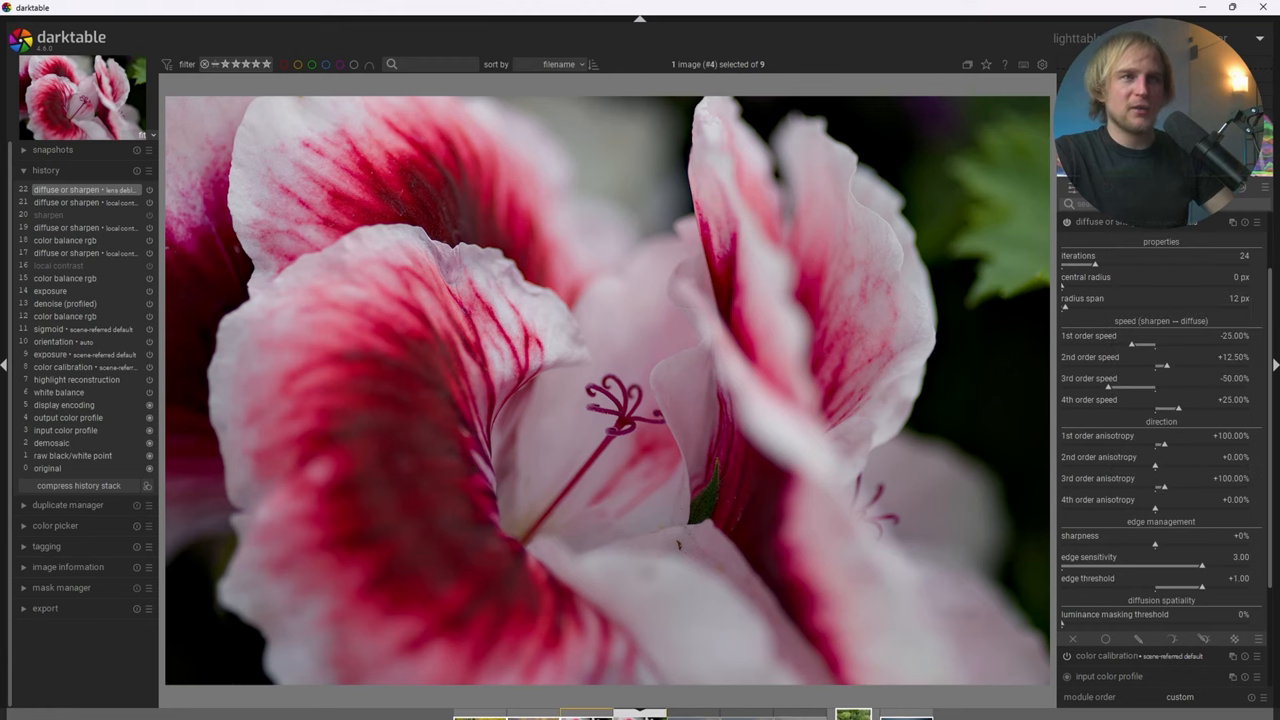
{"action": "mouse_move", "coordinate": [648, 316]}
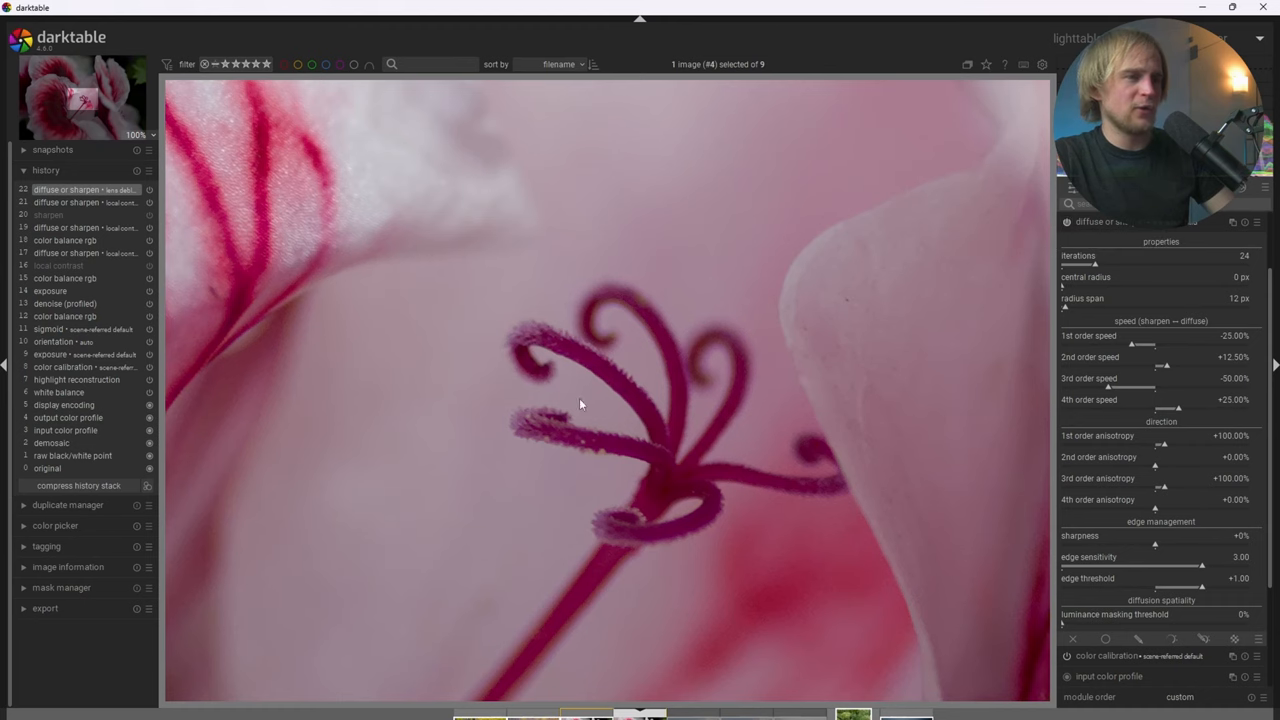
{"action": "mouse_move", "coordinate": [668, 404]}
{"action": "type", "text": "colo"}
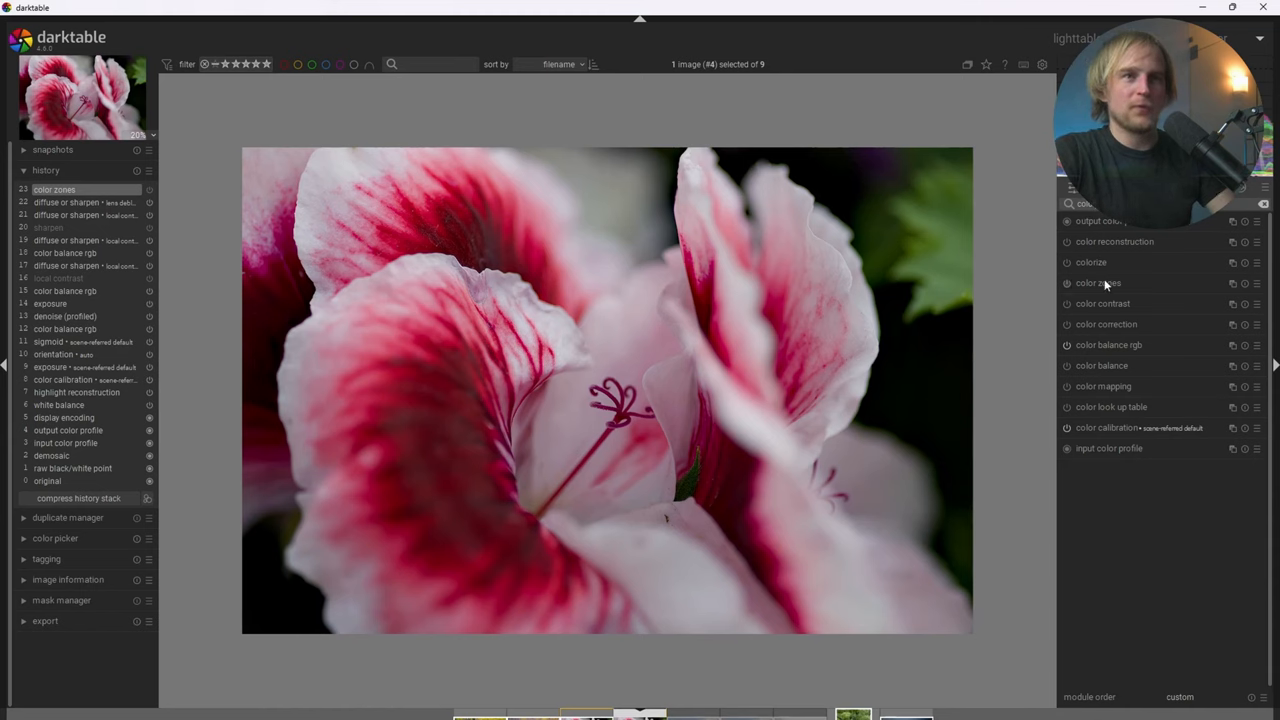
In color zones, shift the pink geranium petal hue toward red on the hue curve.
{"action": "left_click", "coordinate": [1098, 282]}
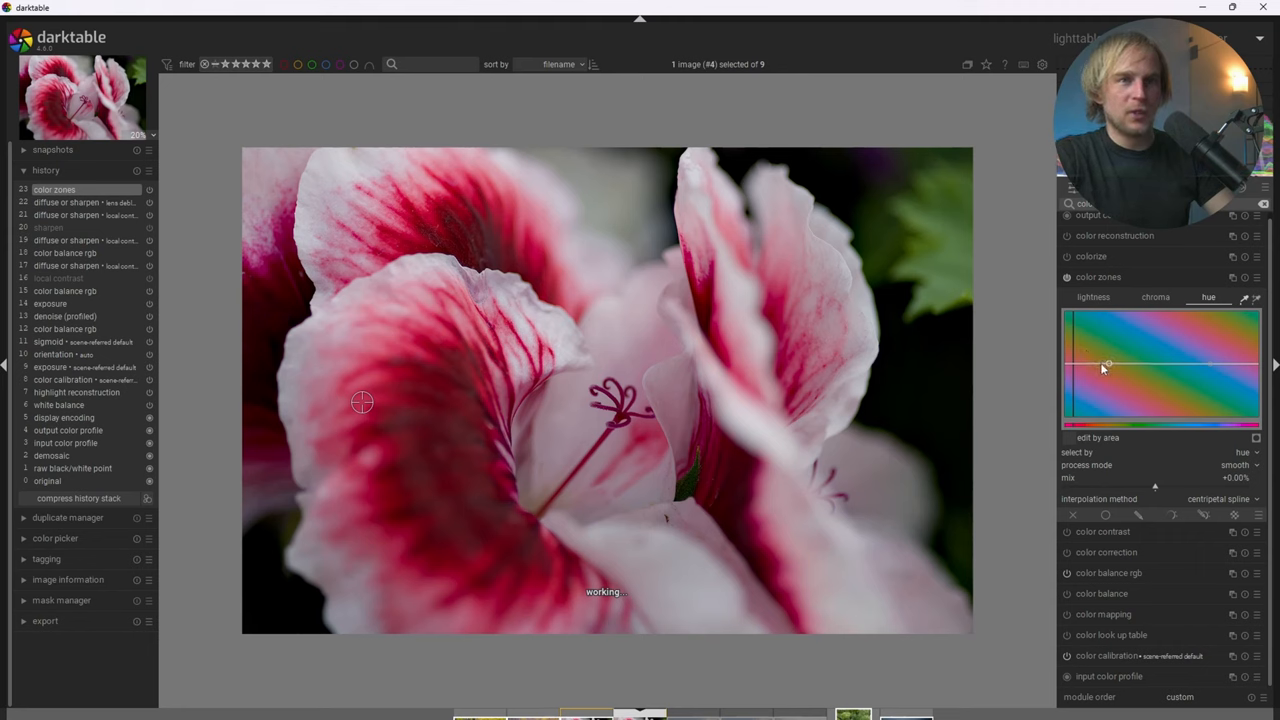
{"action": "left_click_drag", "start_coordinate": [1108, 364], "coordinate": [1072, 364]}
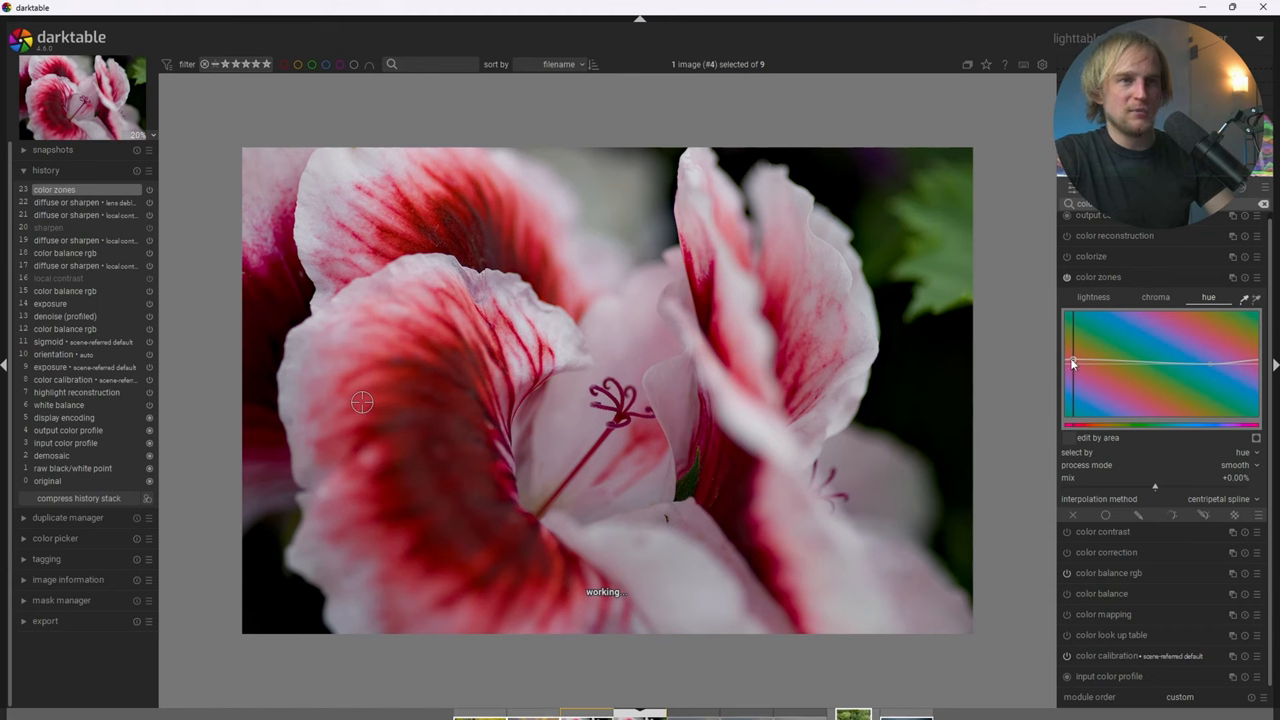
{"action": "left_click_drag", "start_coordinate": [1072, 364], "coordinate": [1072, 364]}
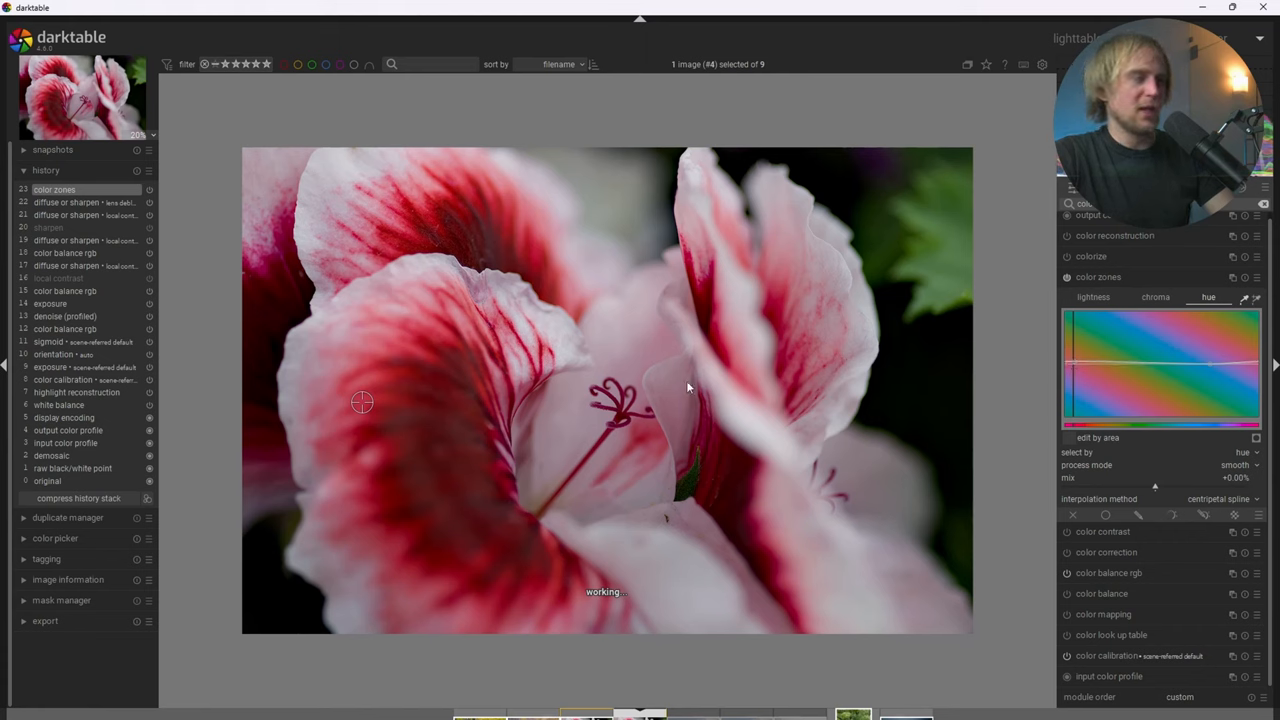
{"action": "mouse_move", "coordinate": [432, 392]}
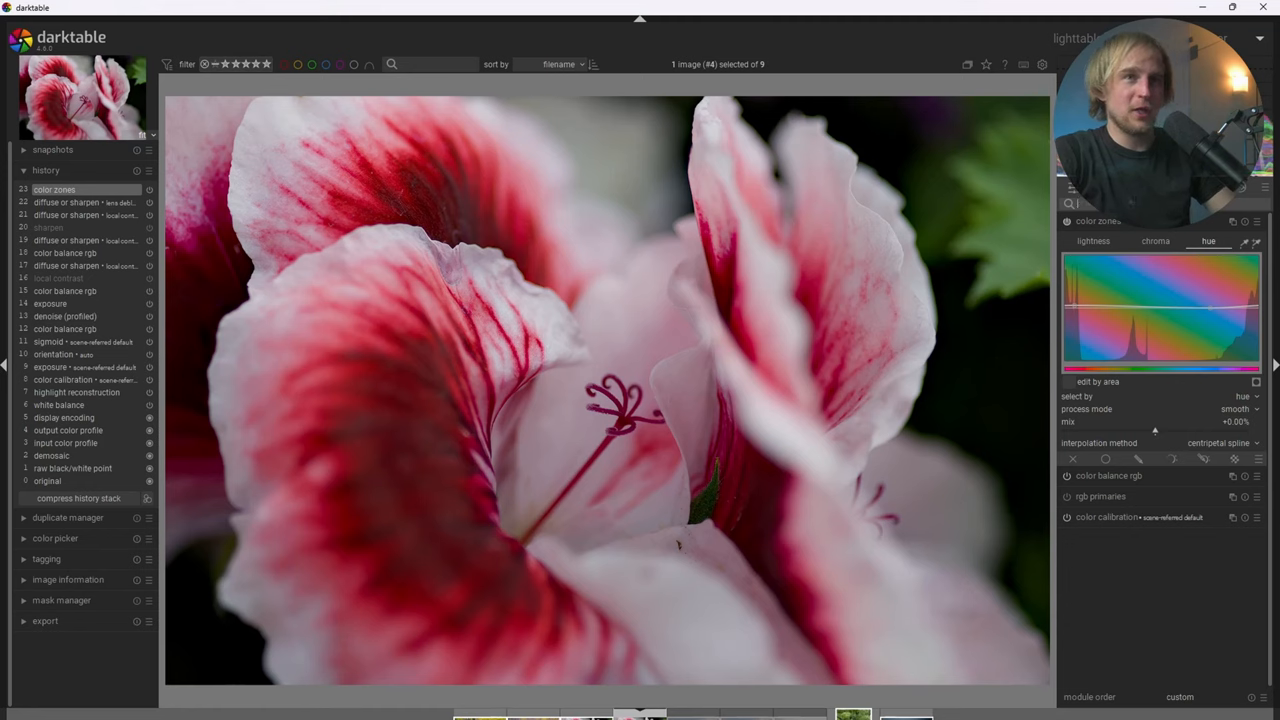
Search 'rgb' in the modules and expand the rgb primaries controls.
{"action": "type", "text": "rgb"}
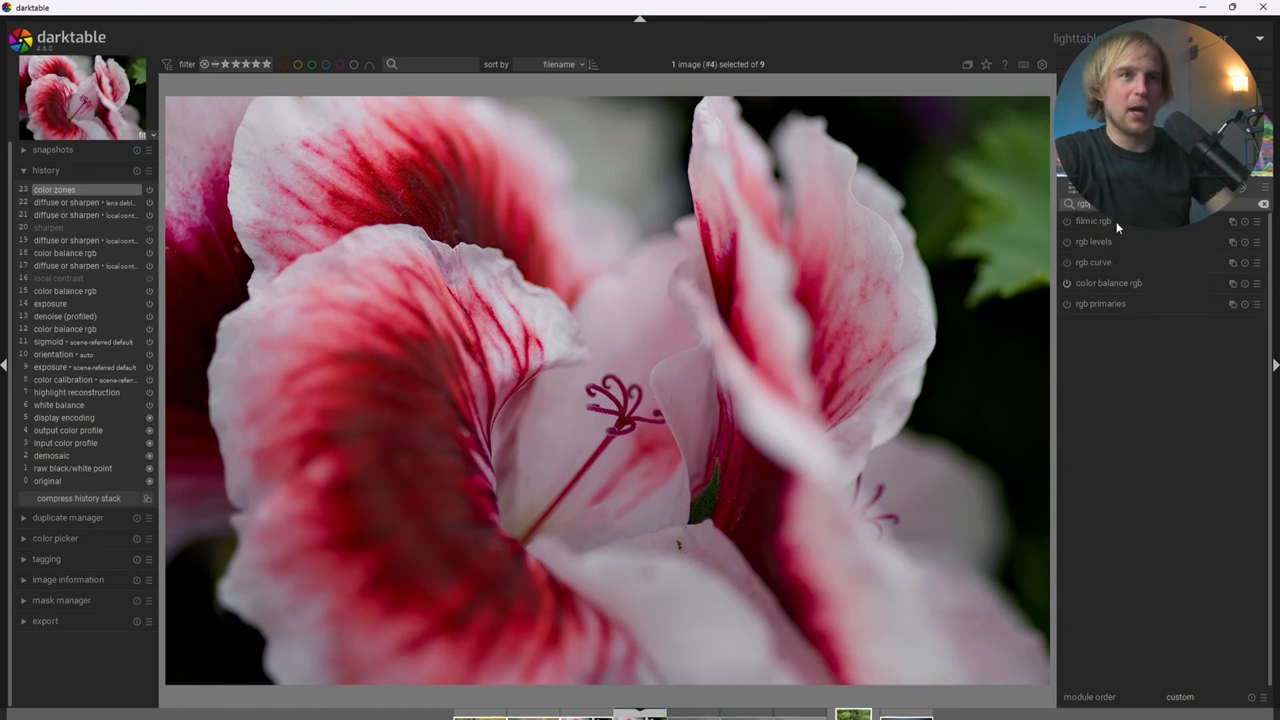
{"action": "left_click", "coordinate": [1100, 304]}
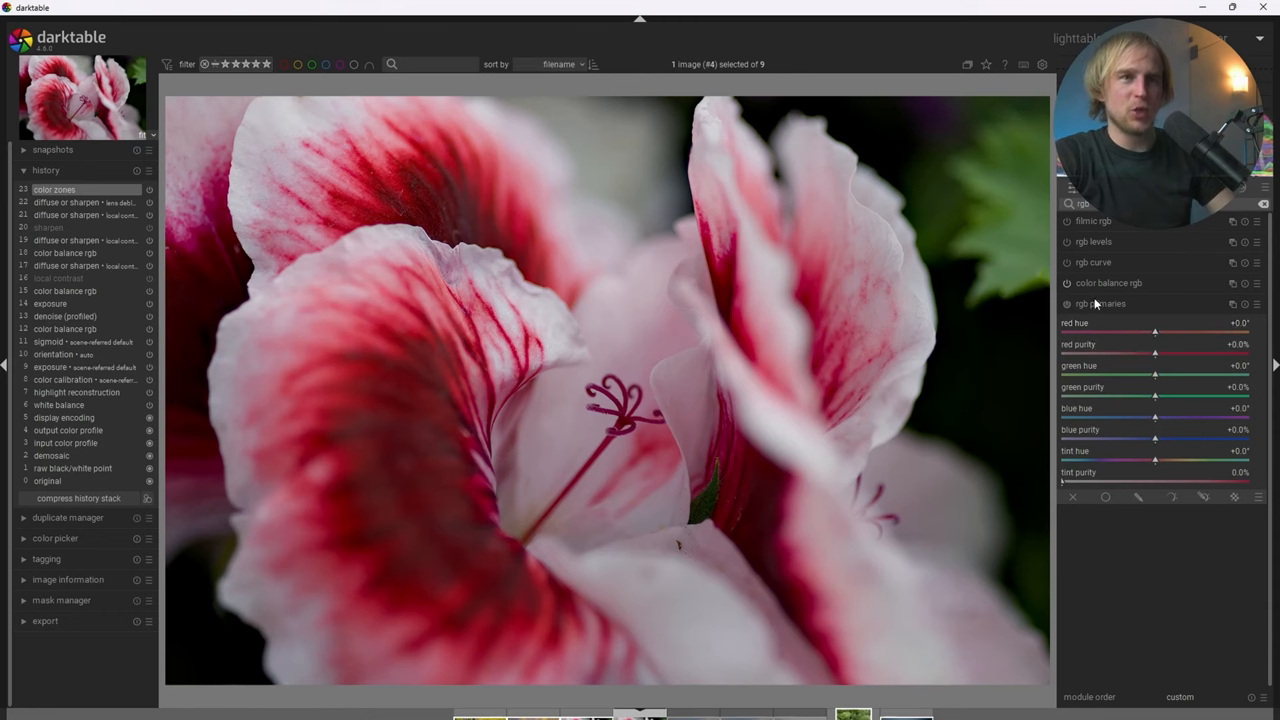
{"action": "mouse_move", "coordinate": [1132, 408]}
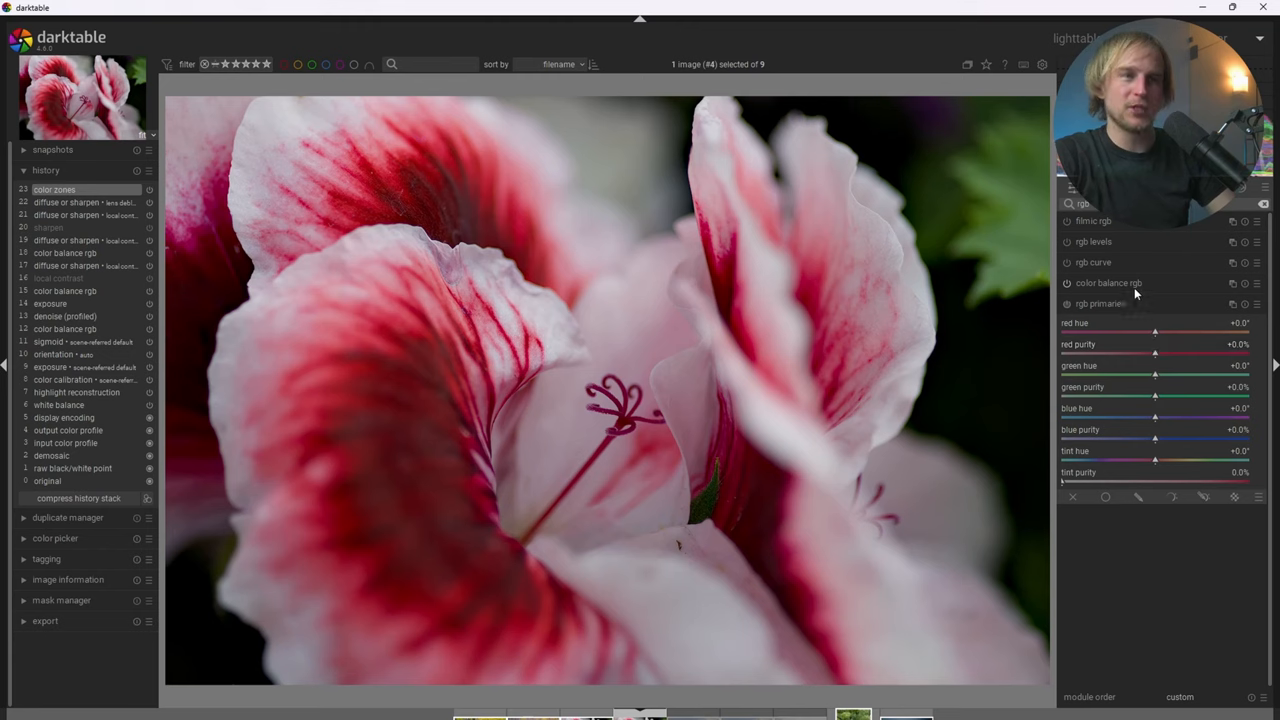
{"action": "left_click", "coordinate": [1100, 304]}
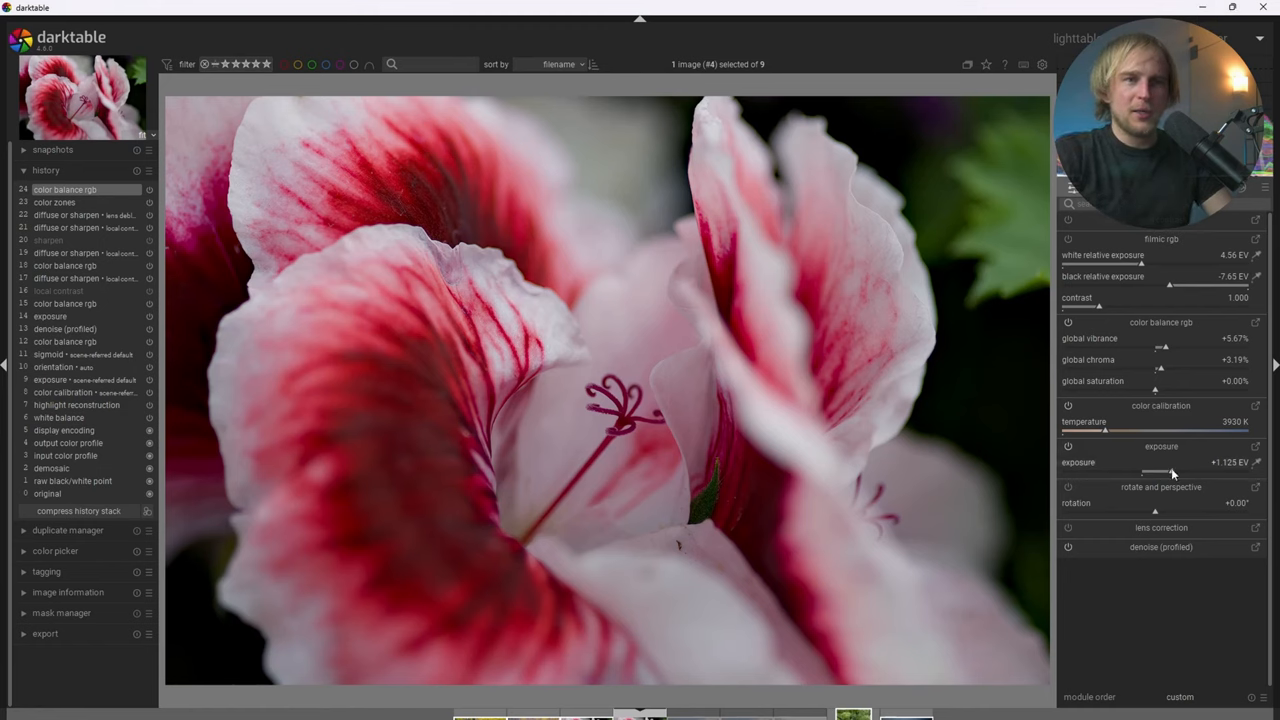
Raise exposure, then lower shadows saturation, raise mid-tones saturation and vibrance, and cut global chroma to near zero.
{"action": "left_click_drag", "start_coordinate": [1156, 470], "coordinate": [1176, 470]}
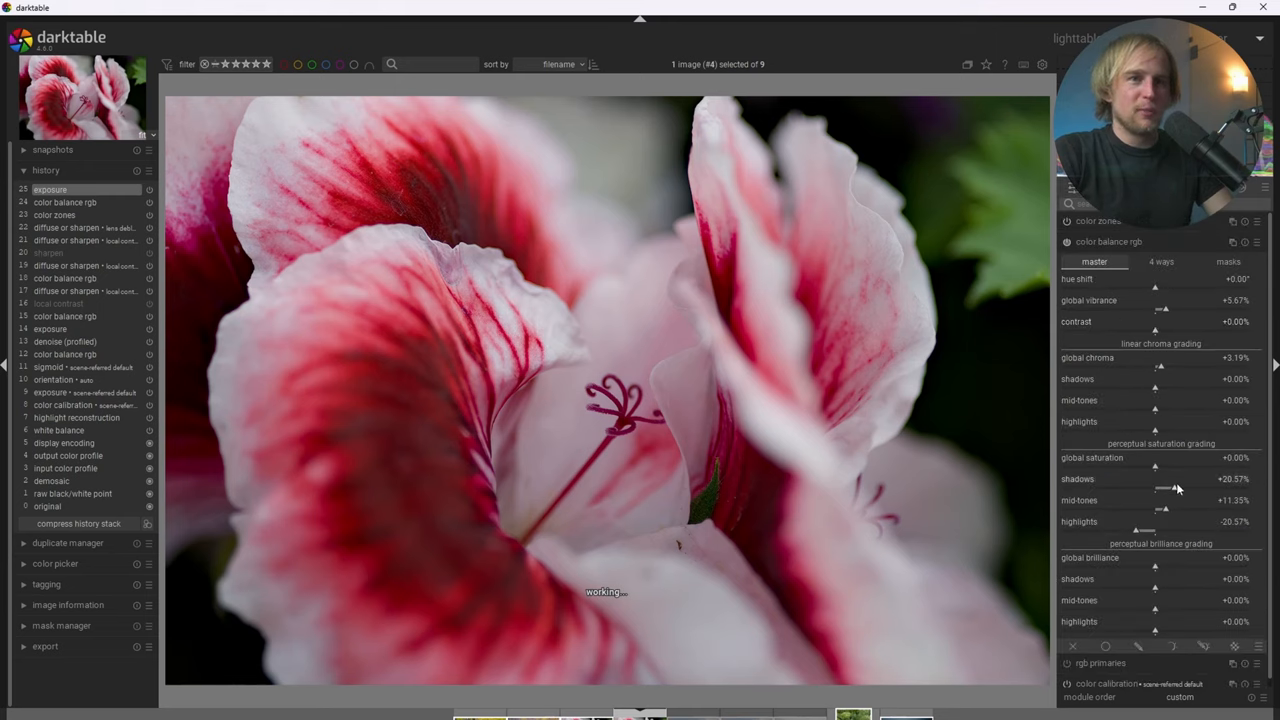
{"action": "left_click_drag", "start_coordinate": [1172, 488], "coordinate": [1180, 488]}
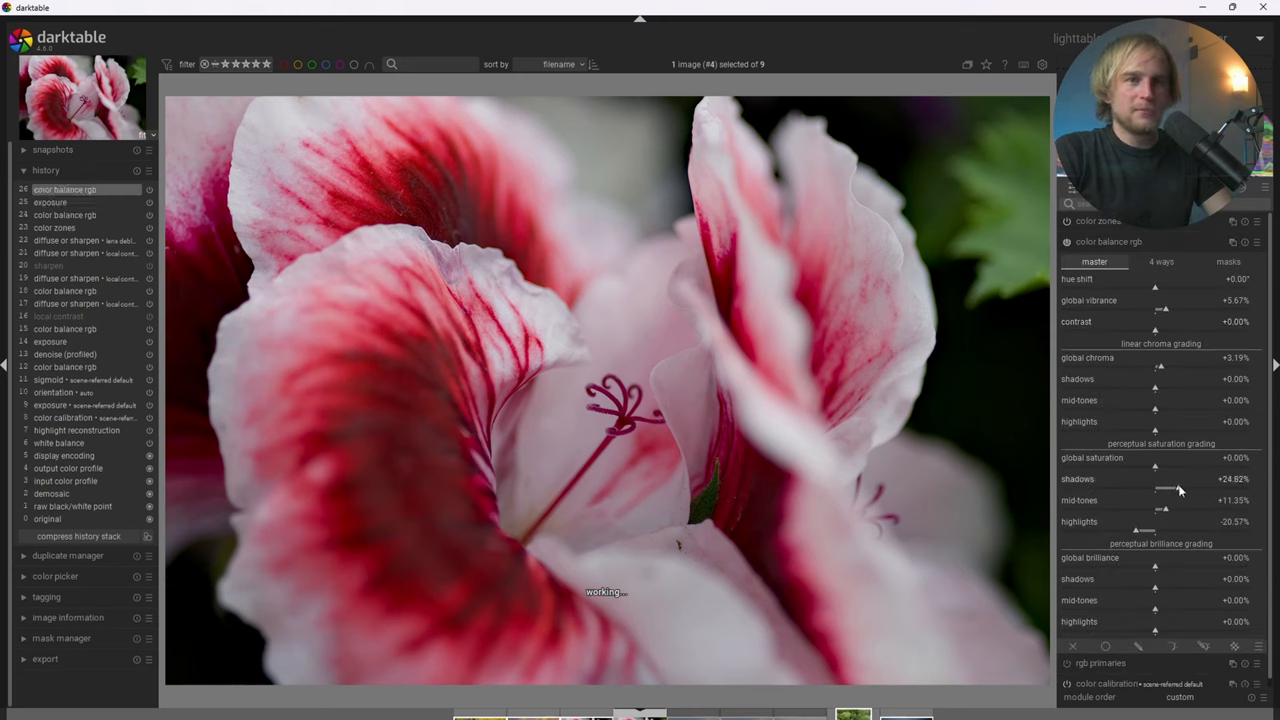
{"action": "left_click_drag", "start_coordinate": [1164, 500], "coordinate": [1180, 500]}
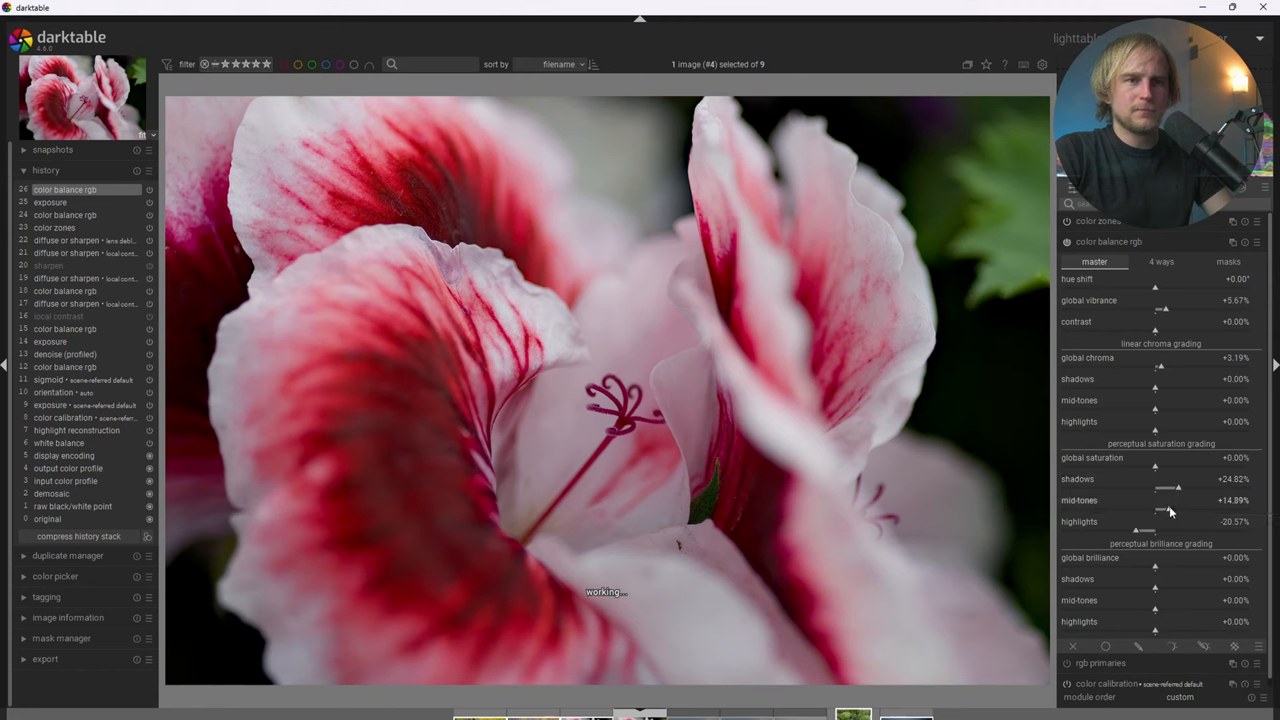
{"action": "left_click_drag", "start_coordinate": [1168, 312], "coordinate": [1168, 312]}
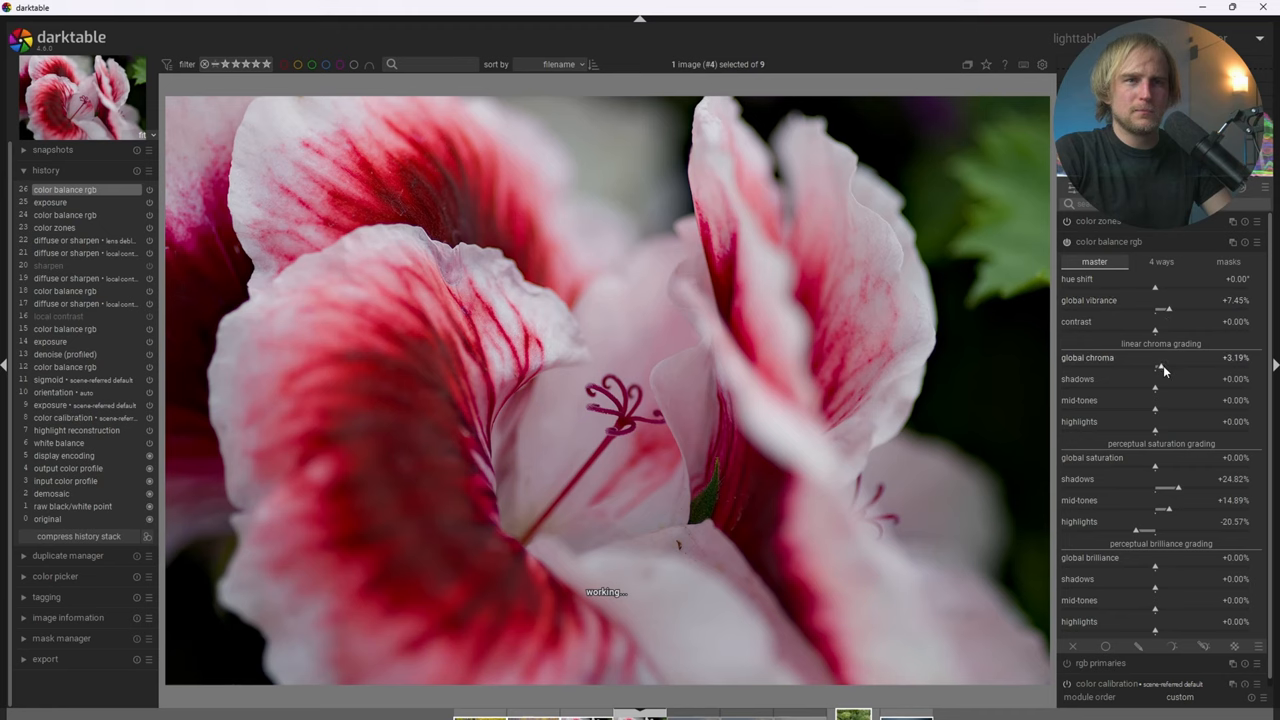
{"action": "left_click_drag", "start_coordinate": [1156, 368], "coordinate": [1164, 368]}
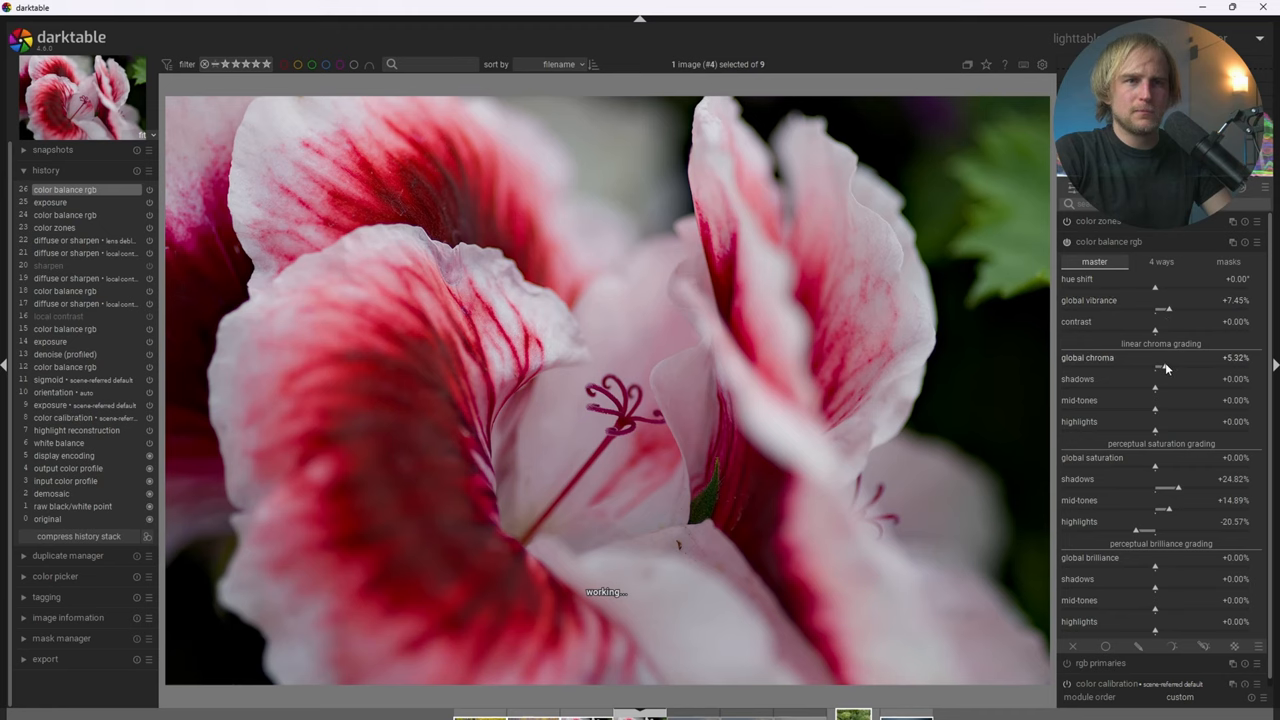
{"action": "mouse_move", "coordinate": [822, 352]}
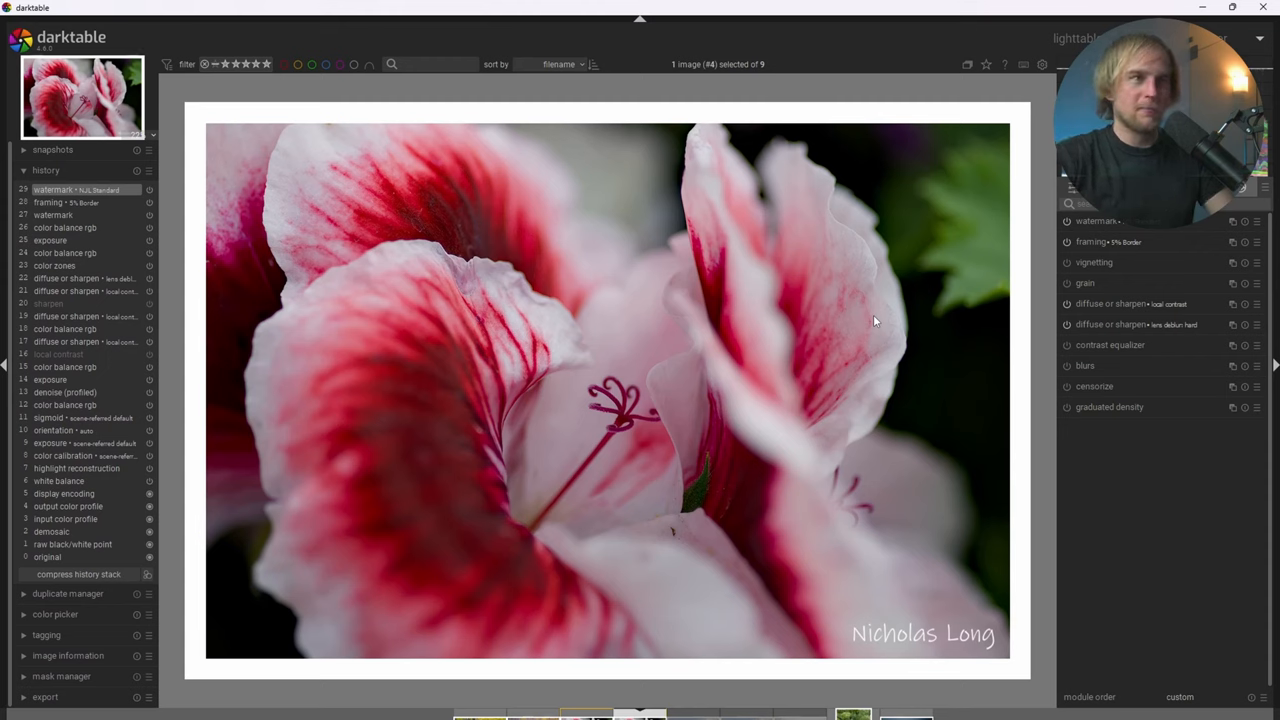
{"action": "mouse_move", "coordinate": [1056, 184]}
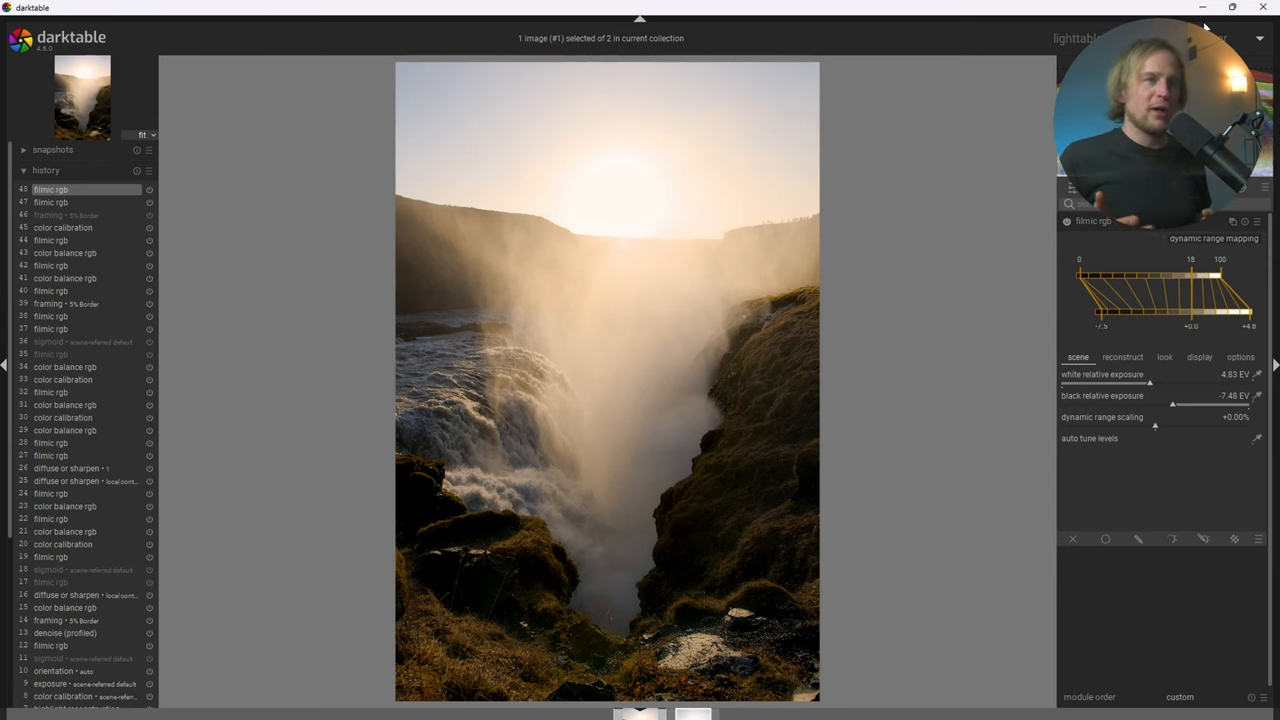
{"action": "mouse_move", "coordinate": [1270, 20]}
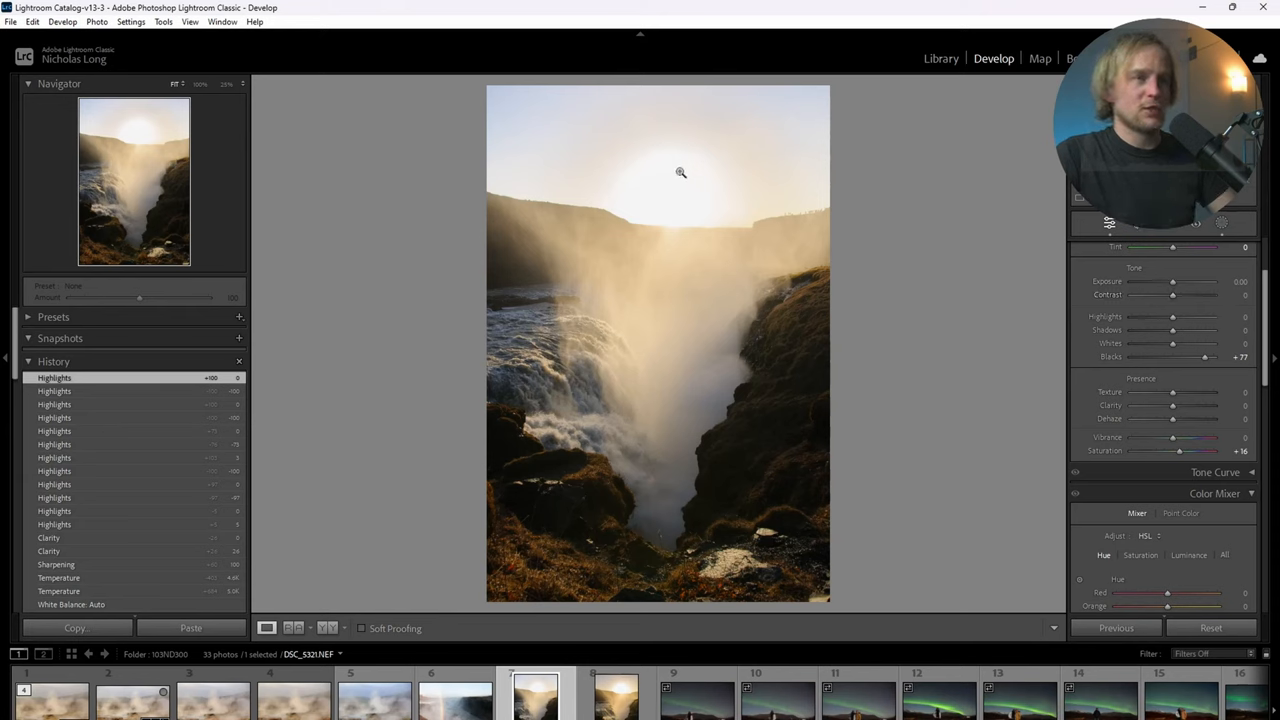
{"action": "mouse_move", "coordinate": [674, 168]}
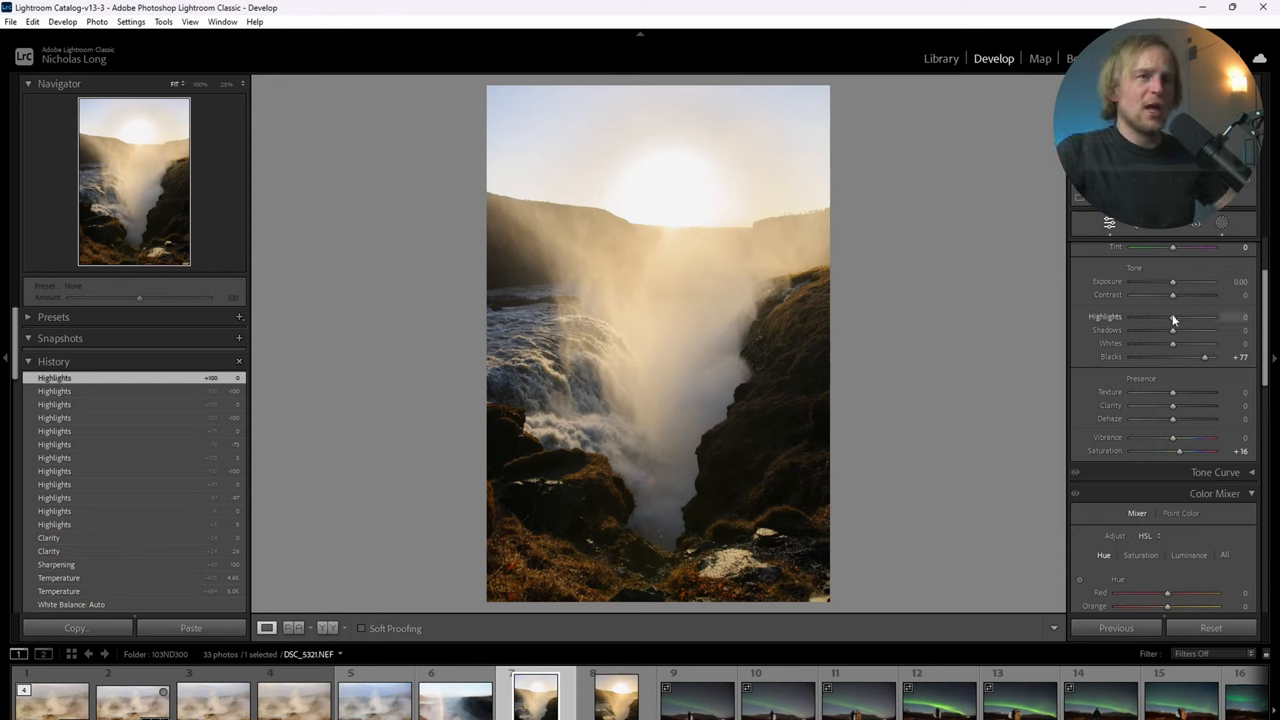
Pull the Highlights slider in the Basic panel down to -100.
{"action": "left_click_drag", "start_coordinate": [1204, 316], "coordinate": [1136, 316]}
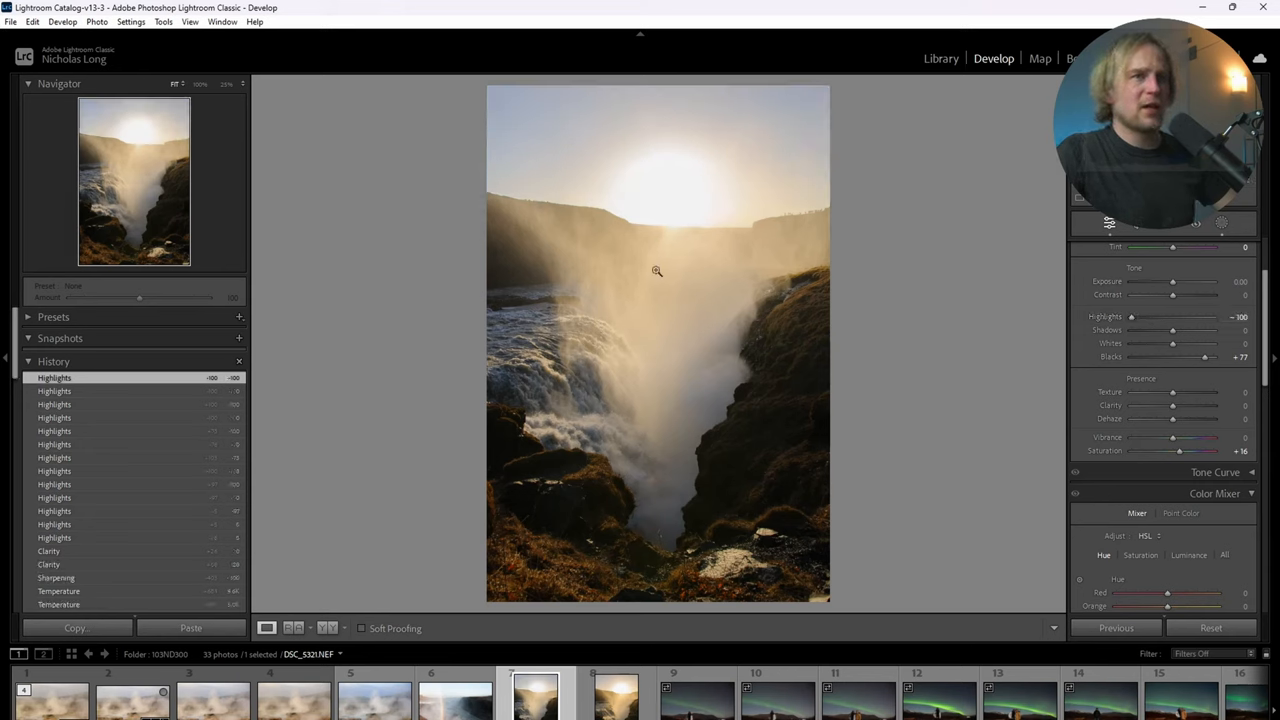
{"action": "mouse_move", "coordinate": [724, 230]}
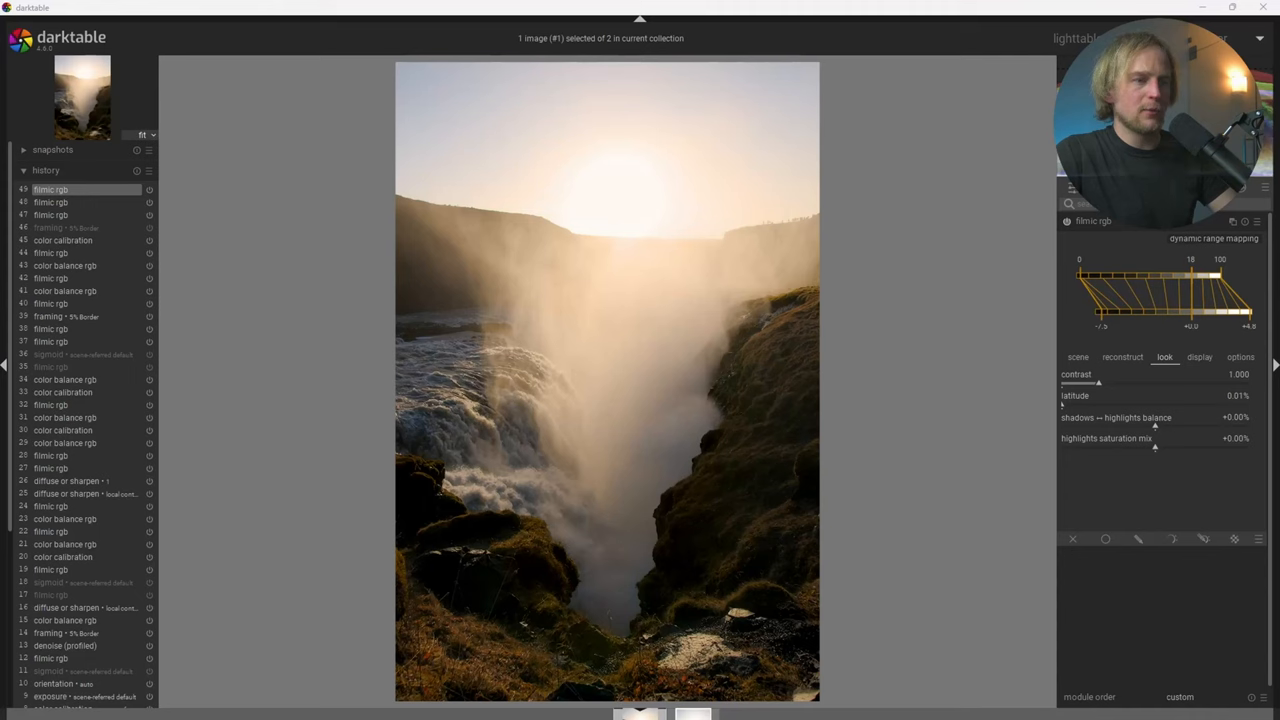
{"action": "mouse_move", "coordinate": [1120, 308]}
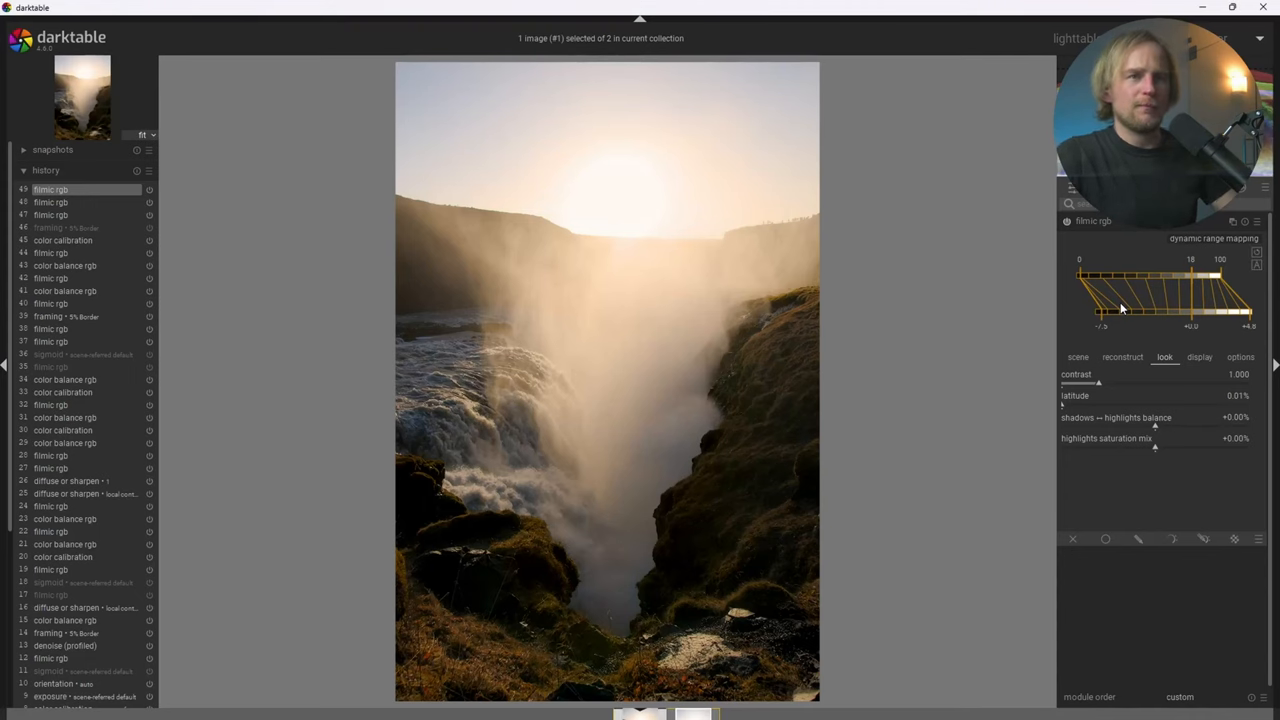
{"action": "mouse_move", "coordinate": [1090, 236]}
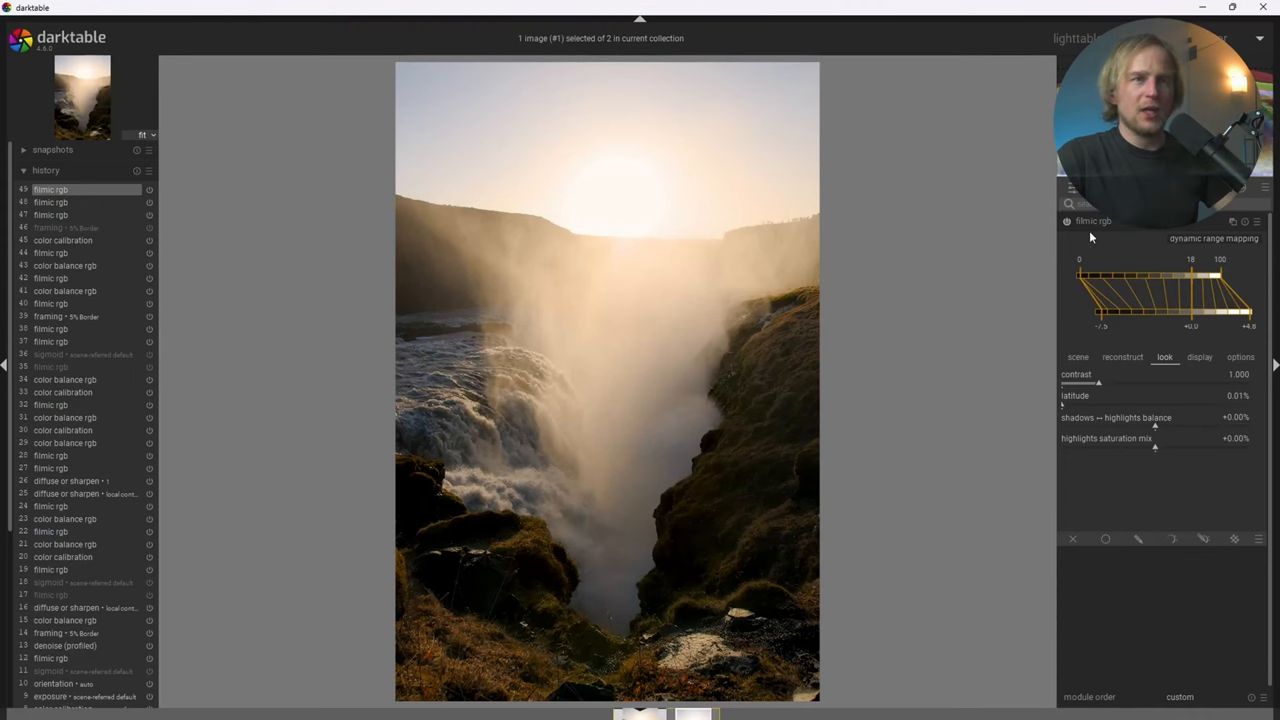
Enable filmic RGB highlight reconstruction, show its mask and keep the threshold at zero.
{"action": "left_click", "coordinate": [1122, 356]}
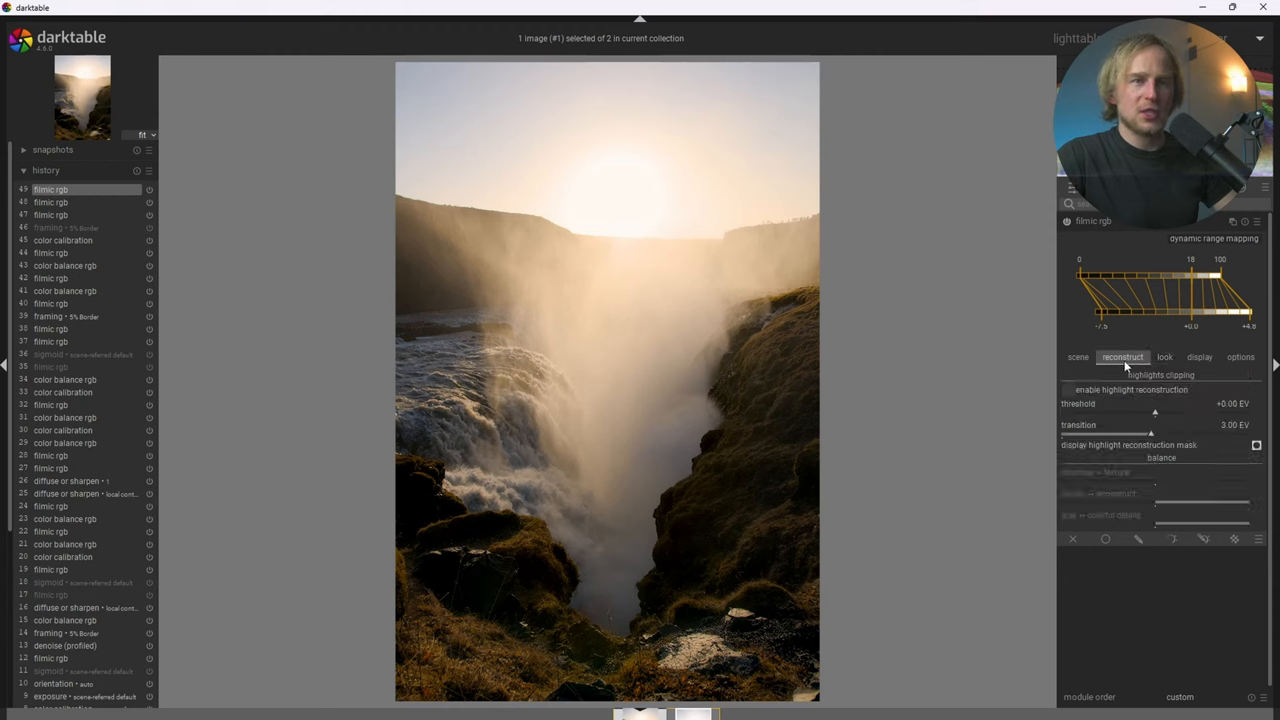
{"action": "mouse_move", "coordinate": [1064, 396]}
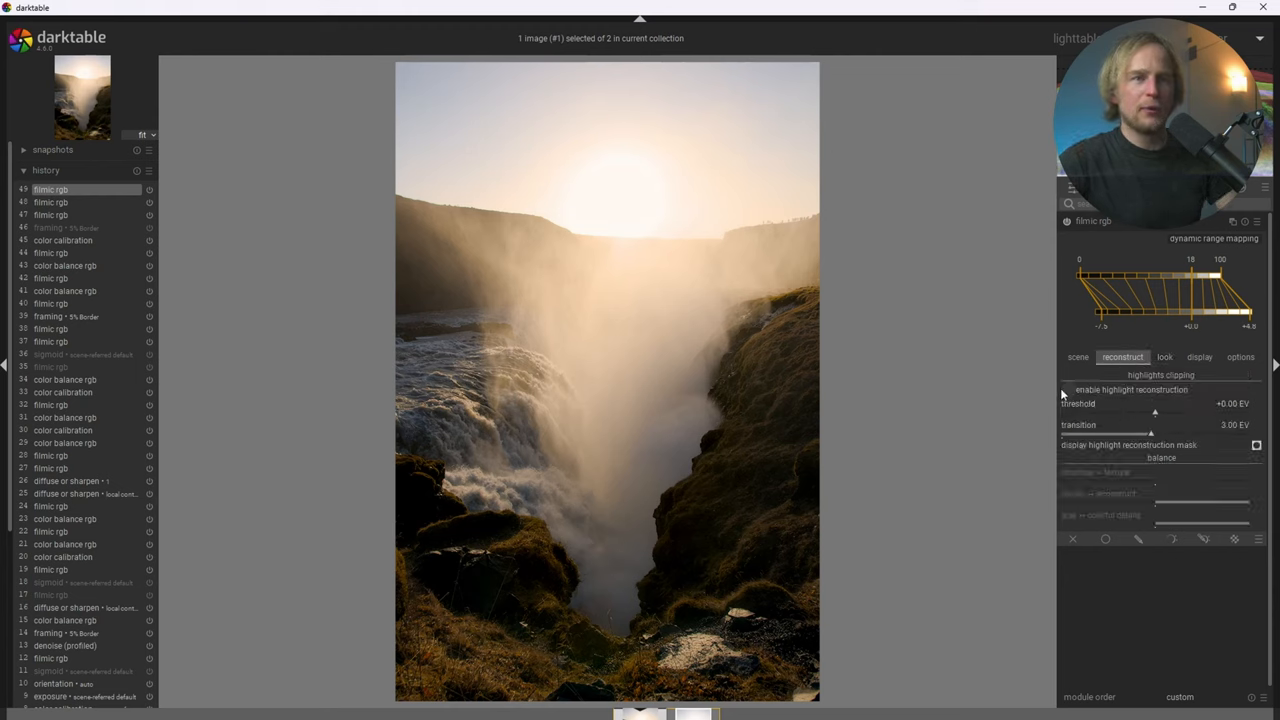
{"action": "left_click", "coordinate": [1068, 390]}
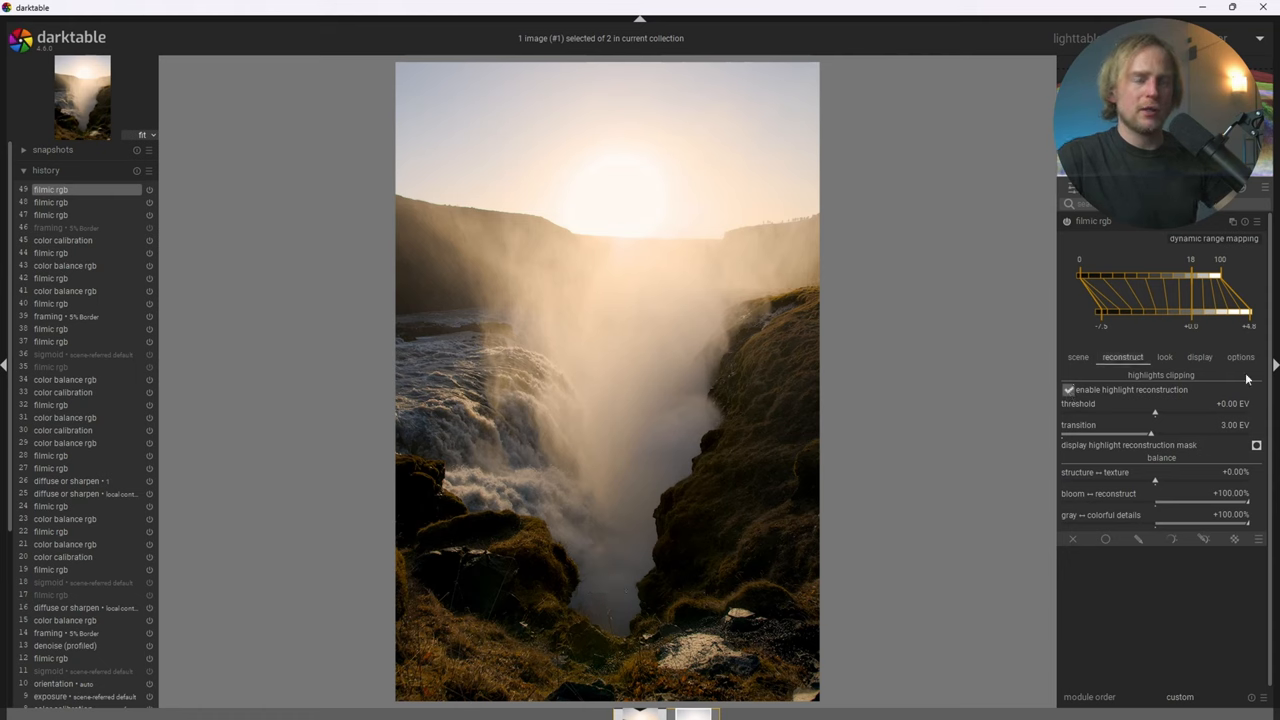
{"action": "mouse_move", "coordinate": [1100, 432]}
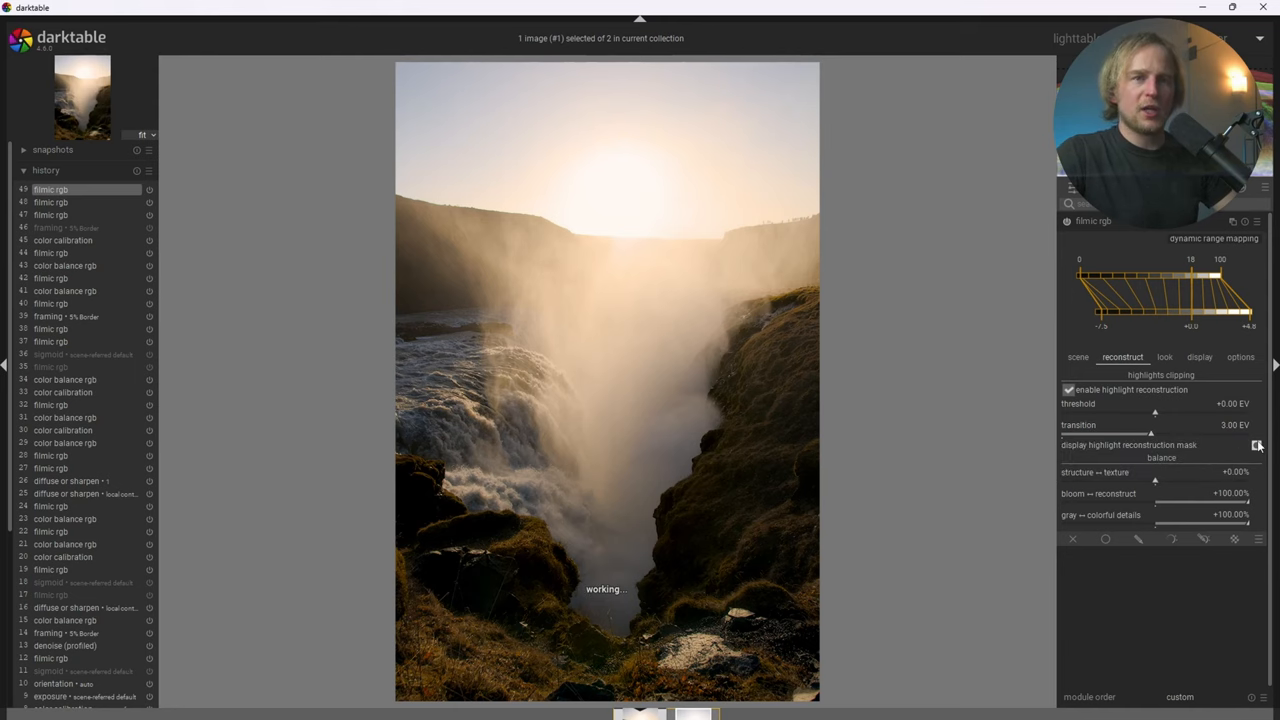
{"action": "left_click", "coordinate": [1256, 444]}
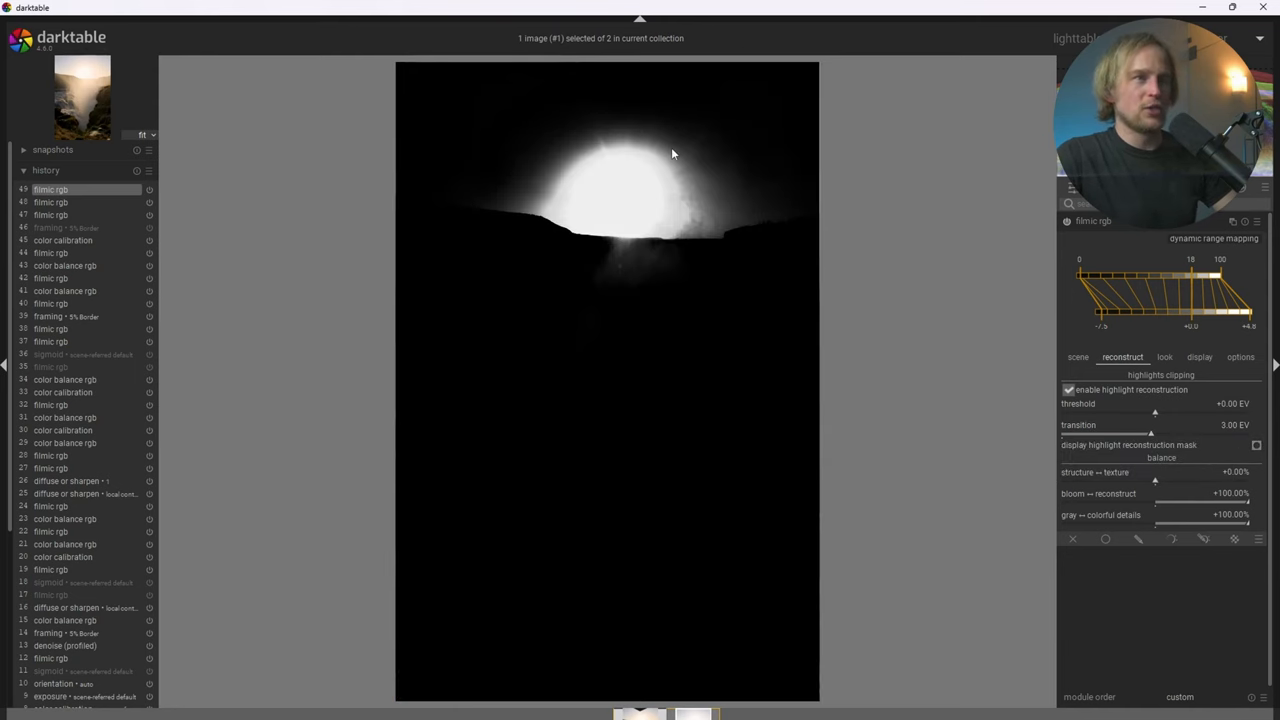
{"action": "mouse_move", "coordinate": [658, 180]}
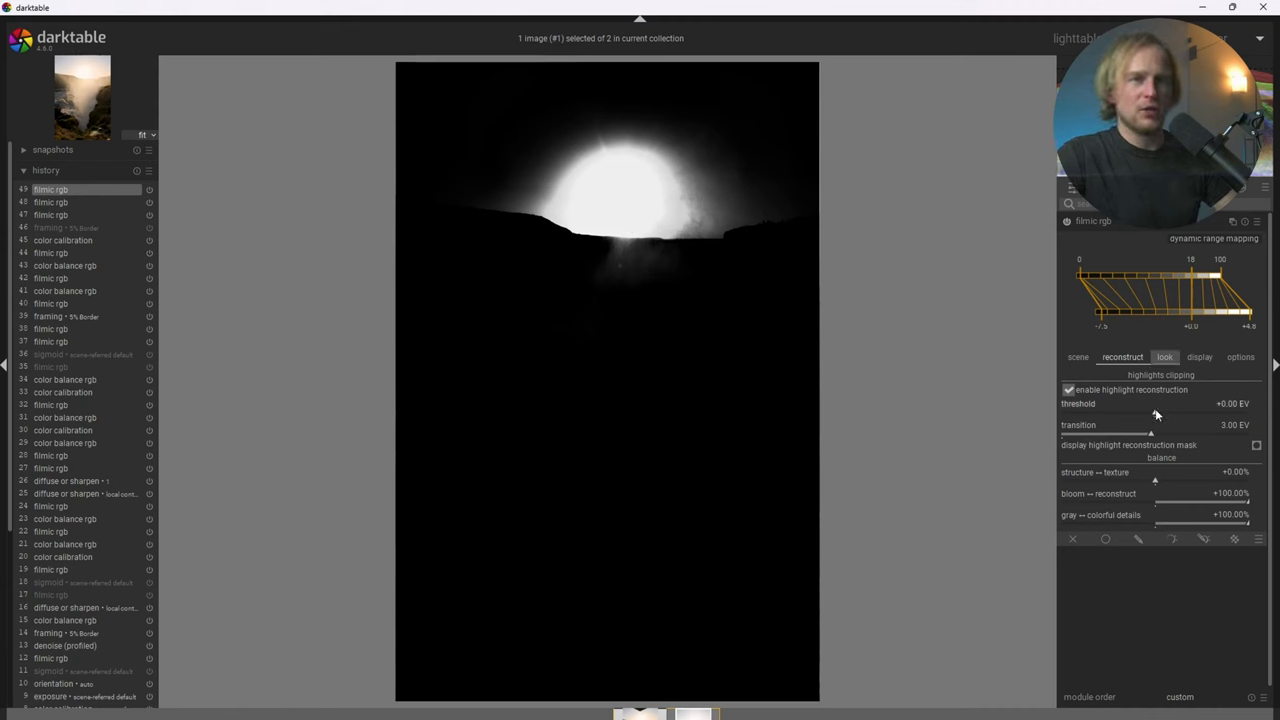
{"action": "left_click_drag", "start_coordinate": [1156, 412], "coordinate": [1148, 412]}
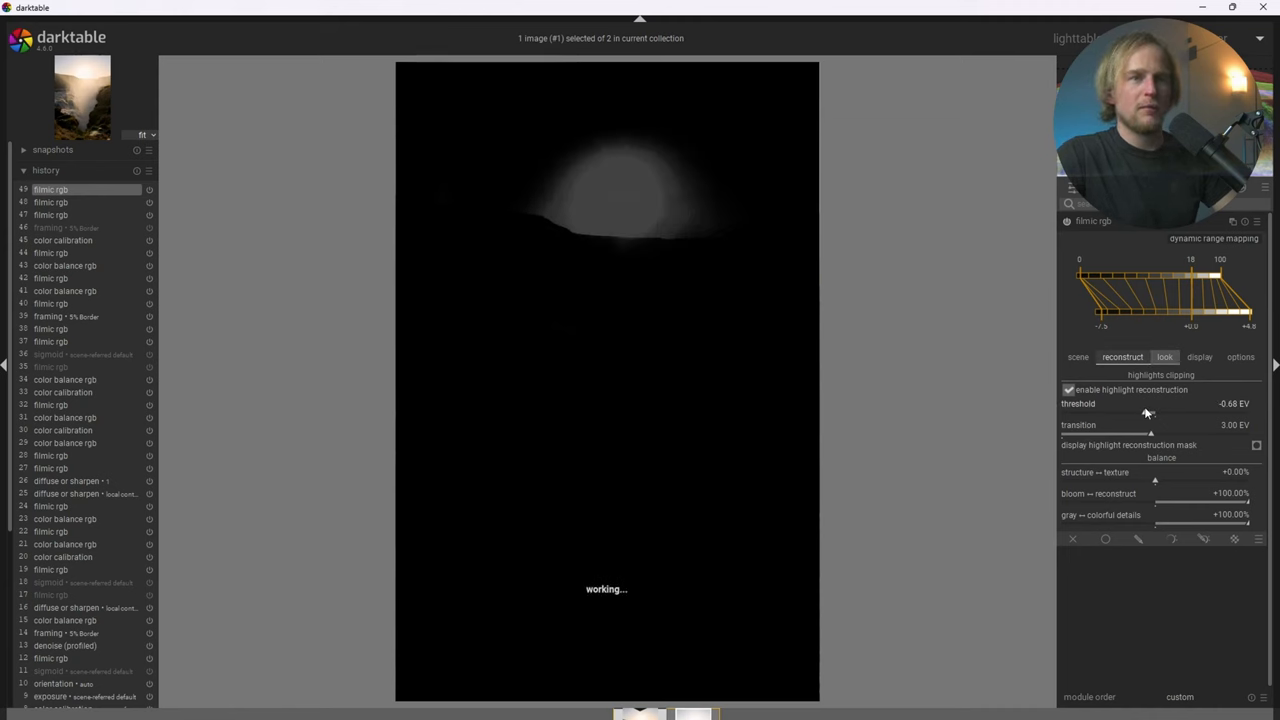
{"action": "left_click_drag", "start_coordinate": [1148, 412], "coordinate": [1152, 412]}
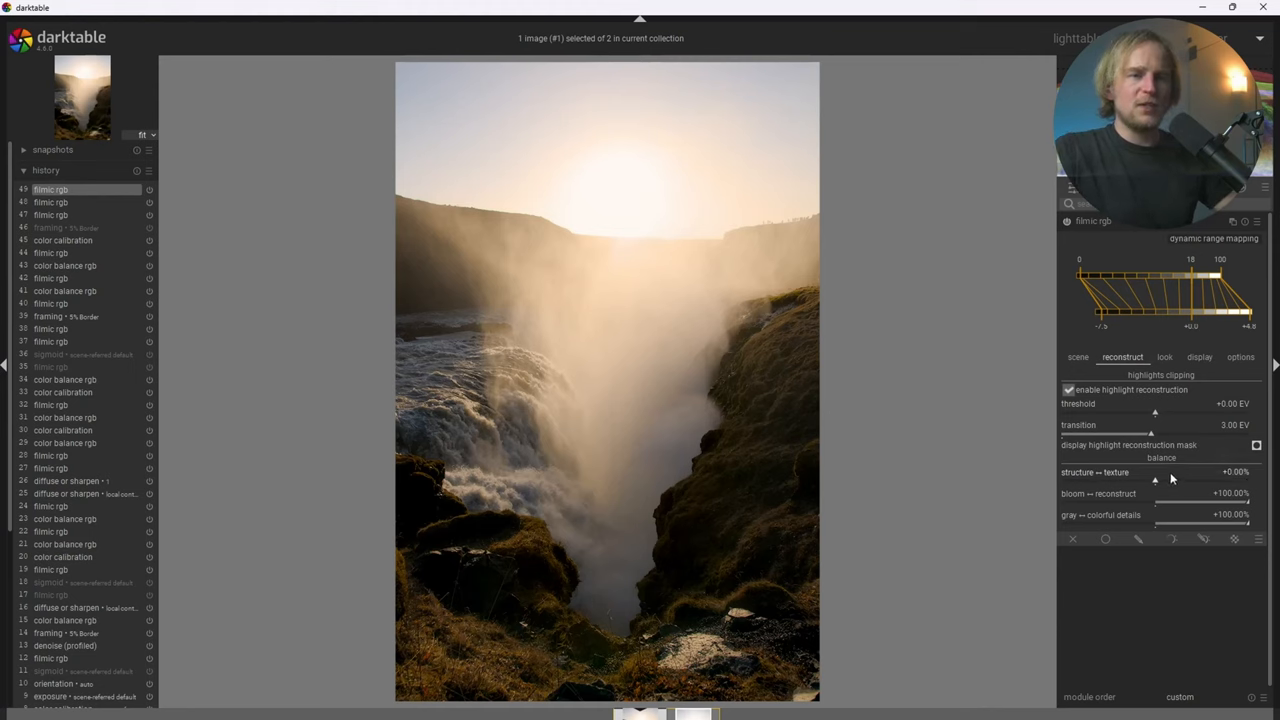
{"action": "mouse_move", "coordinate": [1128, 476]}
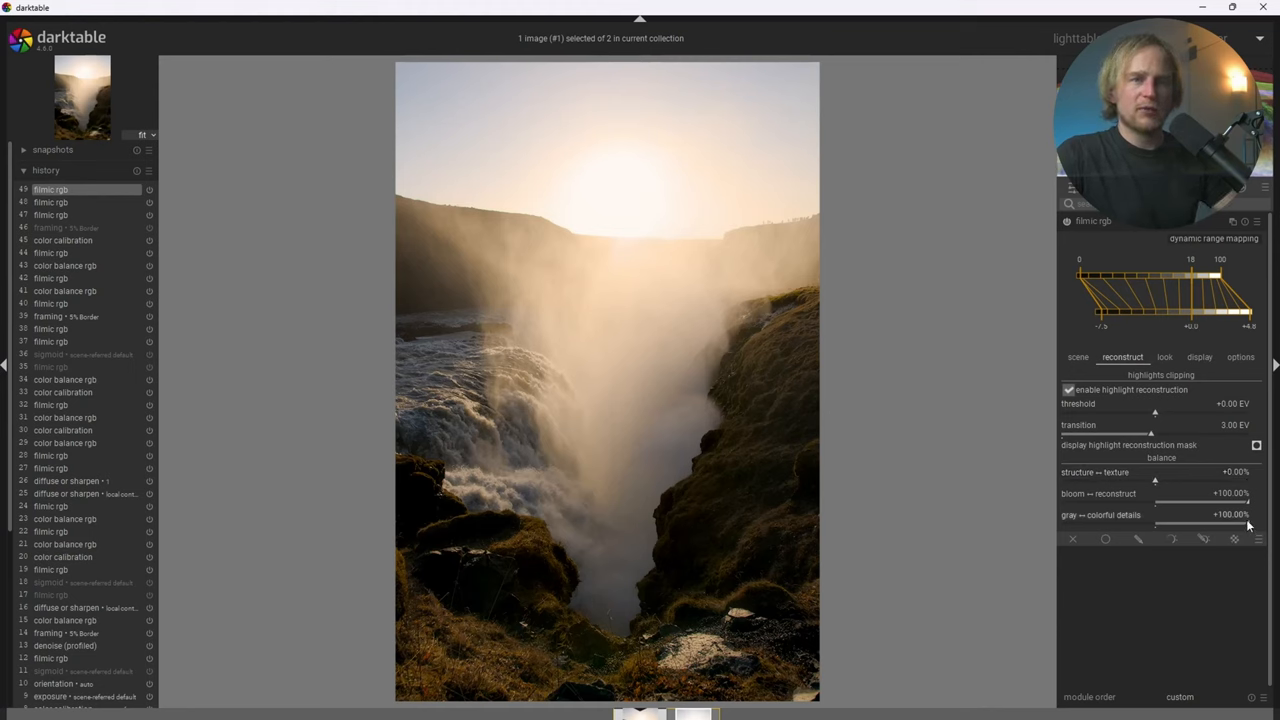
Set the gray ↔ colorful details balance back to fully colorful (+100%).
{"action": "left_click_drag", "start_coordinate": [1240, 524], "coordinate": [1228, 524]}
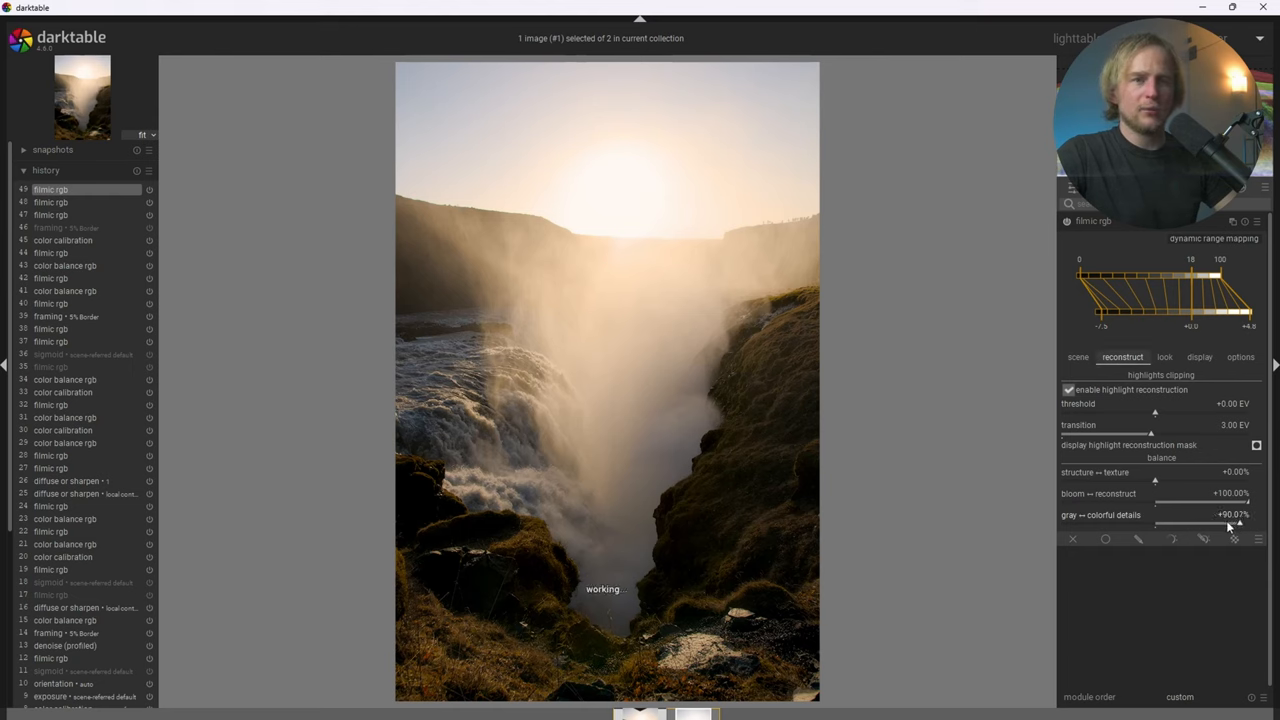
{"action": "left_click_drag", "start_coordinate": [1236, 524], "coordinate": [1064, 524]}
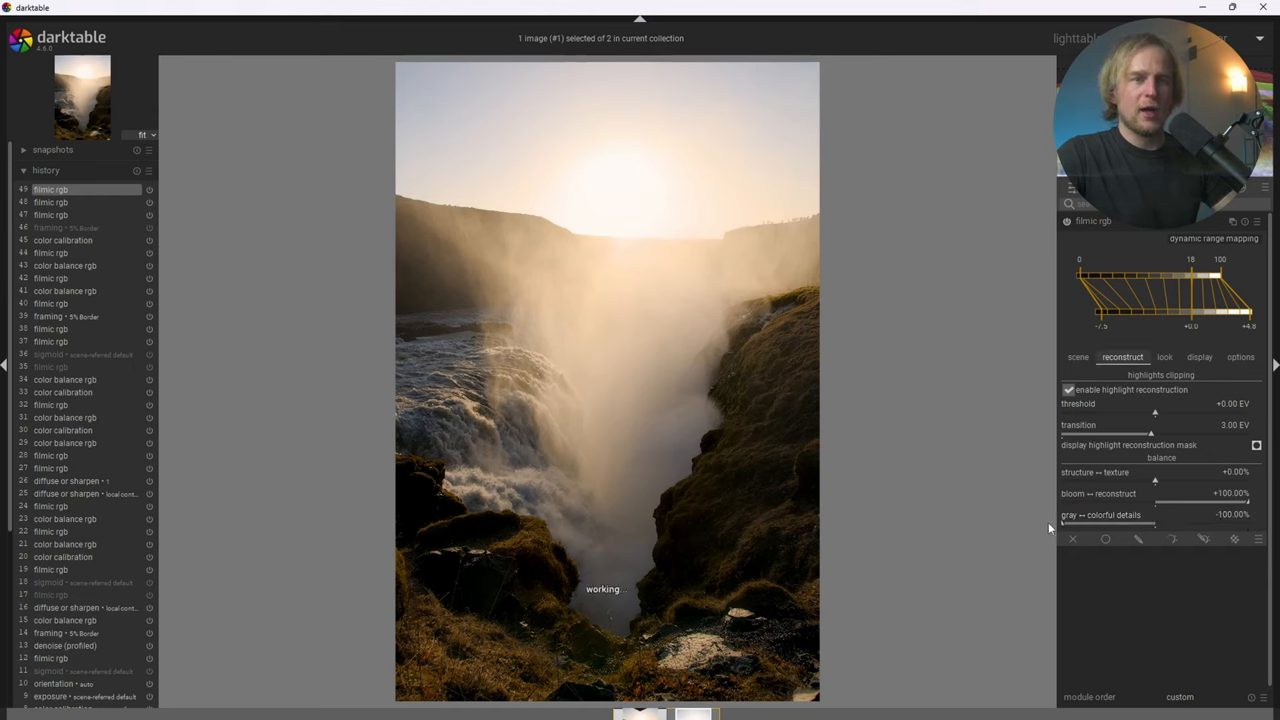
{"action": "mouse_move", "coordinate": [948, 434]}
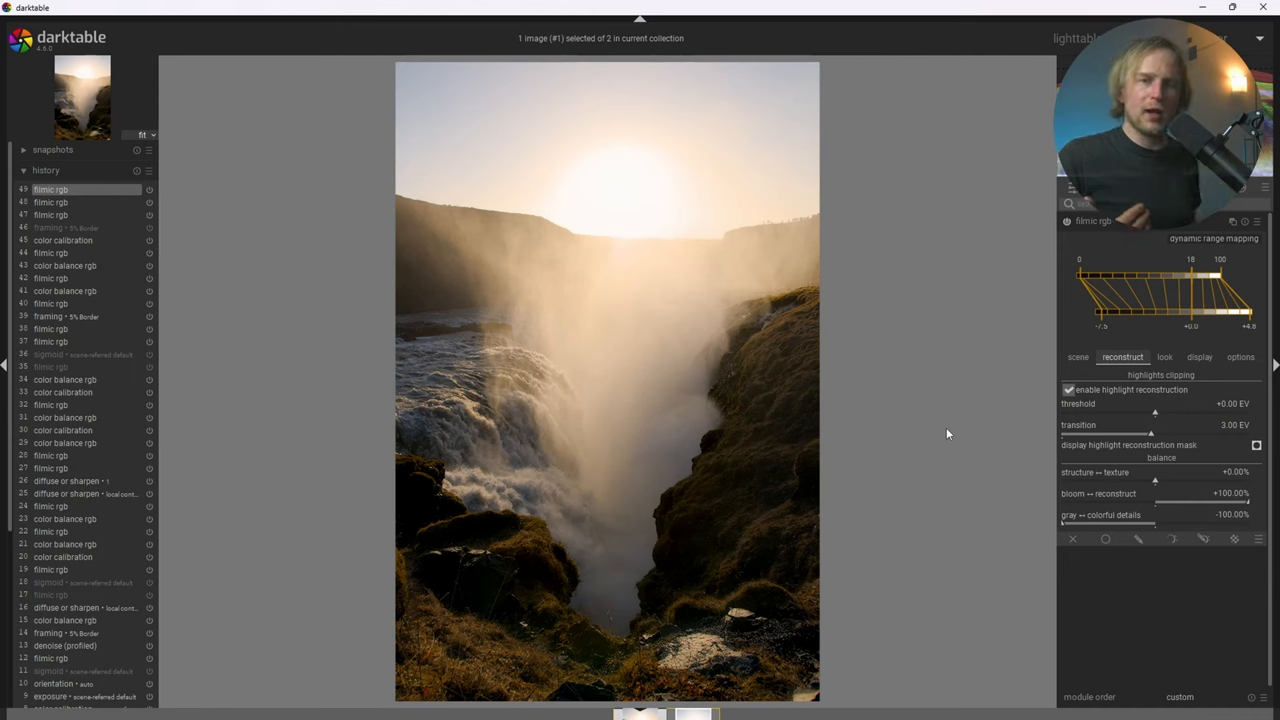
{"action": "mouse_move", "coordinate": [1064, 526]}
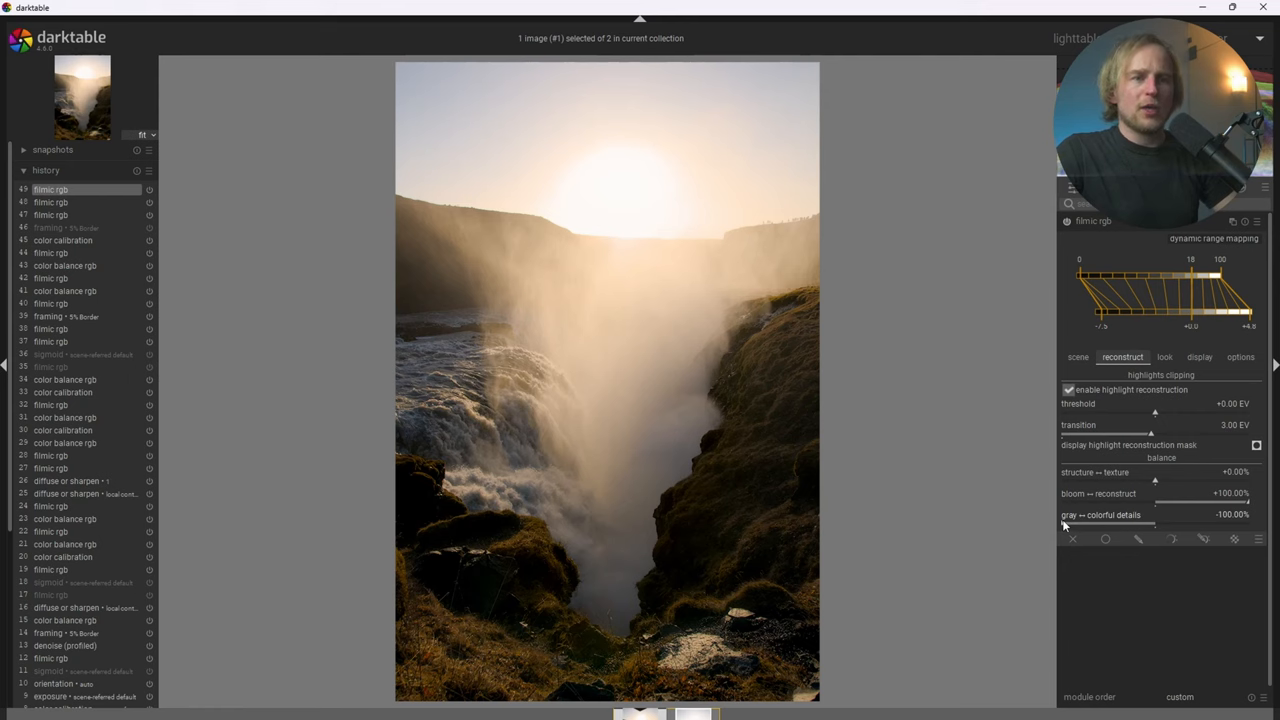
In filmic RGB's look settings, bring the highlights saturation mix to −50%.
{"action": "left_click", "coordinate": [1164, 356]}
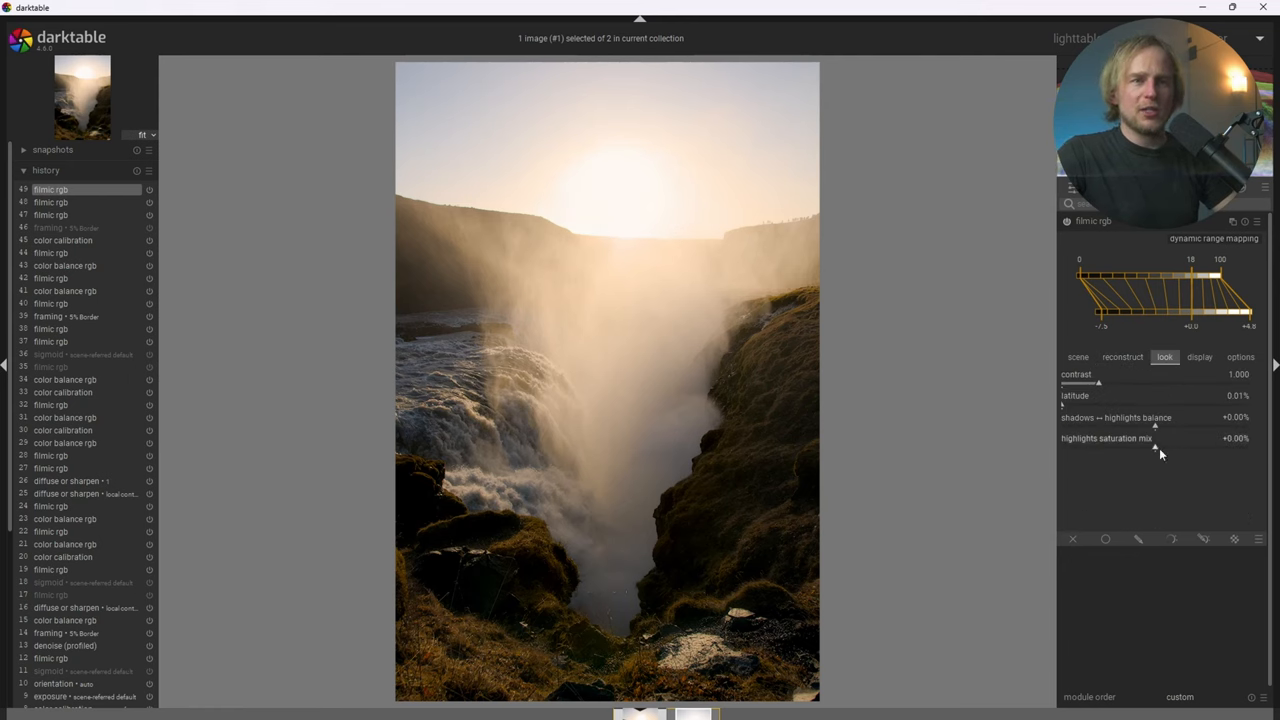
{"action": "left_click_drag", "start_coordinate": [1160, 450], "coordinate": [1076, 450]}
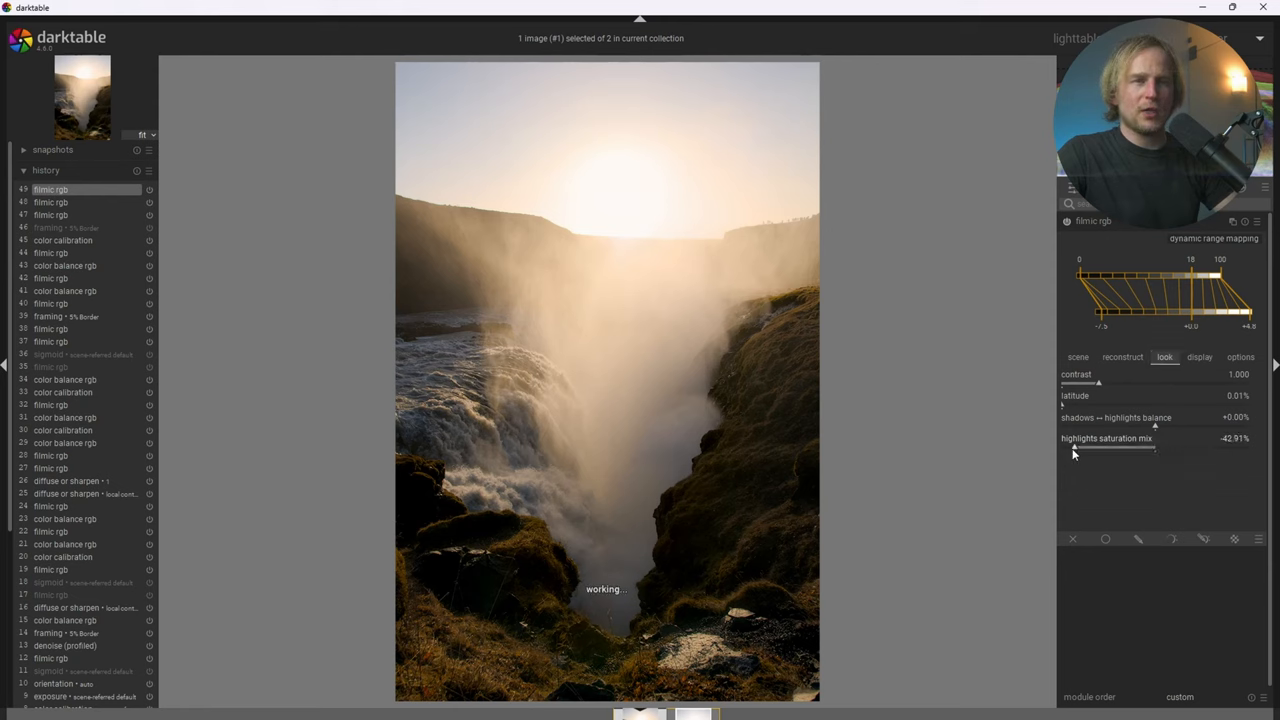
{"action": "left_click_drag", "start_coordinate": [1080, 452], "coordinate": [1250, 452]}
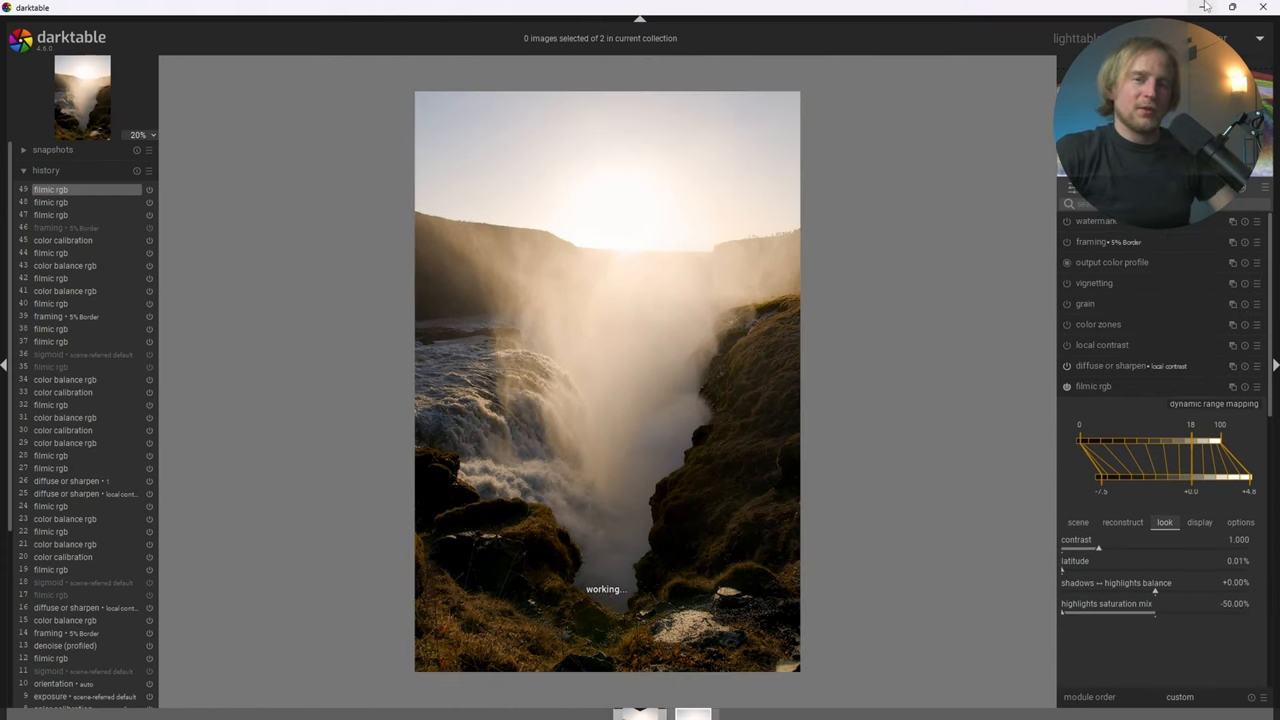
{"action": "mouse_move", "coordinate": [1204, 8]}
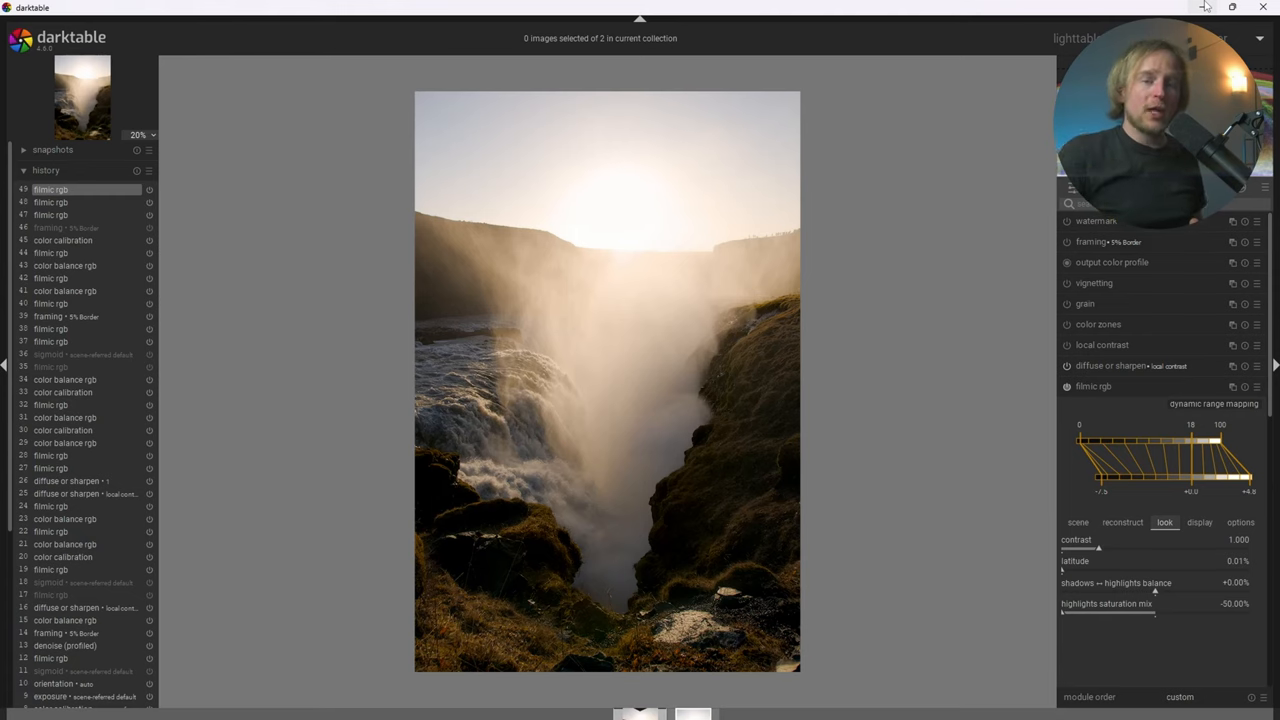
Switch to the sigmoid-processed duplicate of the waterfall image.
{"action": "left_click", "coordinate": [640, 712]}
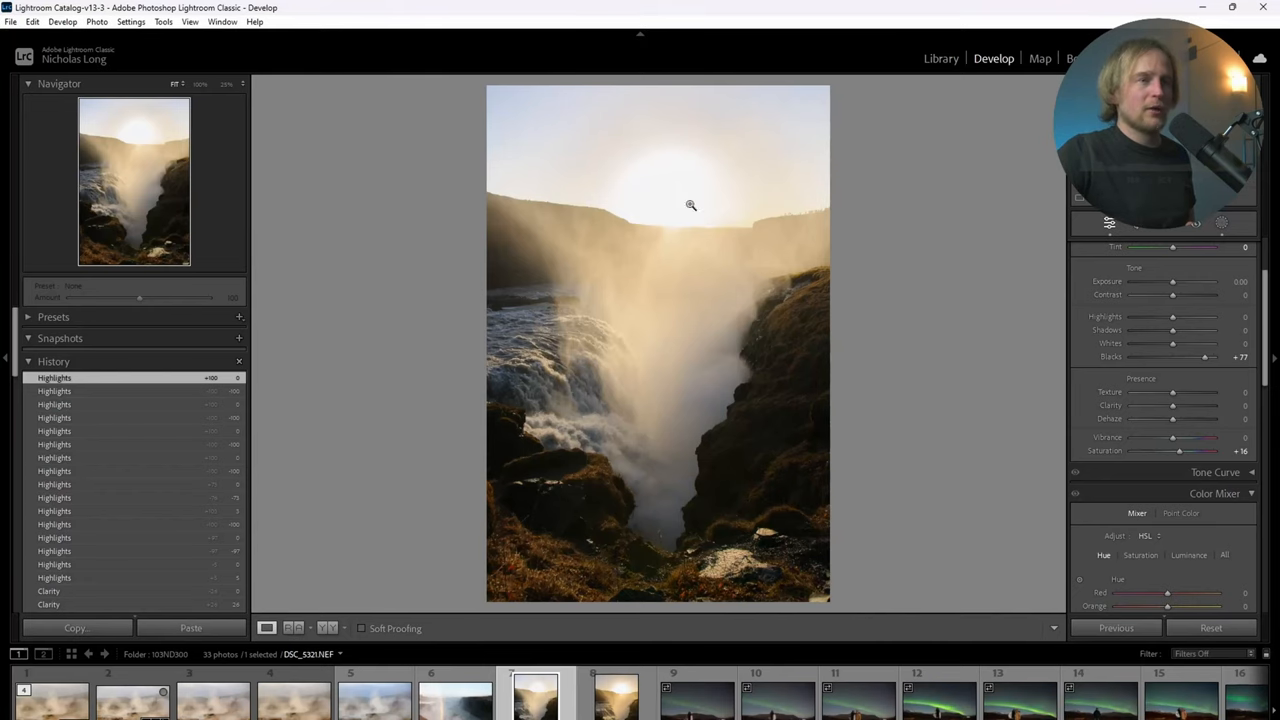
{"action": "mouse_move", "coordinate": [828, 190]}
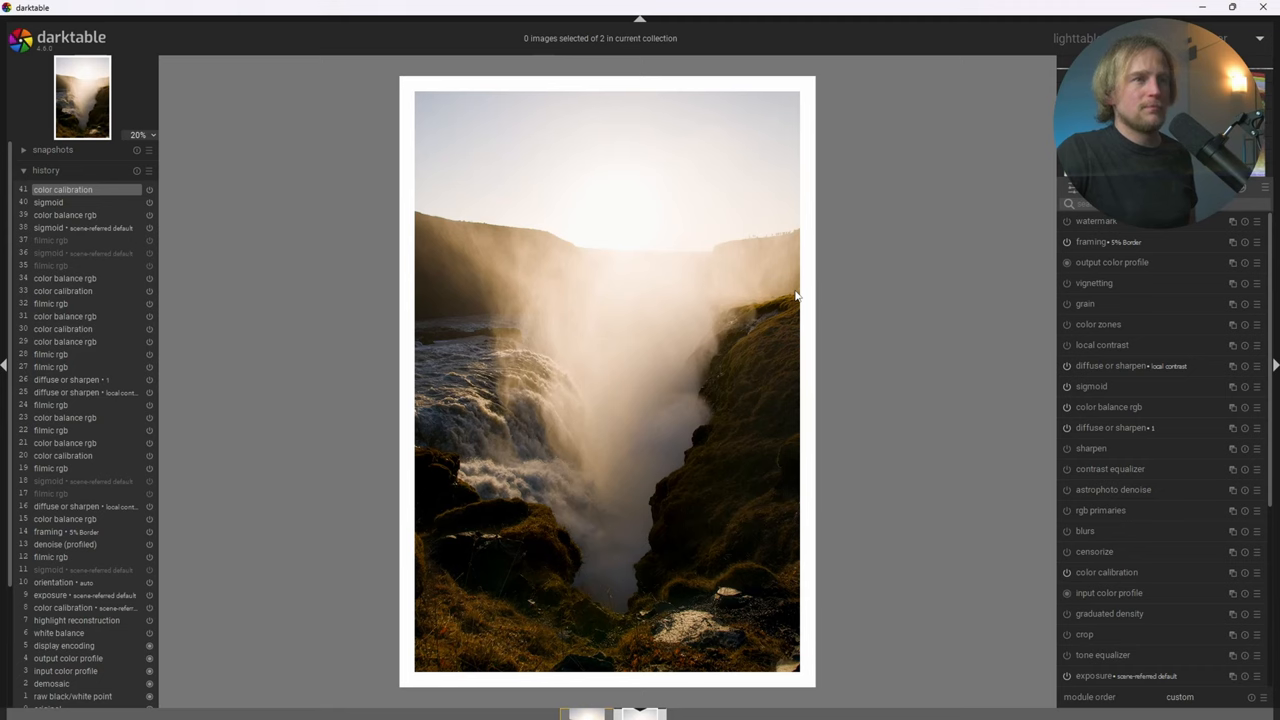
{"action": "mouse_move", "coordinate": [800, 302]}
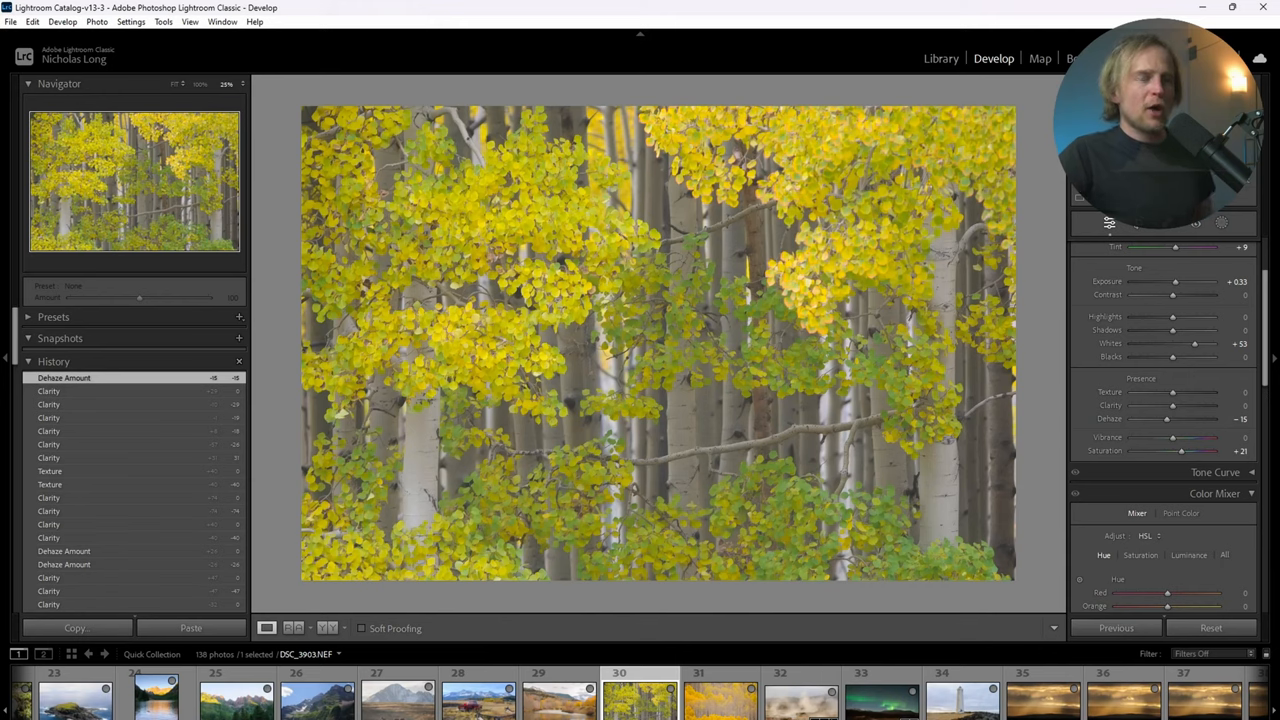
{"action": "mouse_move", "coordinate": [1168, 418]}
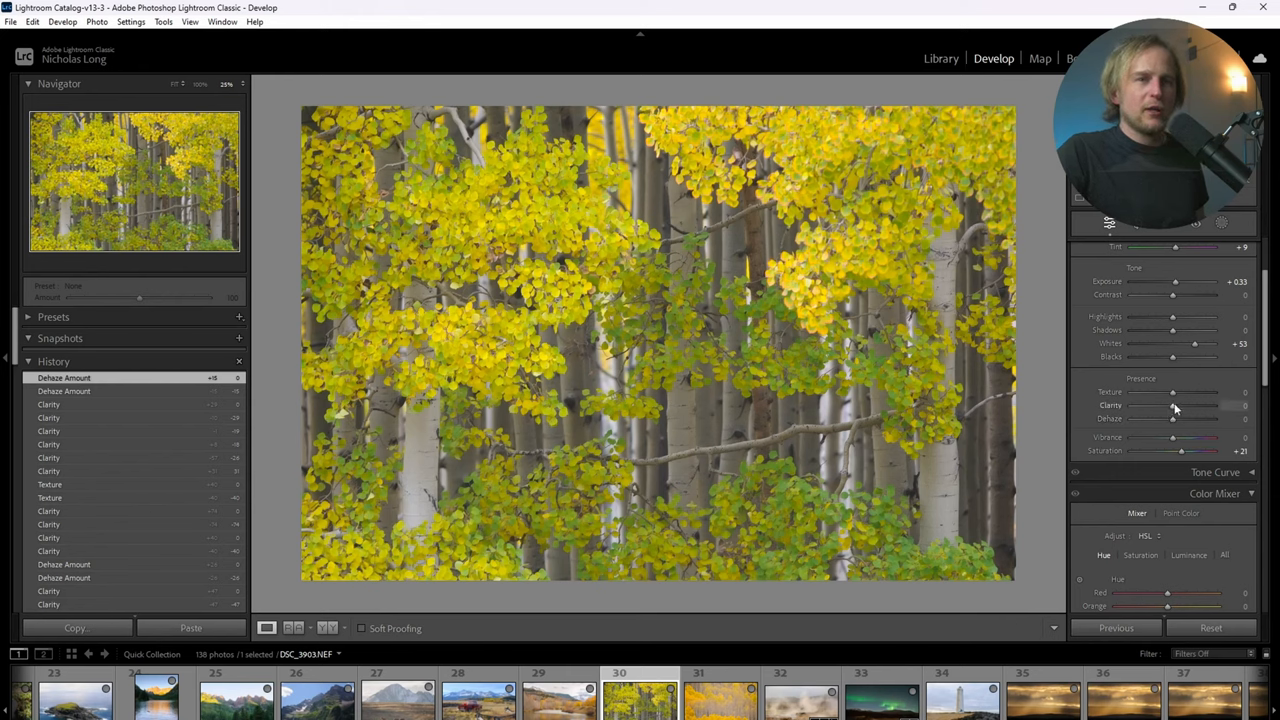
Lower the aspen photo's Clarity and Dehaze in the Presence panel.
{"action": "left_click_drag", "start_coordinate": [1176, 406], "coordinate": [1160, 406]}
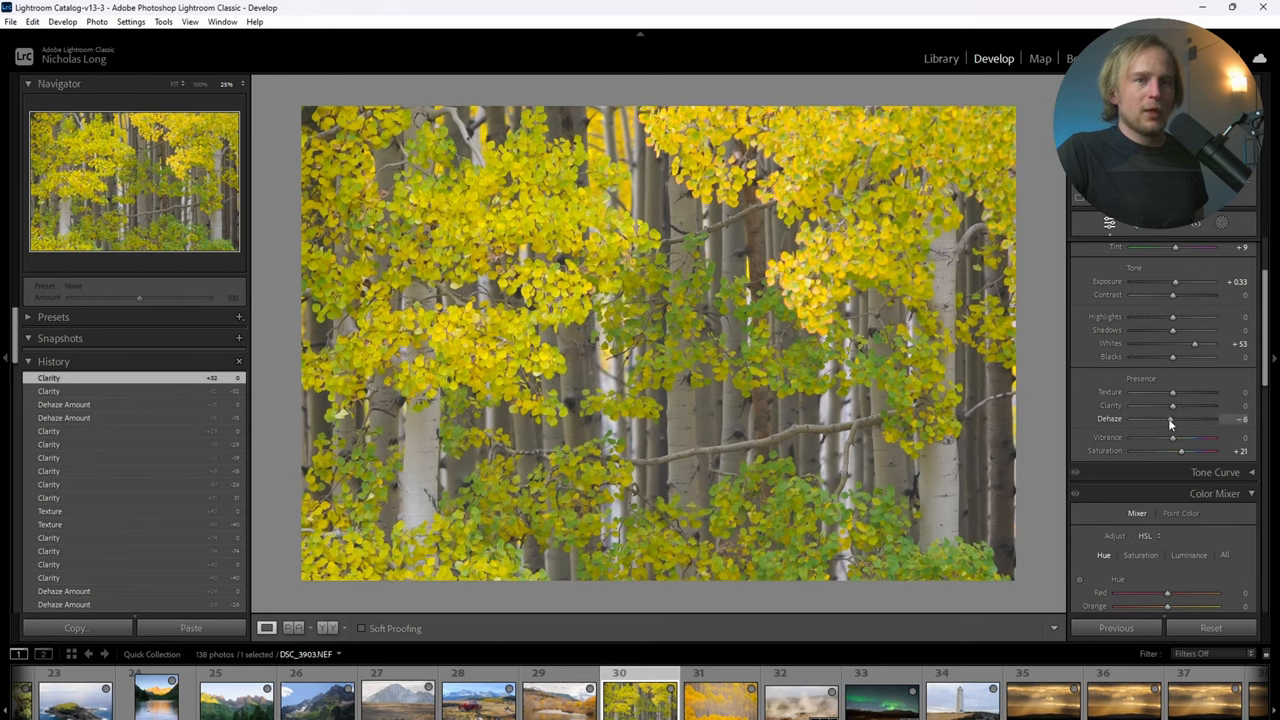
{"action": "left_click_drag", "start_coordinate": [1176, 418], "coordinate": [1170, 418]}
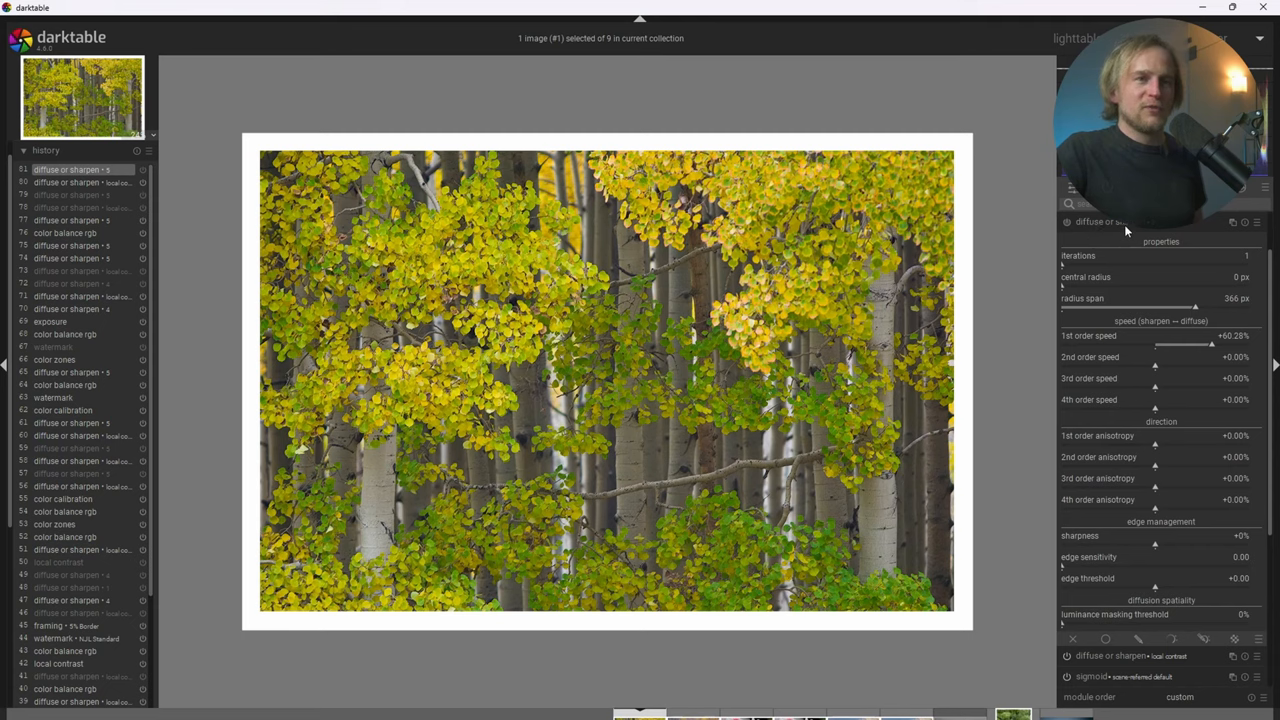
{"action": "mouse_move", "coordinate": [1124, 258]}
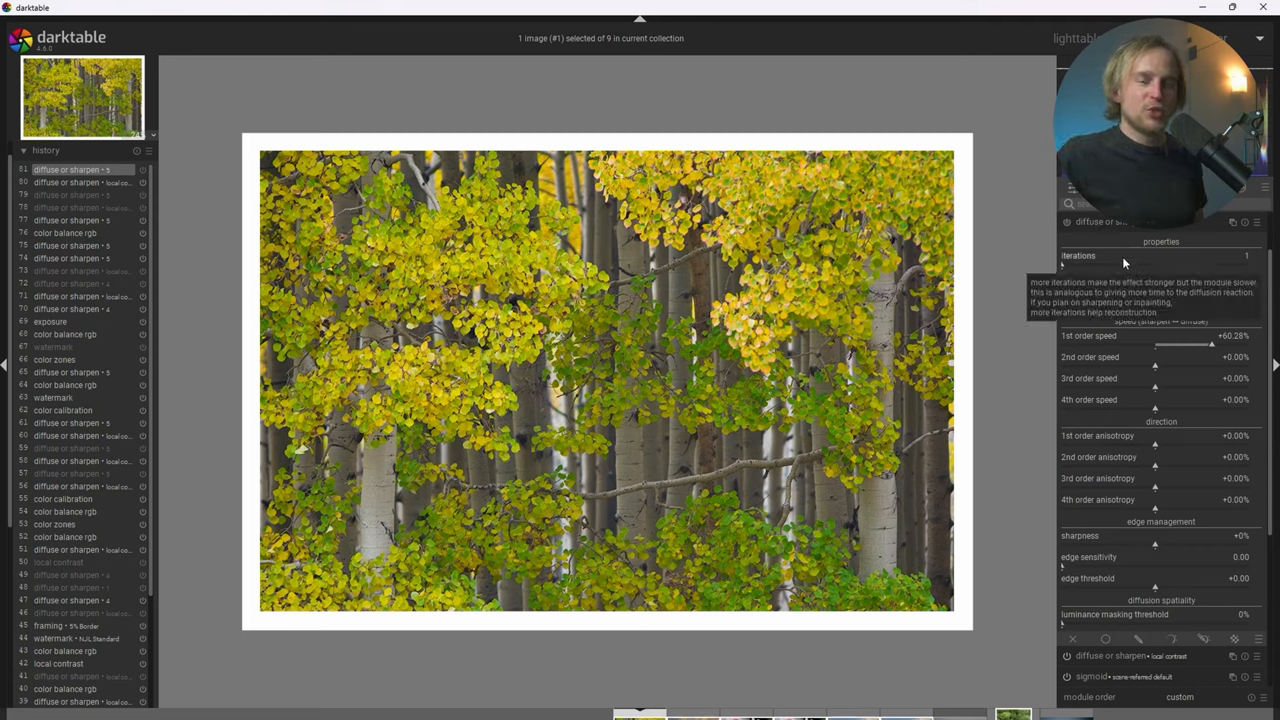
{"action": "mouse_move", "coordinate": [1128, 230]}
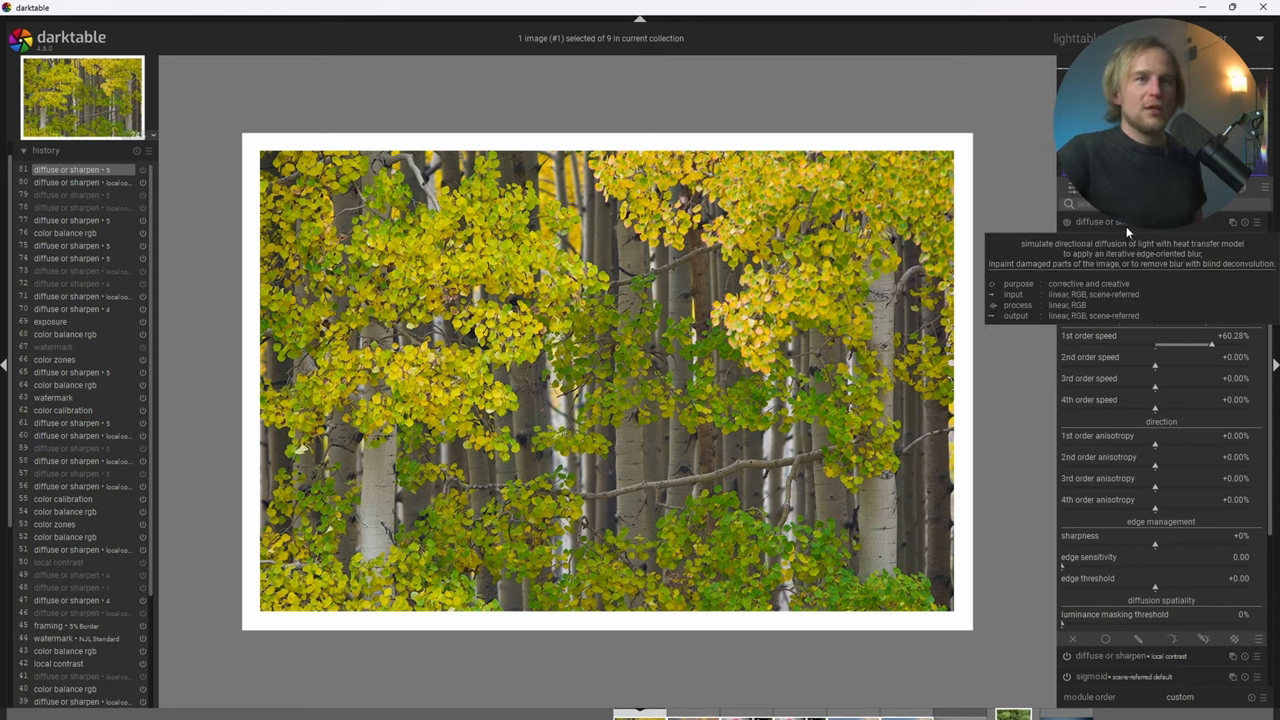
{"action": "mouse_move", "coordinate": [1200, 344]}
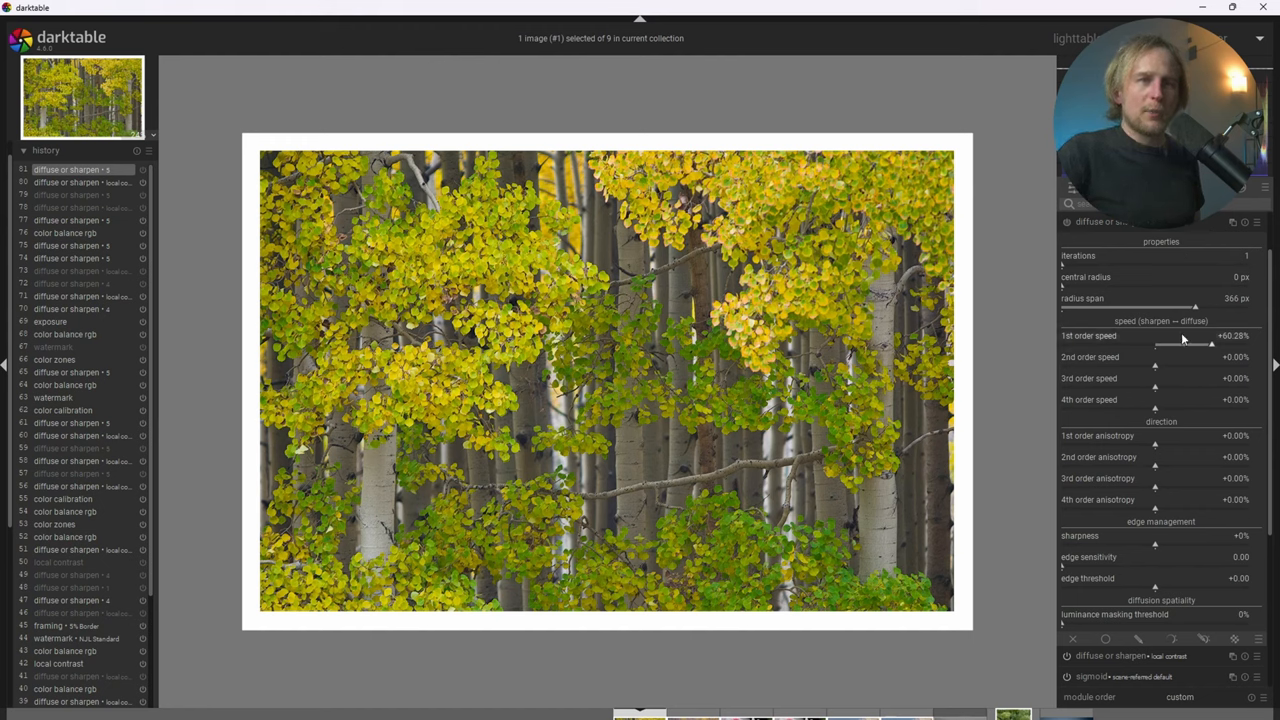
{"action": "mouse_move", "coordinate": [1210, 336]}
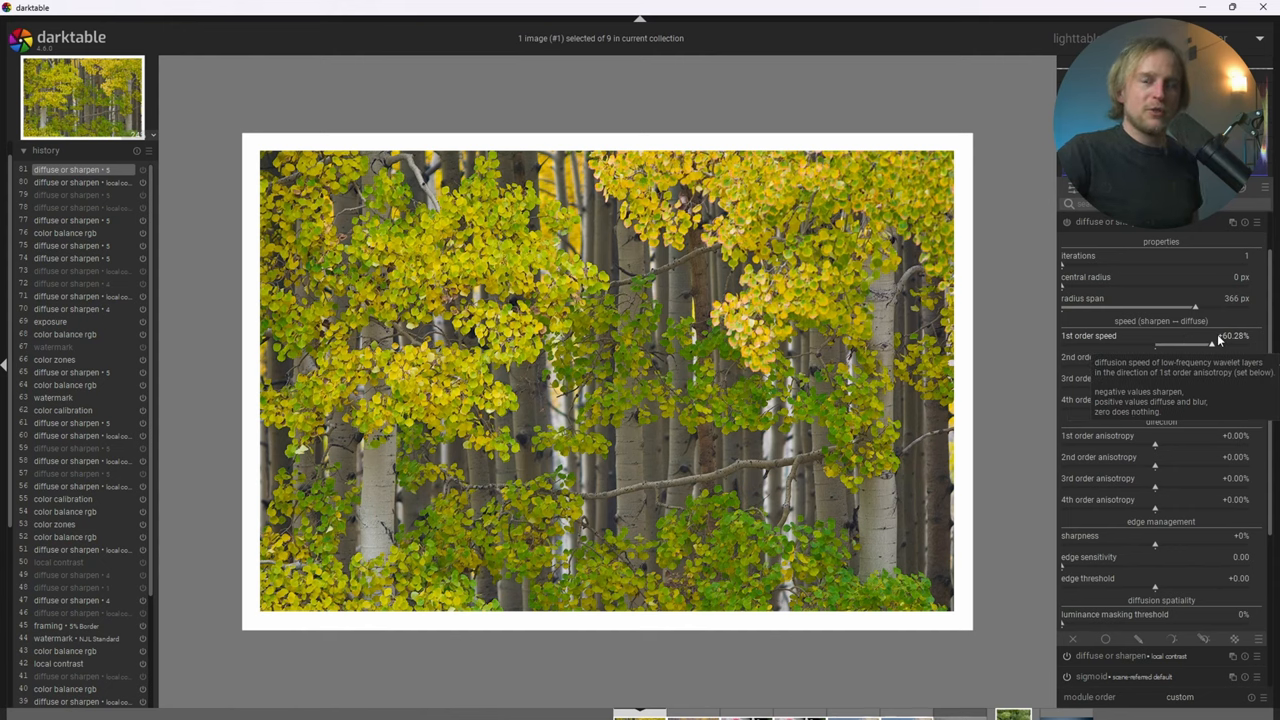
{"action": "mouse_move", "coordinate": [1202, 336]}
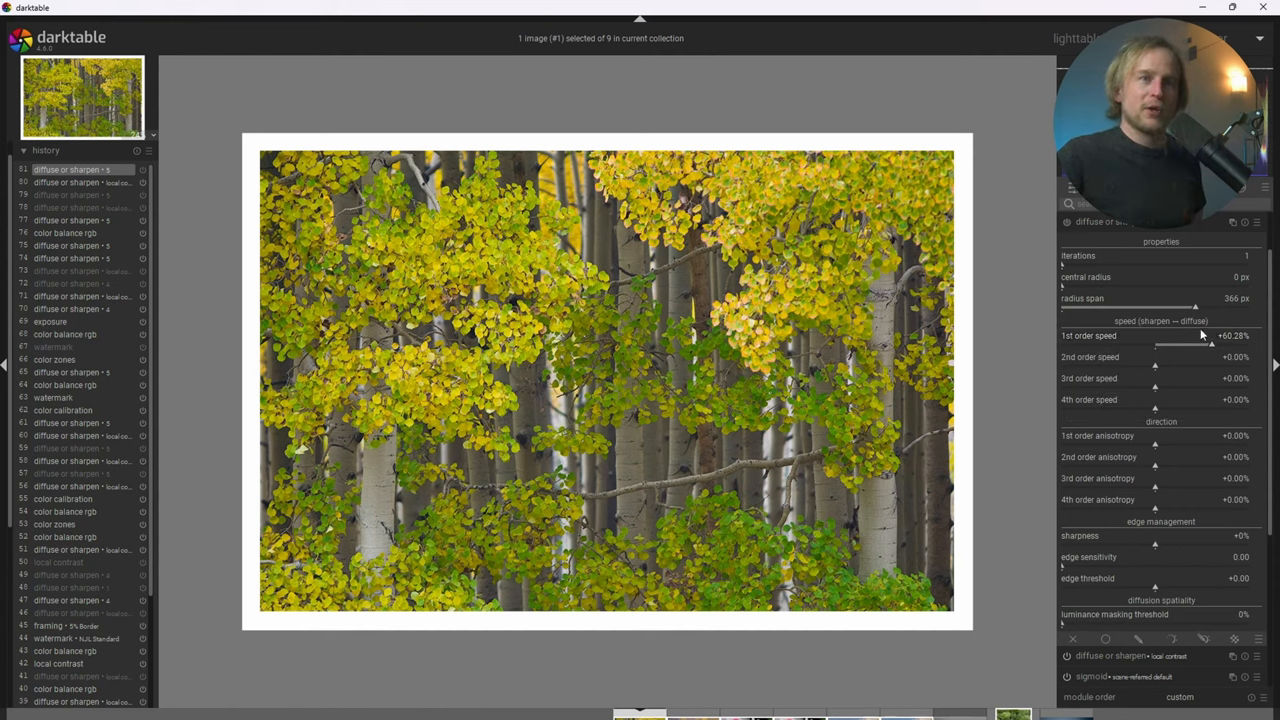
{"action": "mouse_move", "coordinate": [1100, 336]}
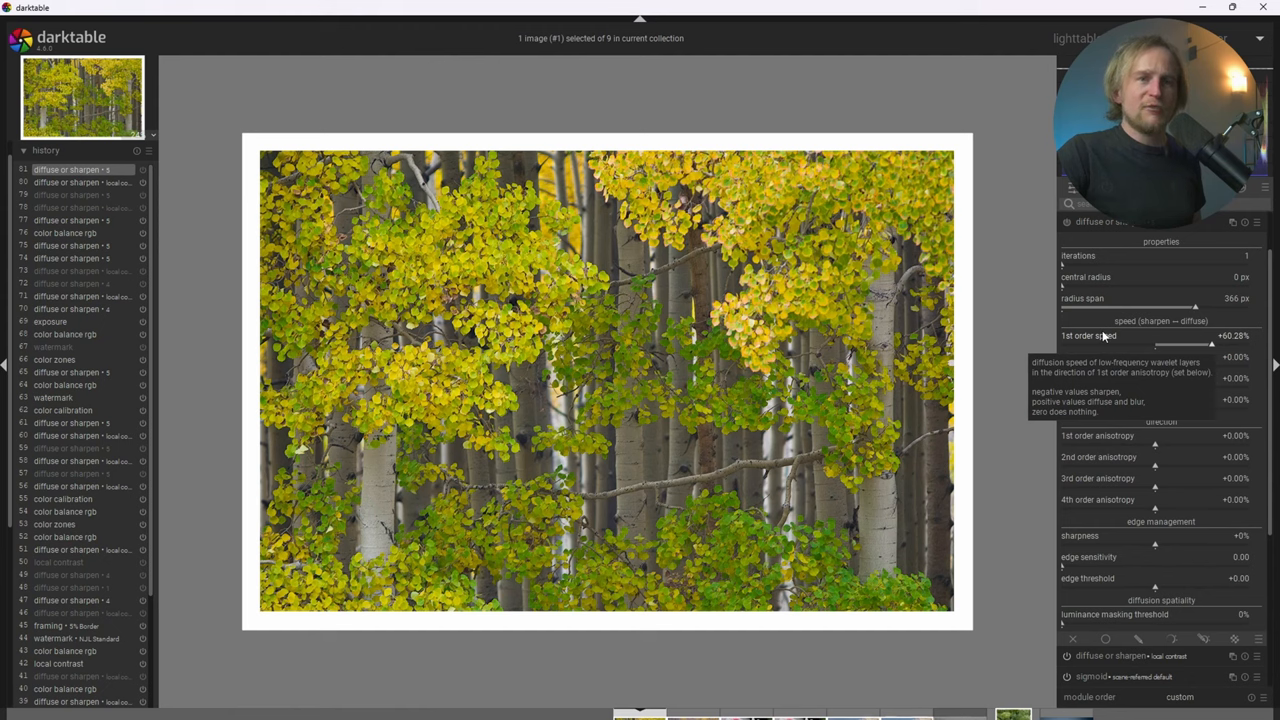
{"action": "mouse_move", "coordinate": [1104, 402]}
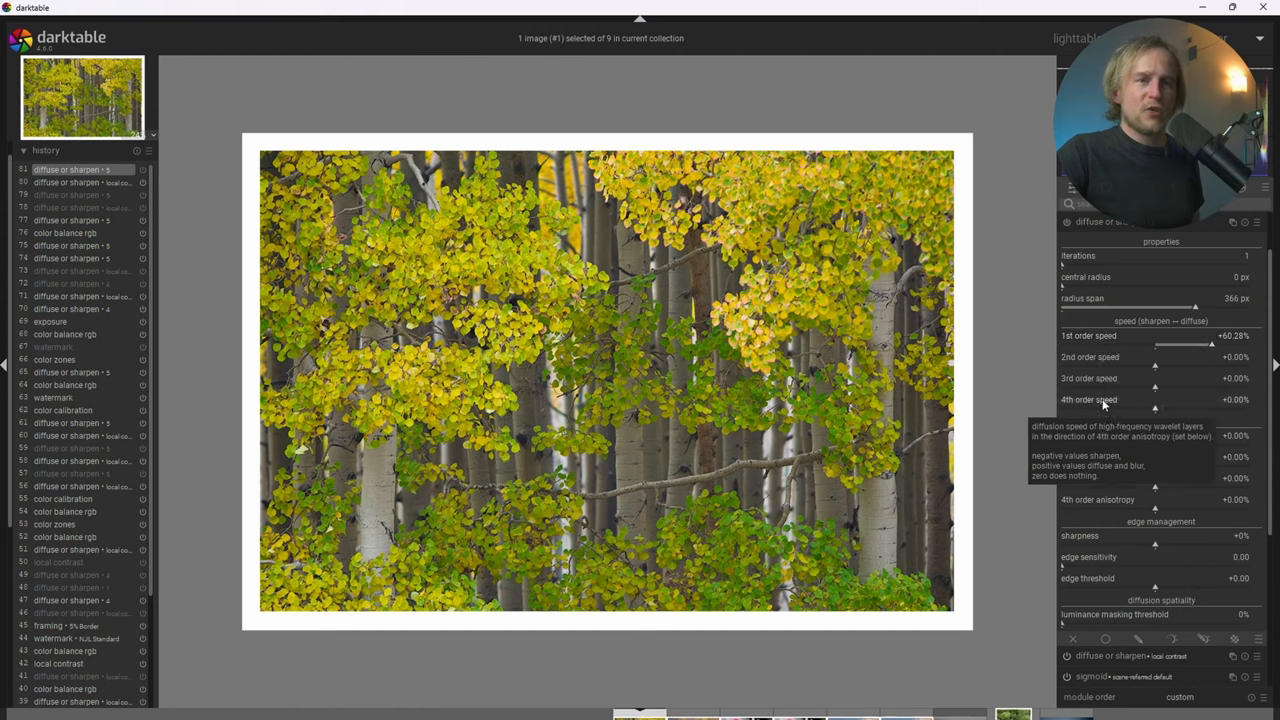
{"action": "mouse_move", "coordinate": [1198, 256]}
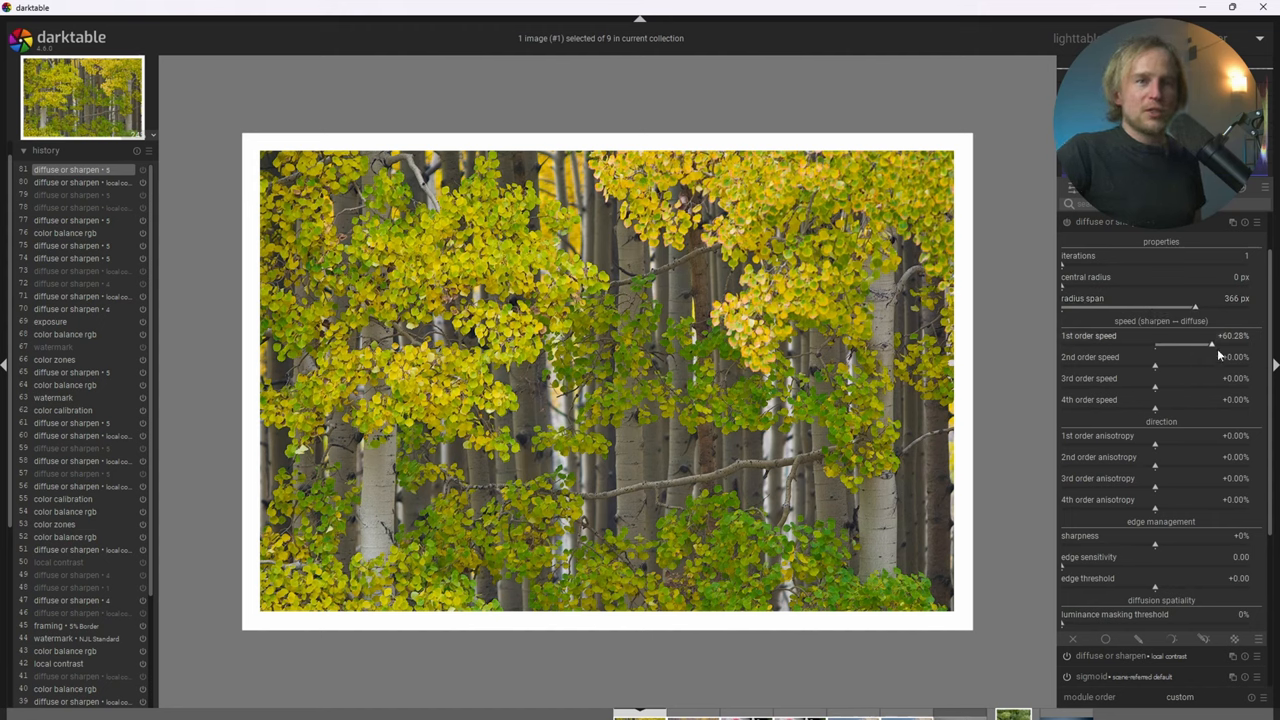
{"action": "mouse_move", "coordinate": [1088, 312]}
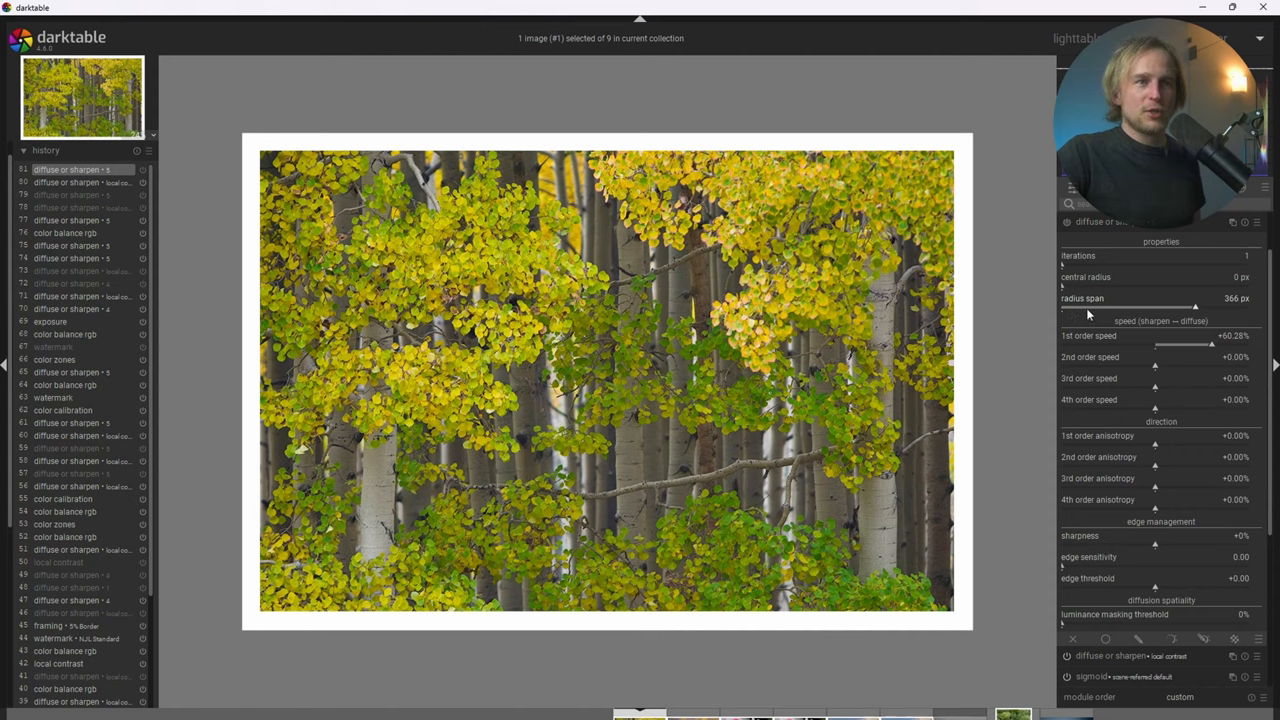
{"action": "mouse_move", "coordinate": [824, 372]}
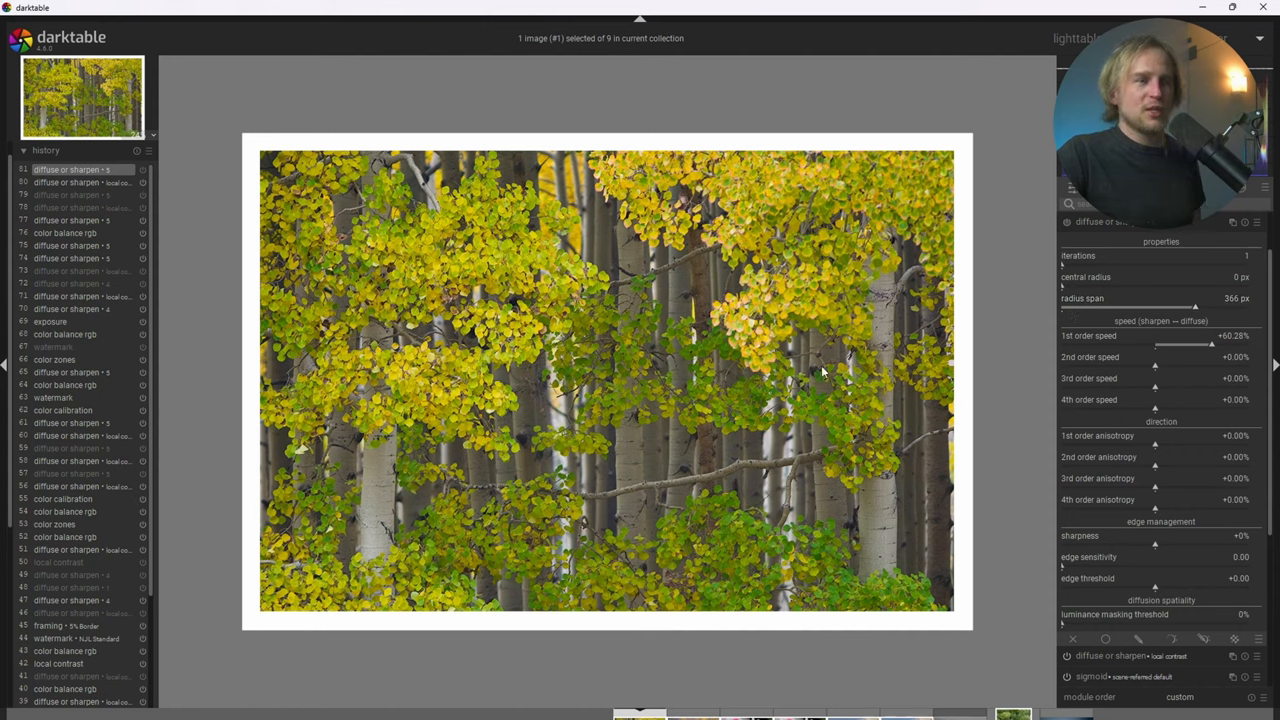
{"action": "mouse_move", "coordinate": [1008, 266]}
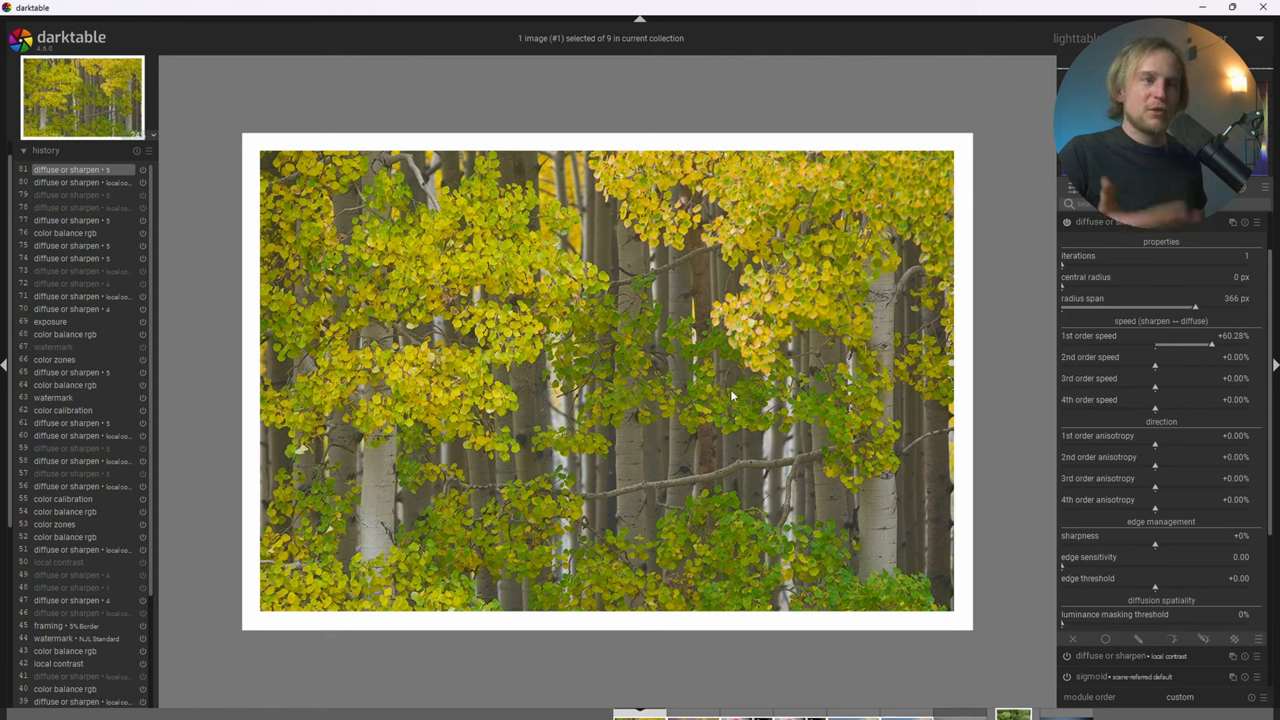
{"action": "mouse_move", "coordinate": [744, 398]}
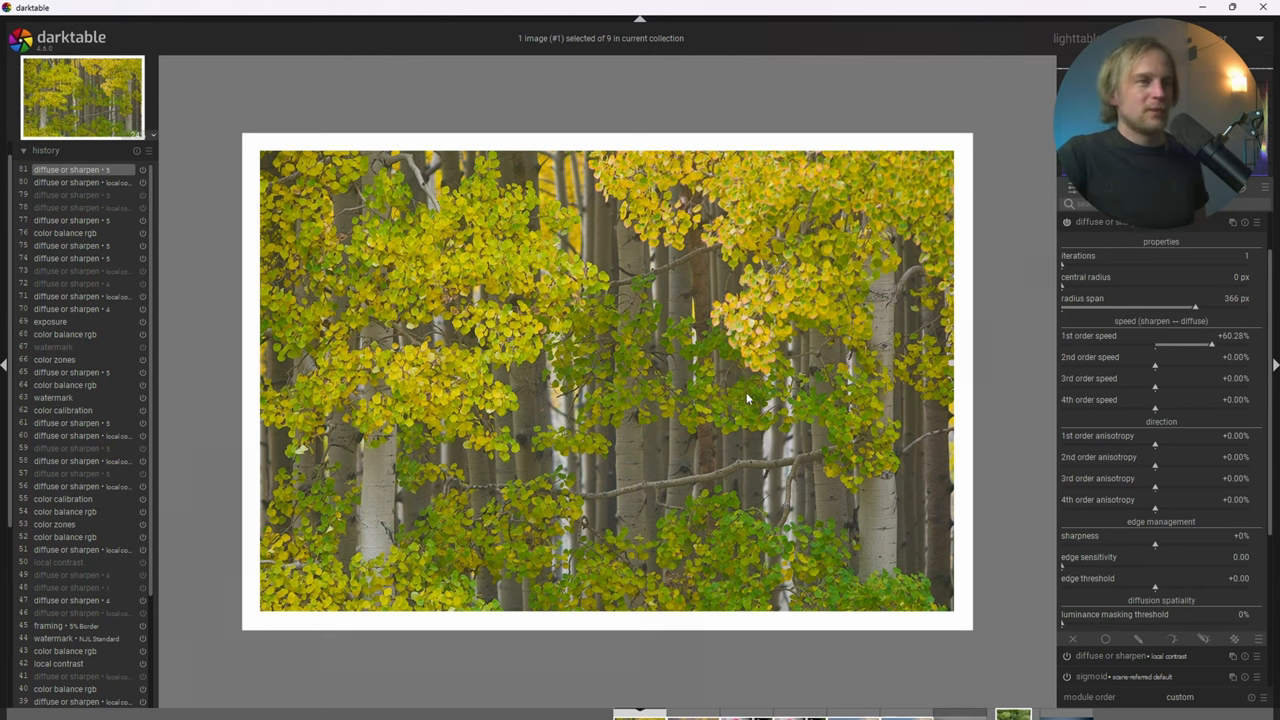